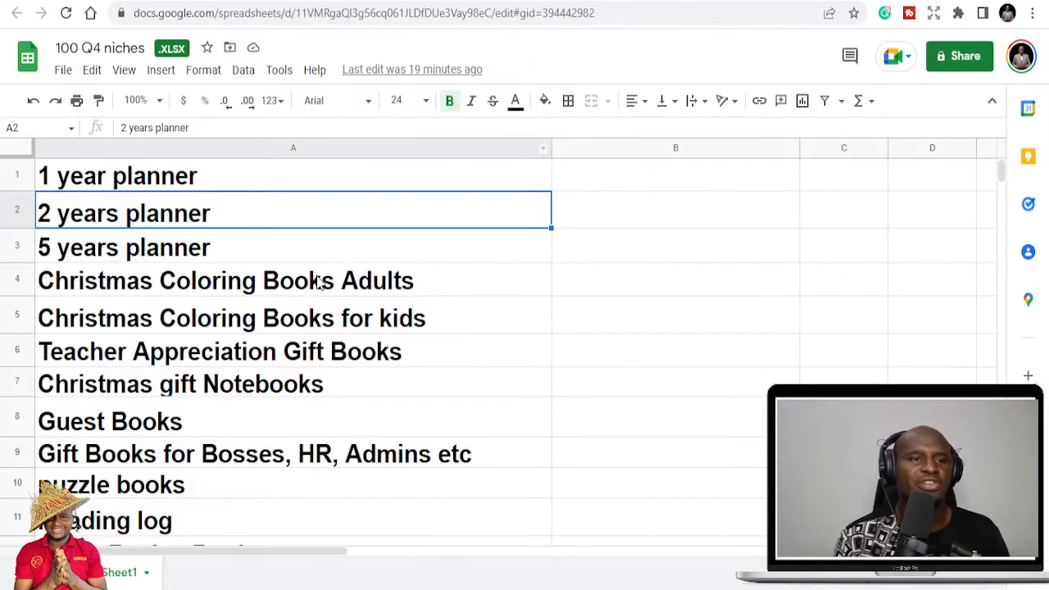
# Scroll through the Q4 Book Niches product page to read its About description.
pyautogui.scroll(-3)
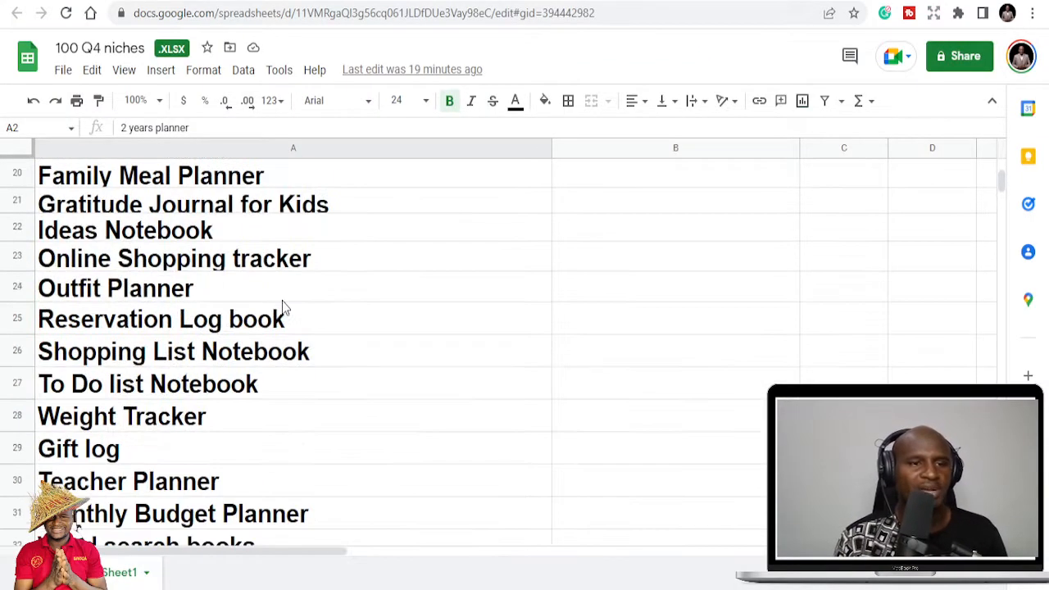
pyautogui.scroll(3)
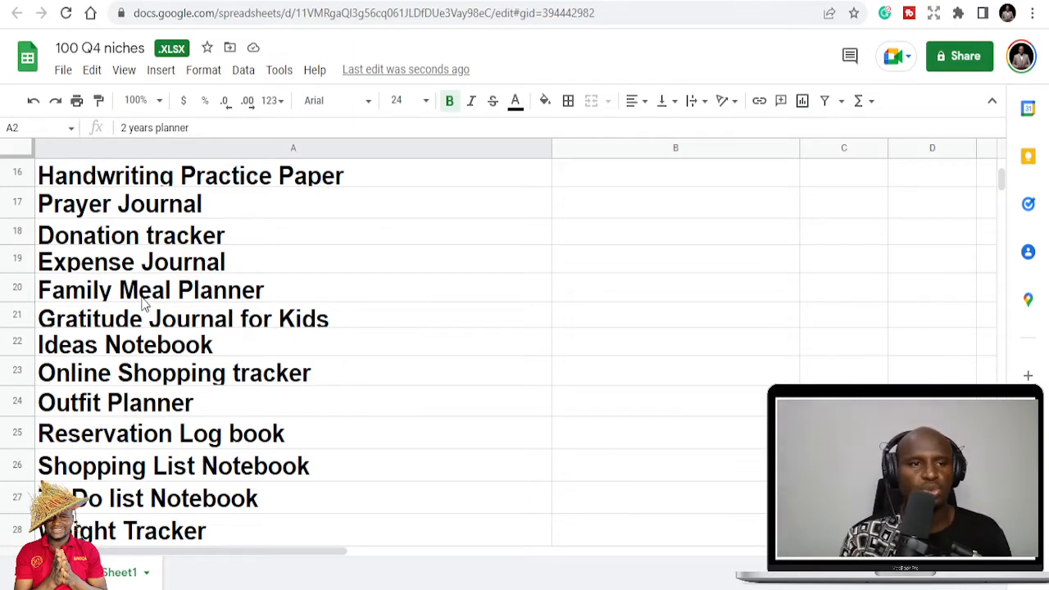
pyautogui.scroll(3)
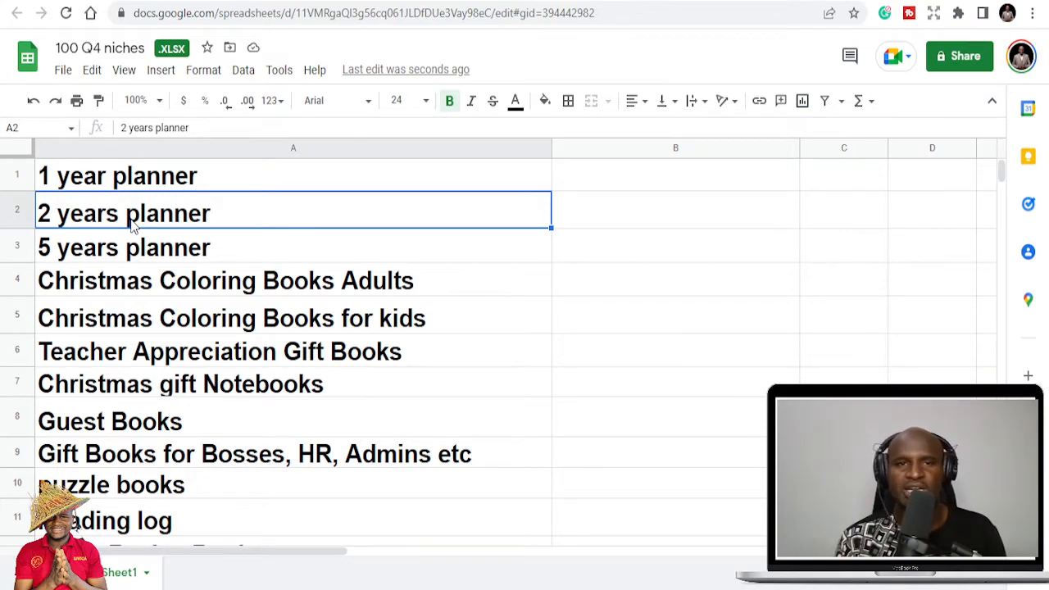
pyautogui.moveTo(158, 265)
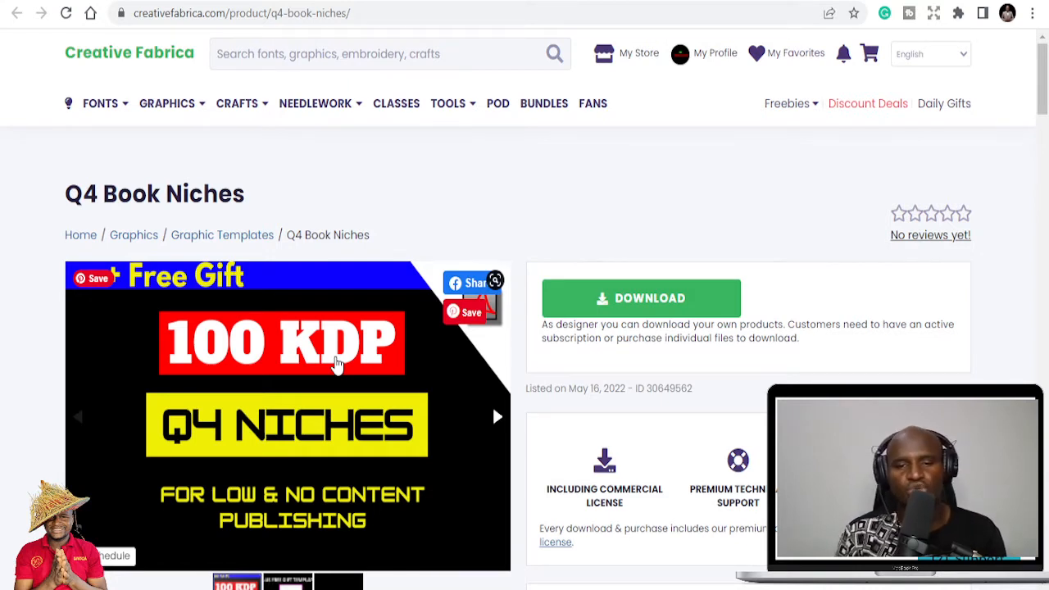
pyautogui.scroll(-3)
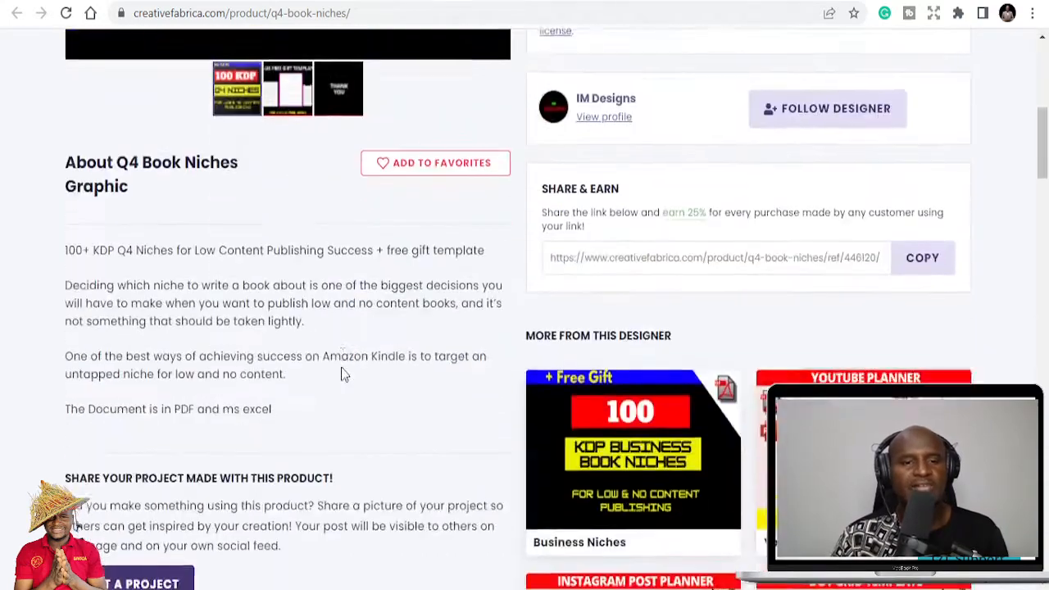
pyautogui.scroll(3)
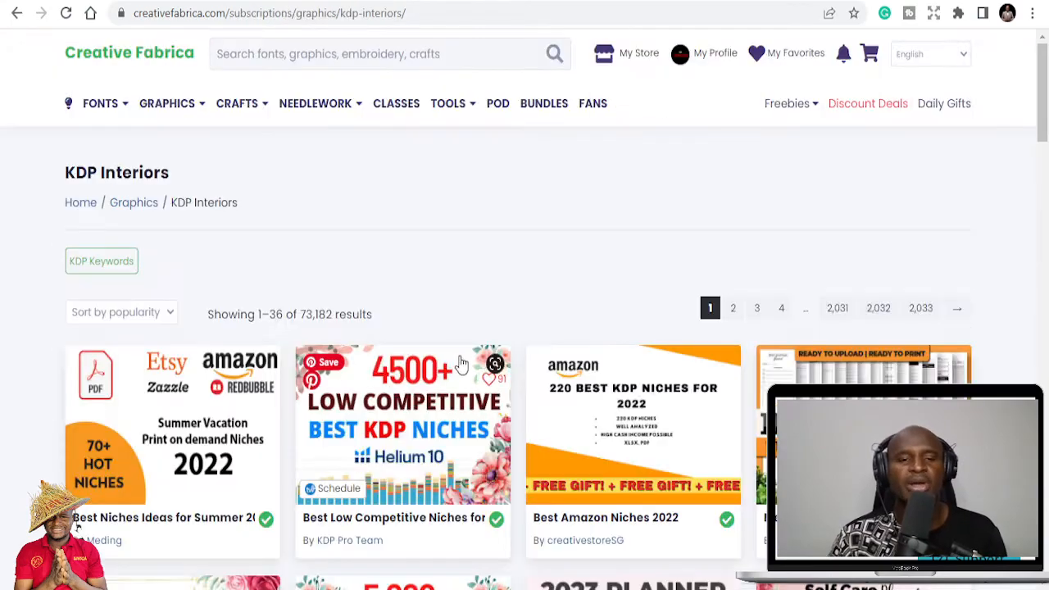
# Scroll down through page 1 of the KDP Interiors listings.
pyautogui.scroll(-3)
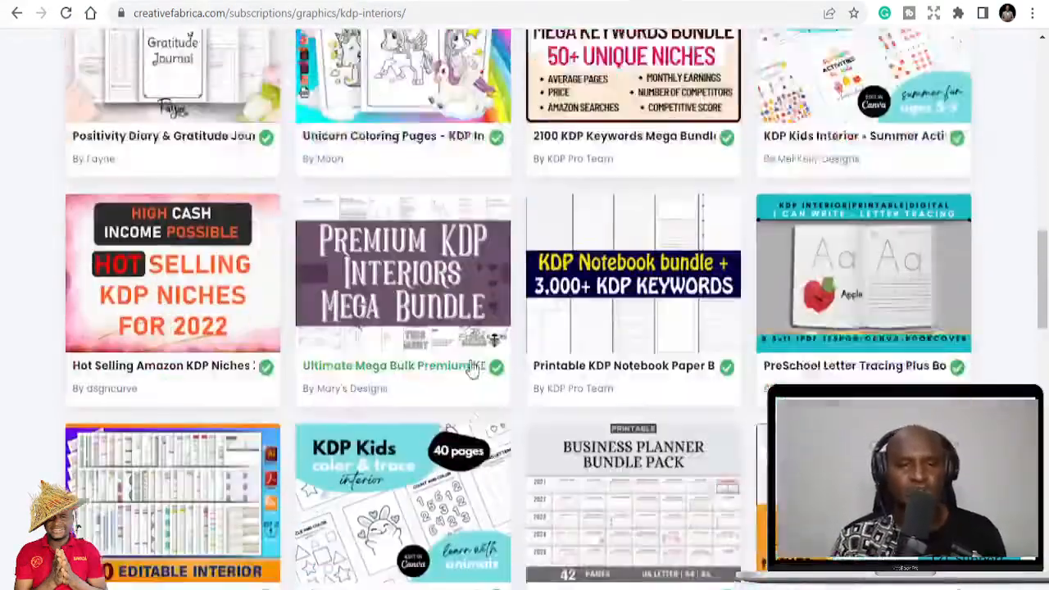
pyautogui.scroll(-3)
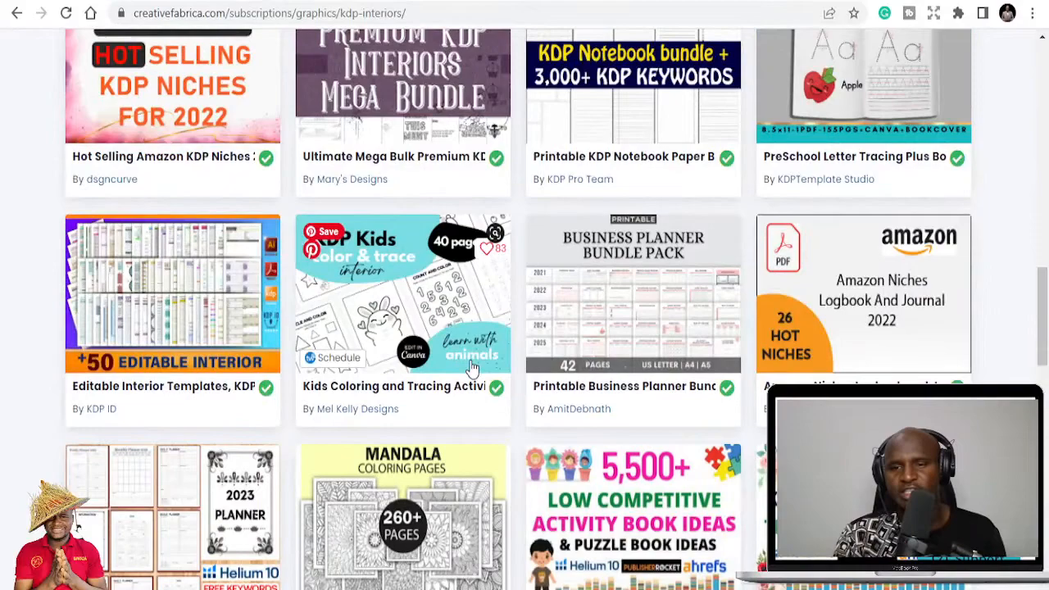
pyautogui.scroll(-3)
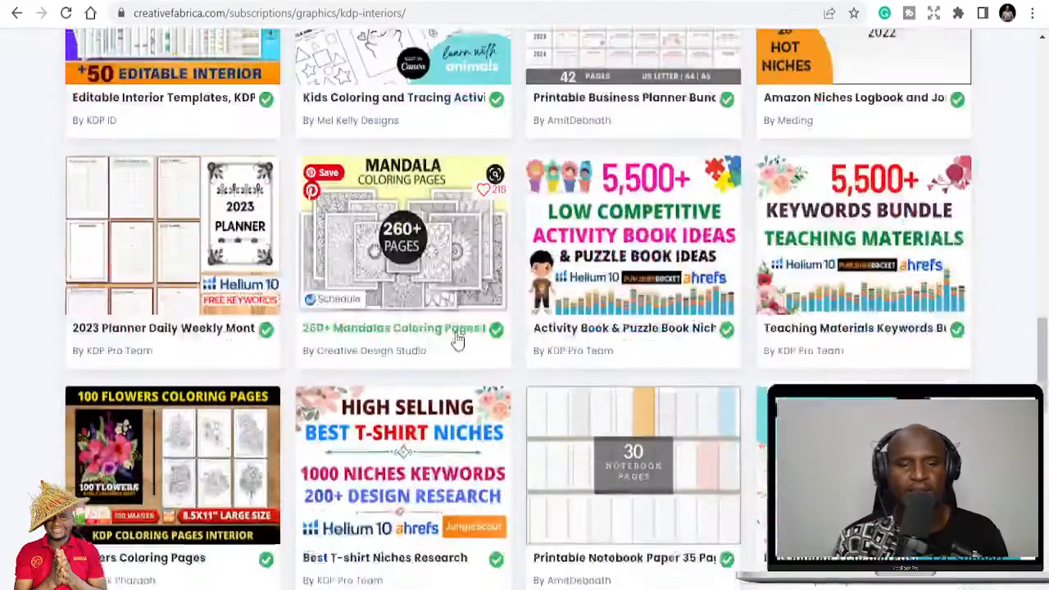
pyautogui.scroll(-3)
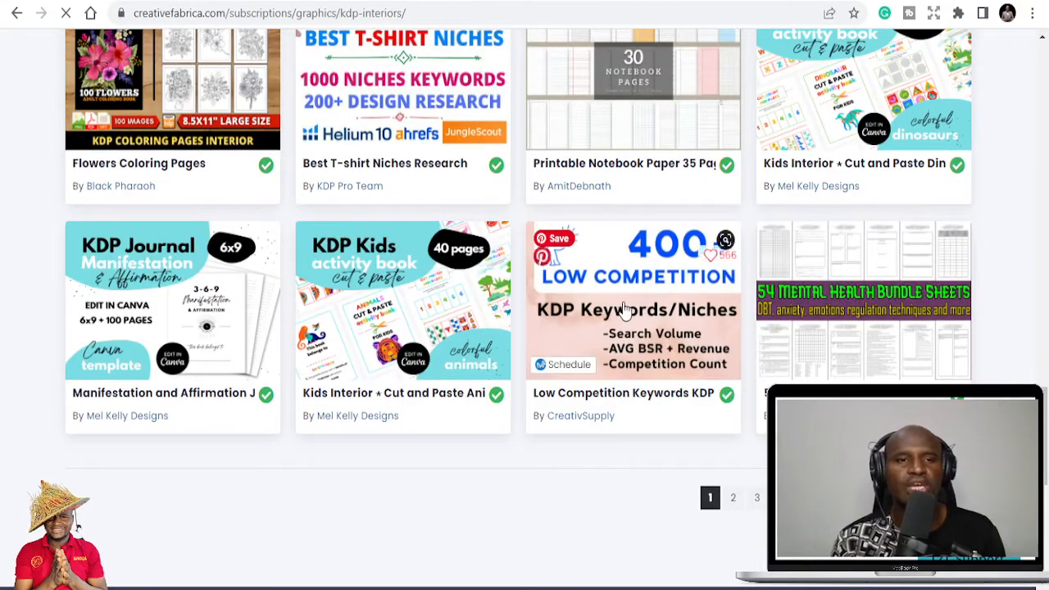
# Browse the second page of KDP Interiors results, then return to page 1.
pyautogui.click(733, 497)
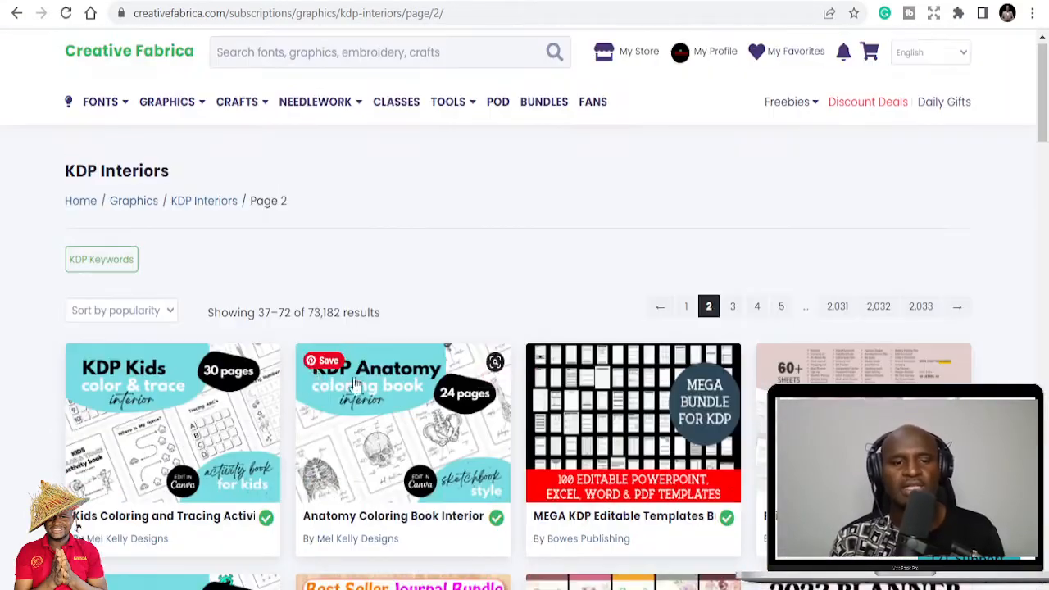
pyautogui.scroll(-3)
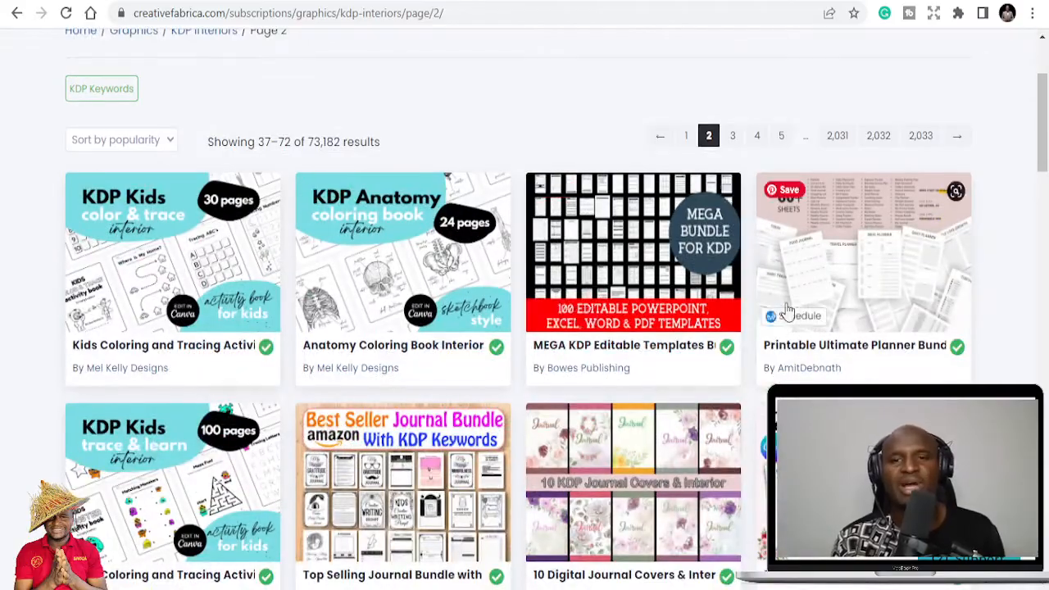
pyautogui.scroll(-3)
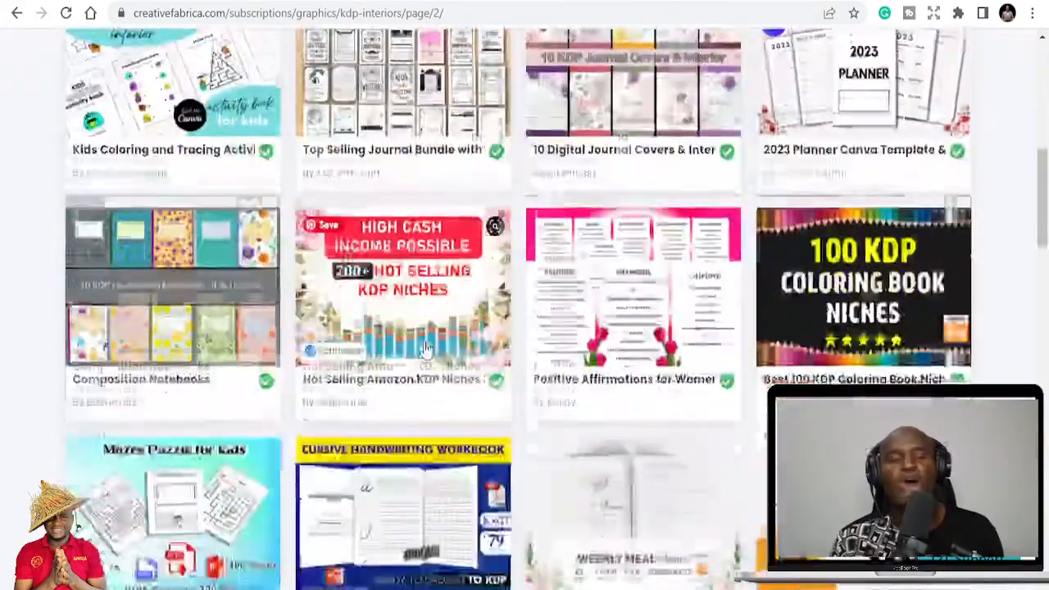
pyautogui.scroll(-3)
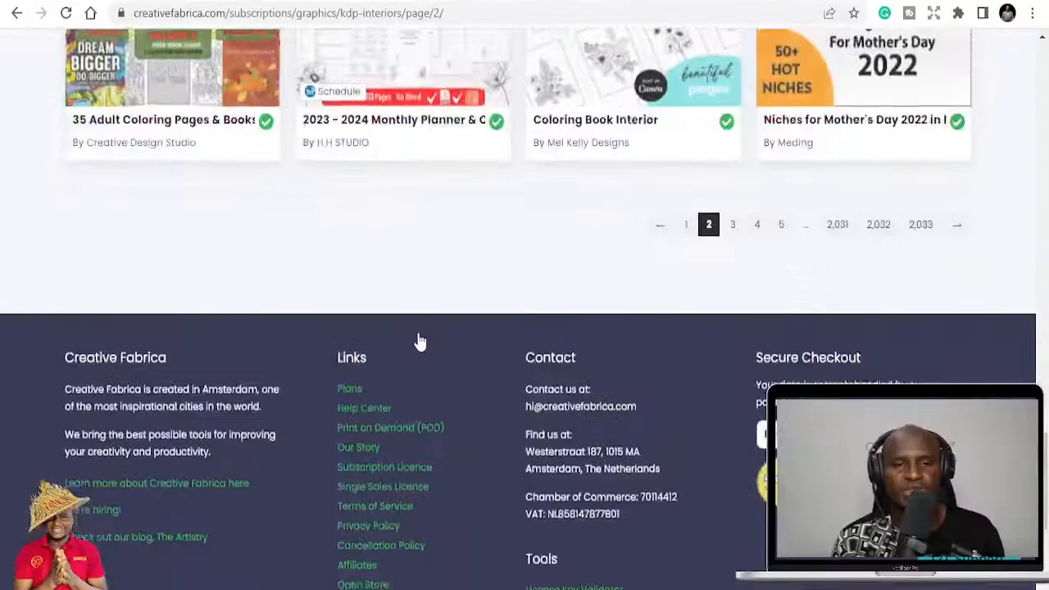
pyautogui.scroll(3)
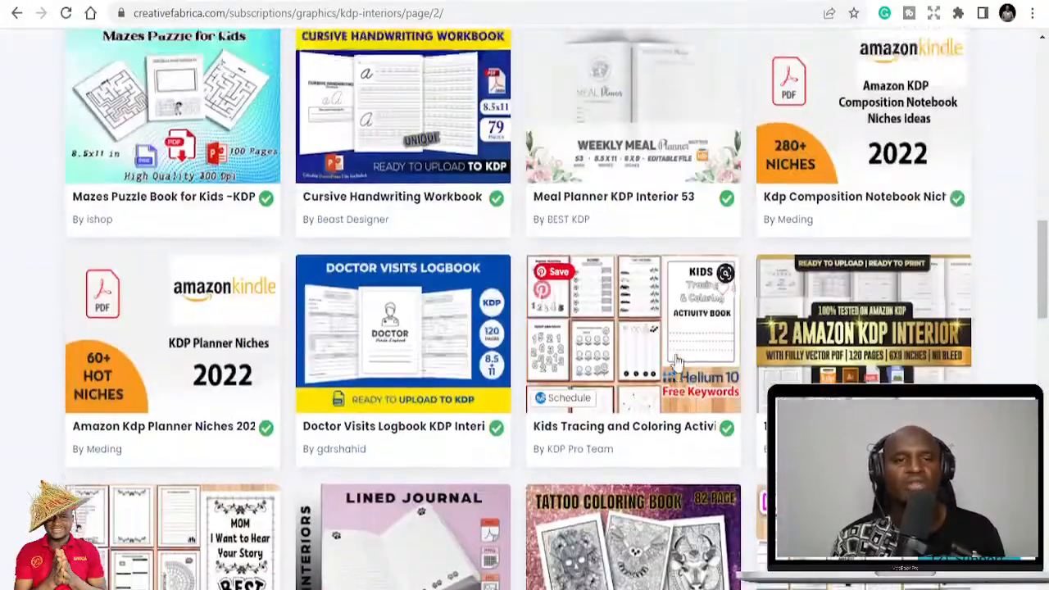
pyautogui.scroll(3)
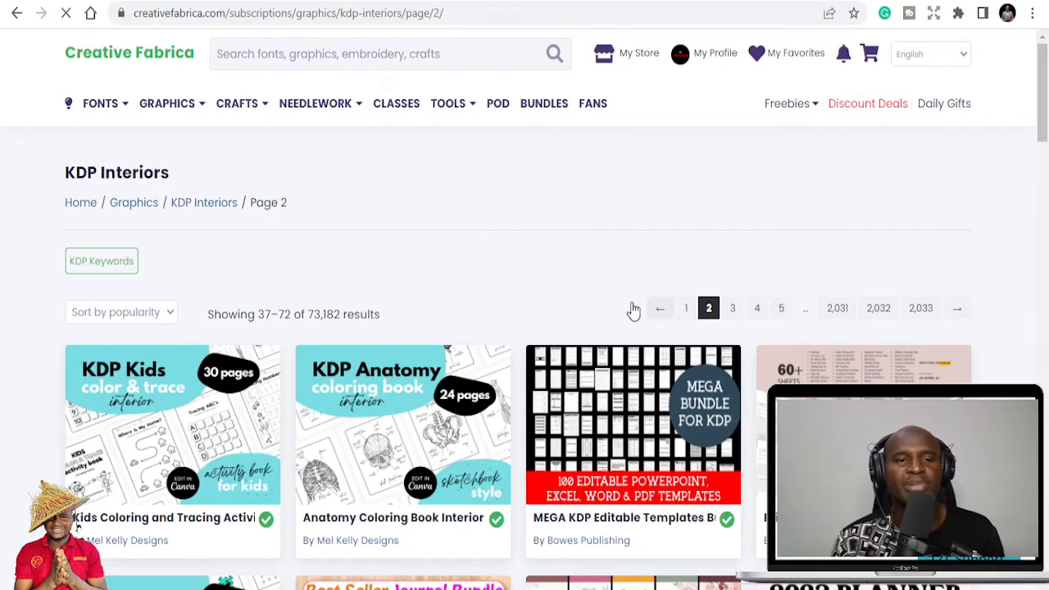
pyautogui.click(660, 307)
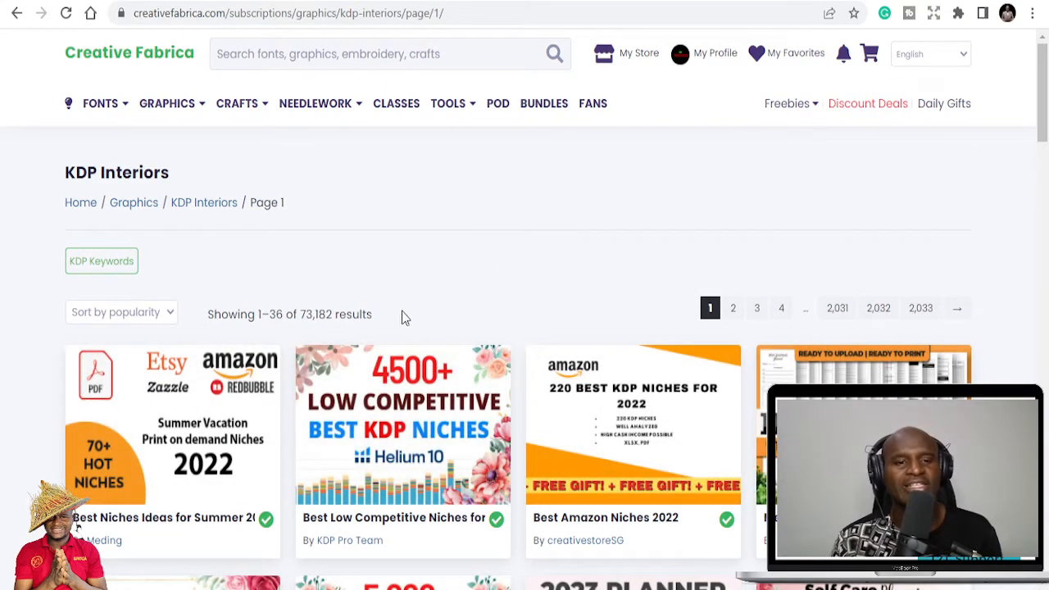
pyautogui.moveTo(459, 303)
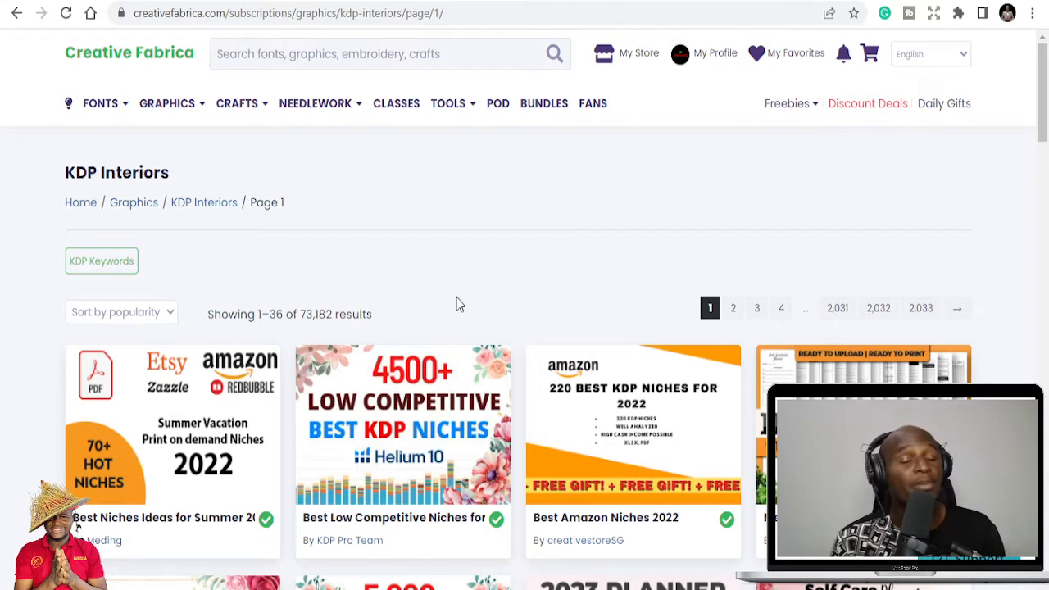
pyautogui.moveTo(426, 354)
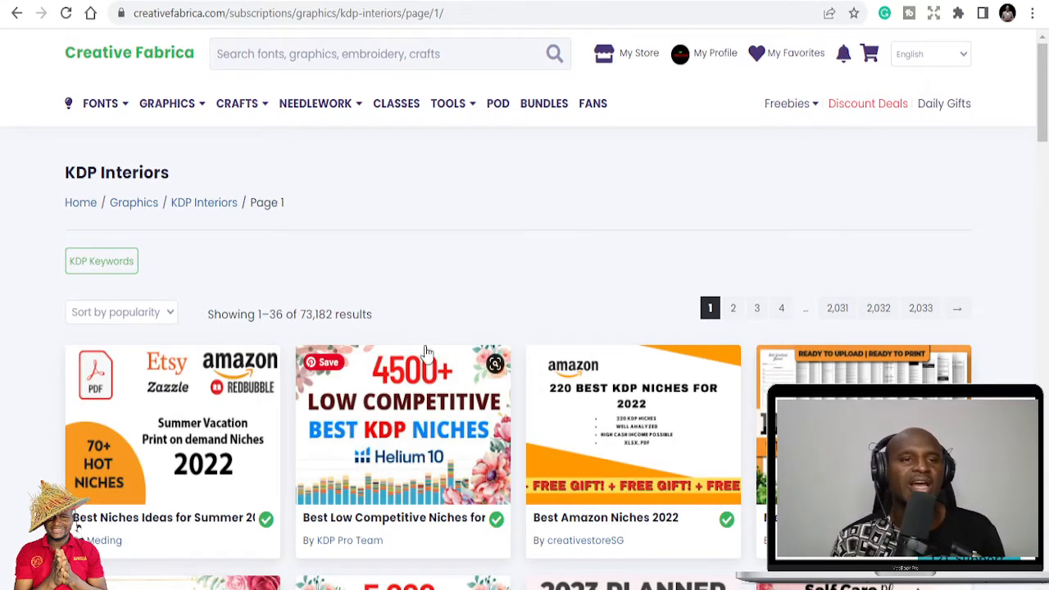
pyautogui.moveTo(501, 321)
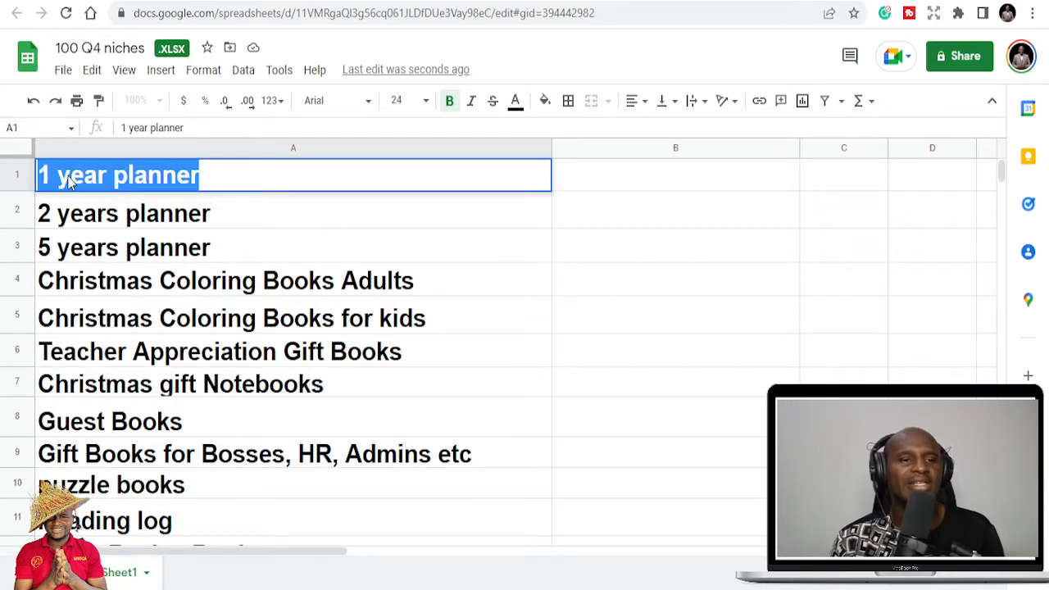
pyautogui.moveTo(58, 189)
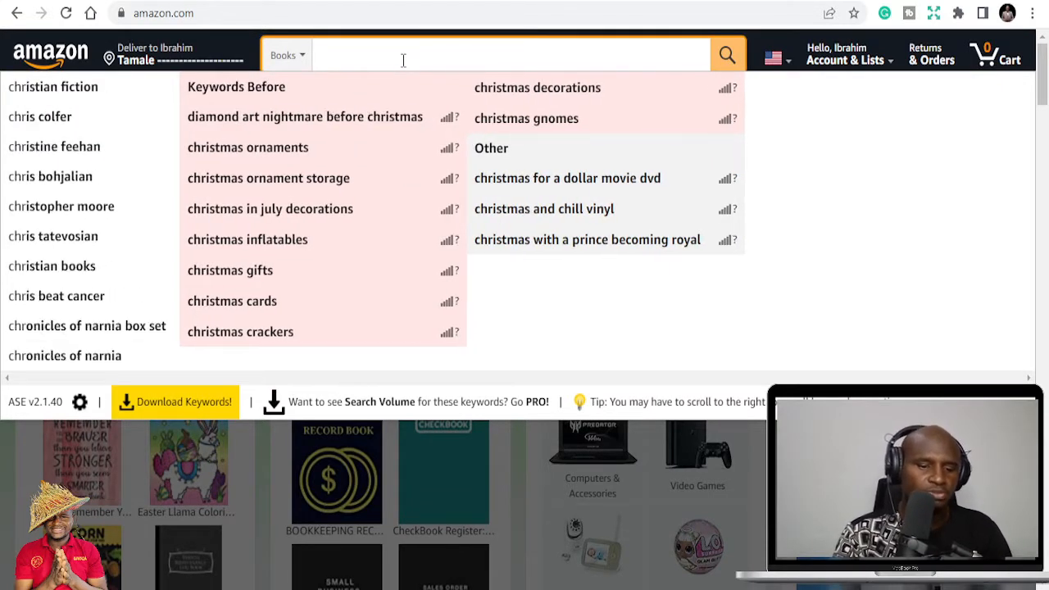
# Browse Amazon results for '1 year planner', then select '2 years planner' in sheet cell A2.
pyautogui.write('1 year planner 2023')
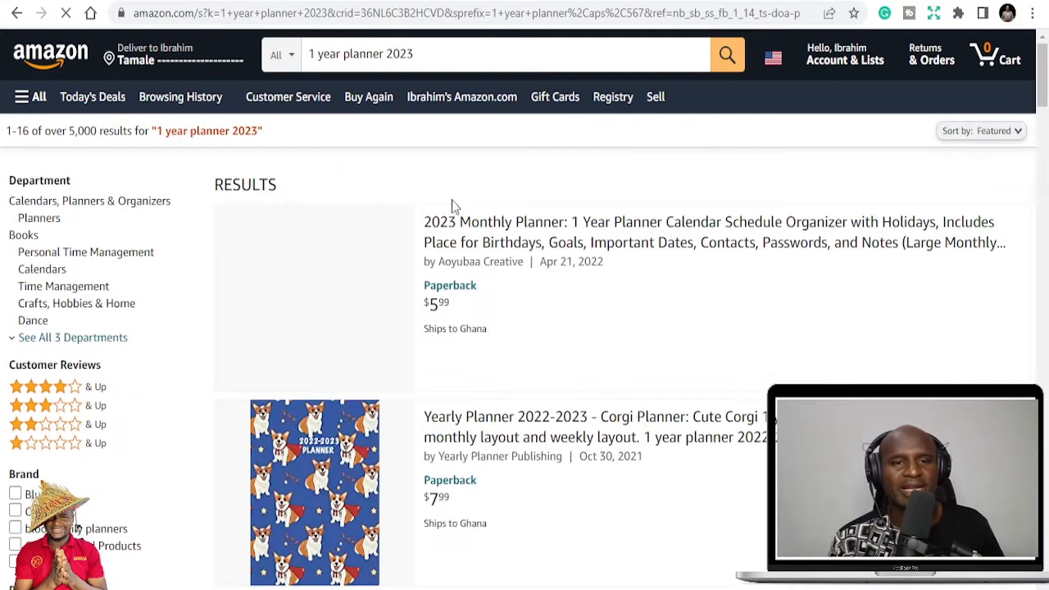
pyautogui.scroll(-3)
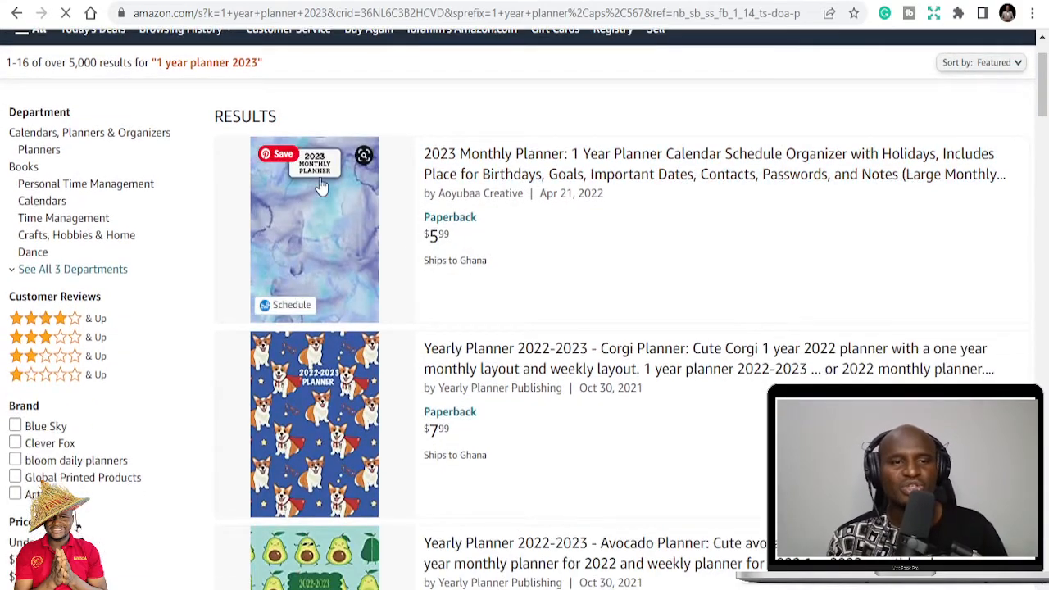
pyautogui.scroll(-3)
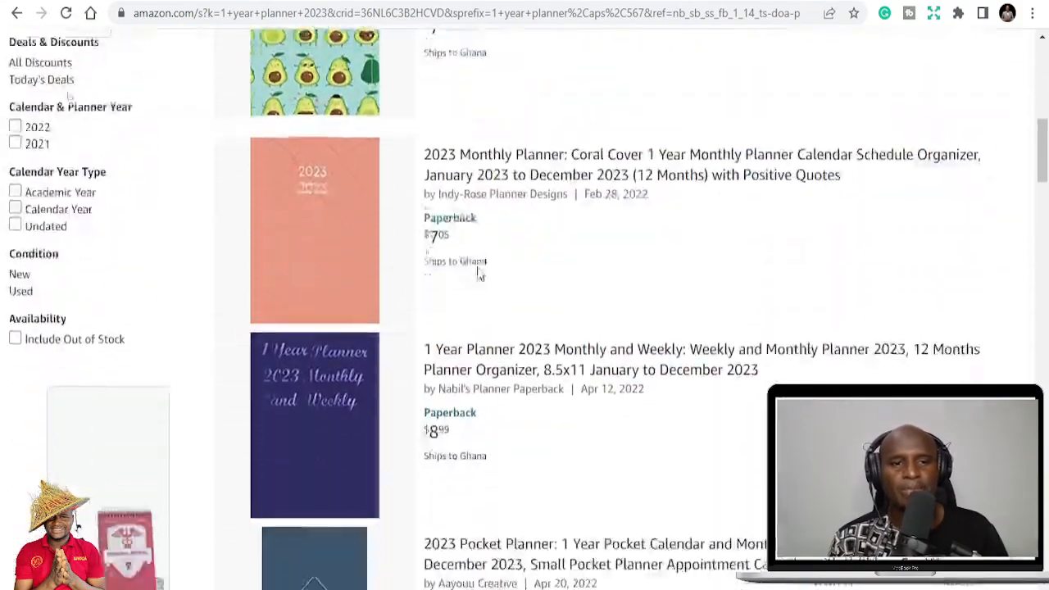
pyautogui.scroll(-3)
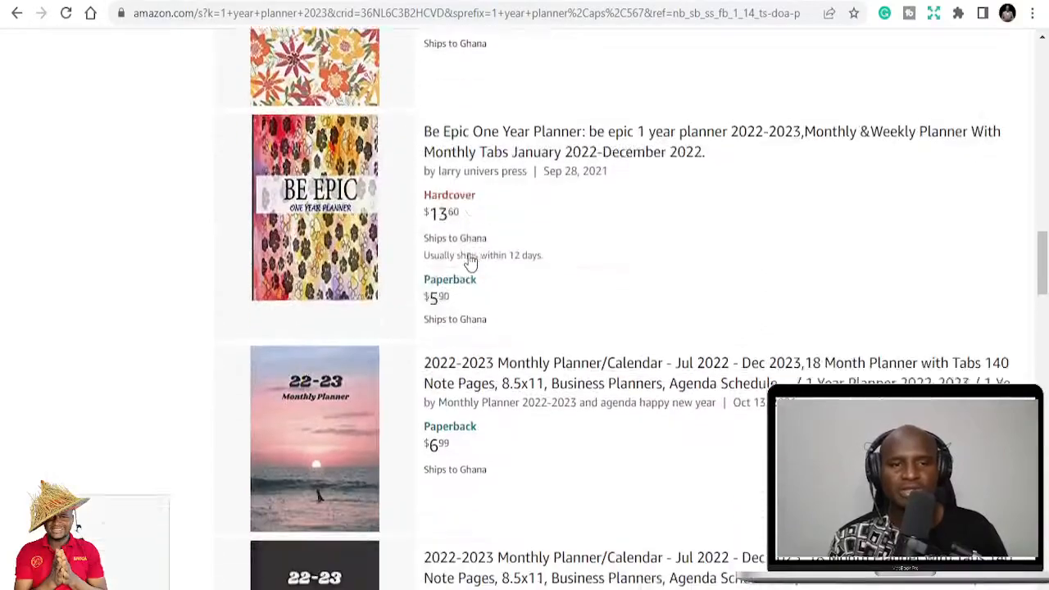
pyautogui.scroll(-3)
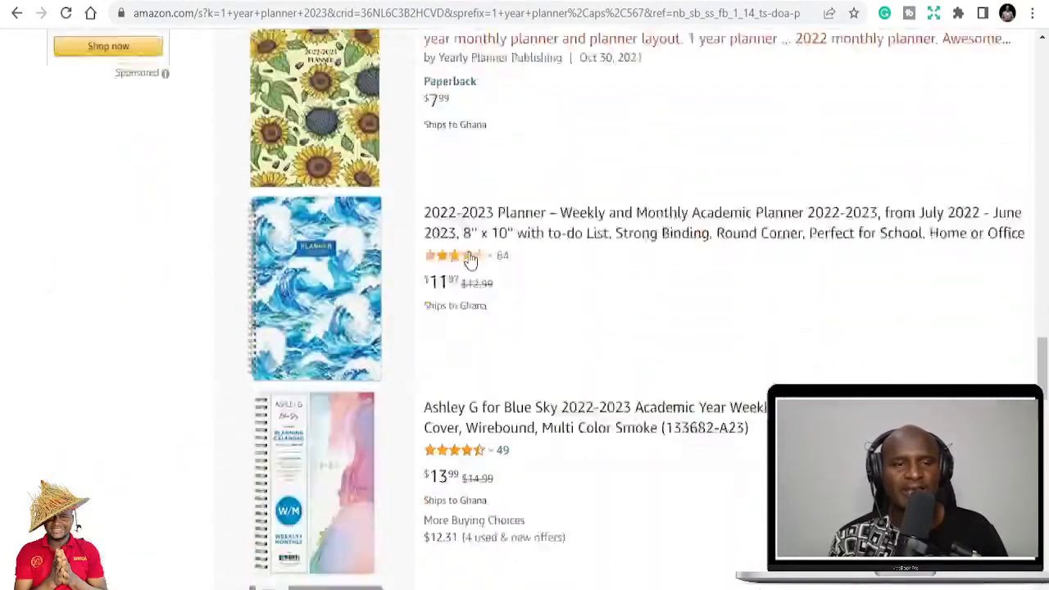
pyautogui.scroll(-3)
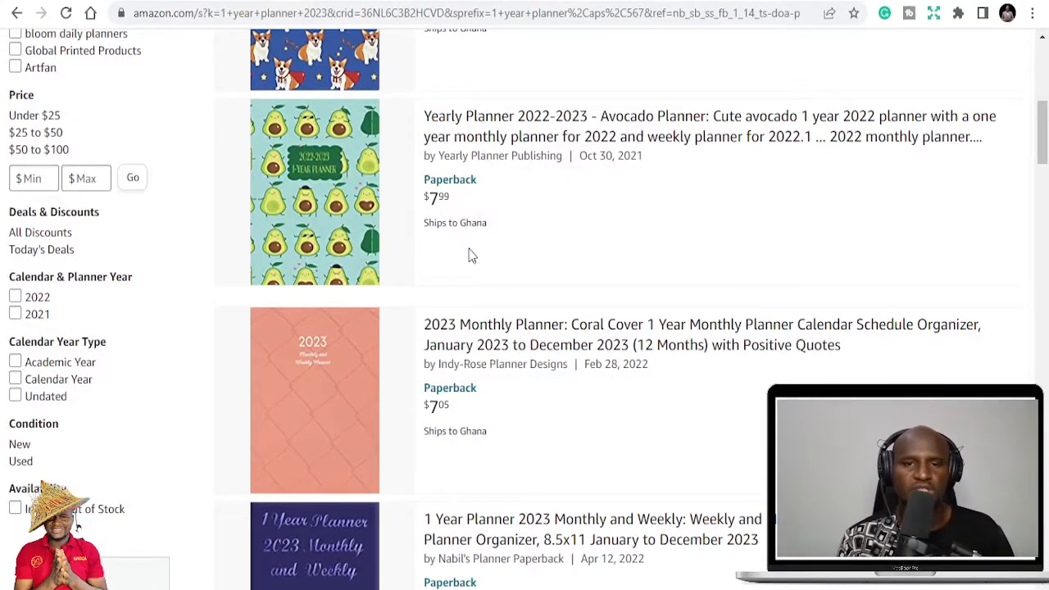
pyautogui.scroll(3)
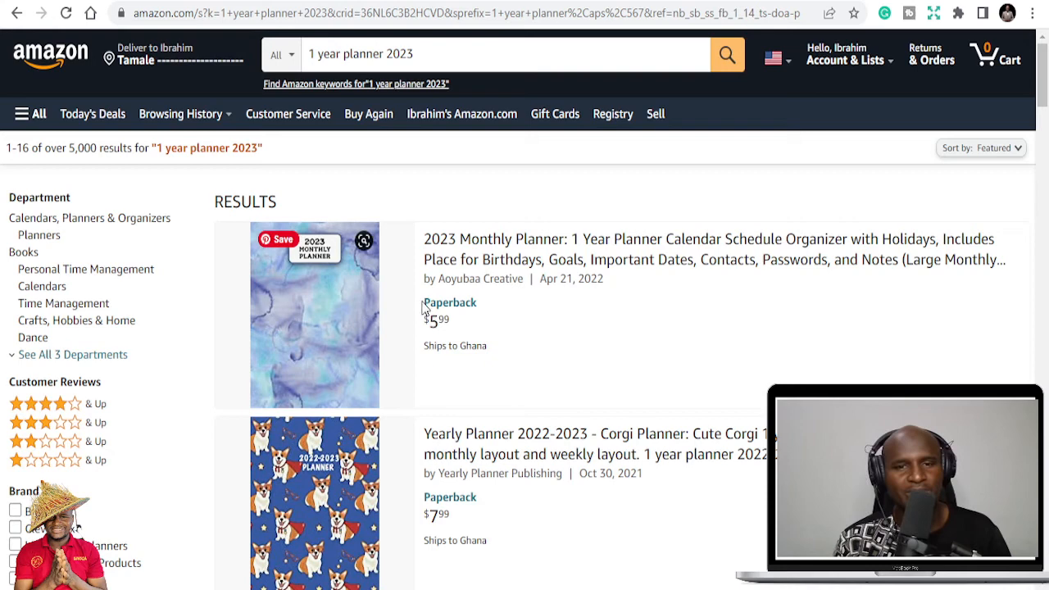
pyautogui.moveTo(662, 280)
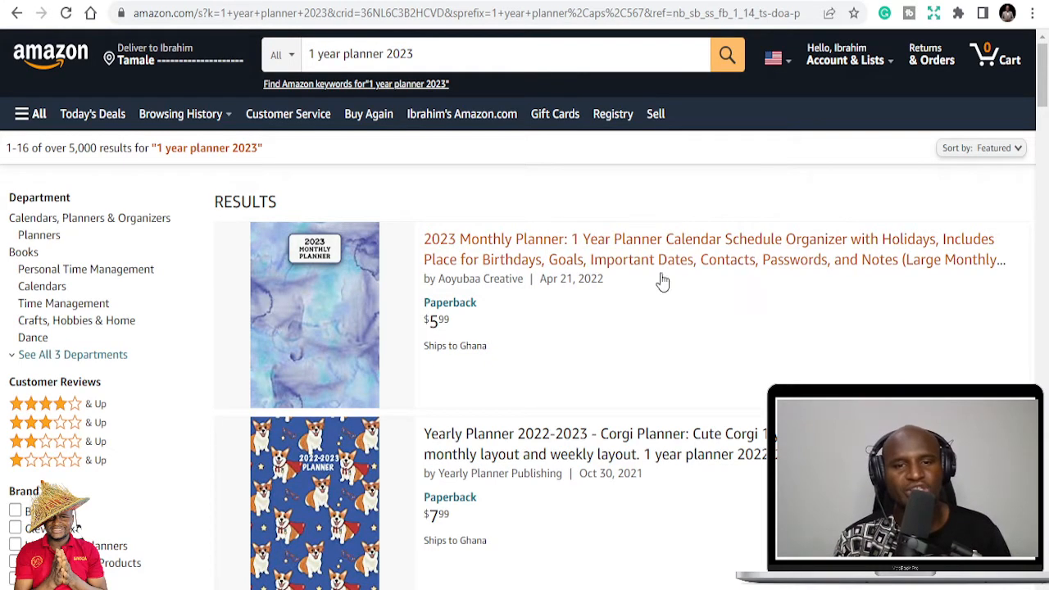
pyautogui.scroll(-3)
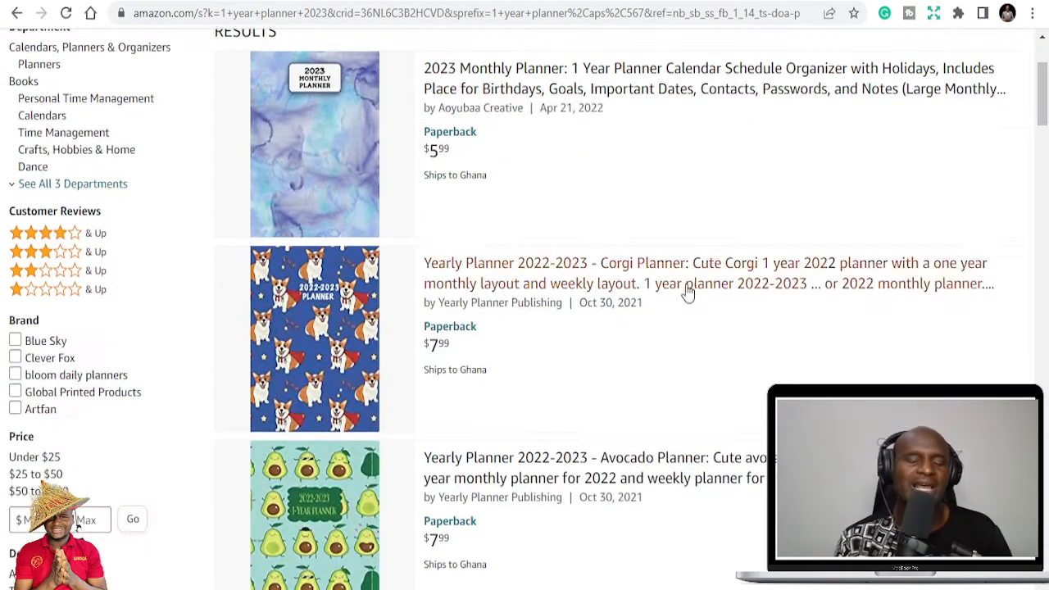
pyautogui.scroll(3)
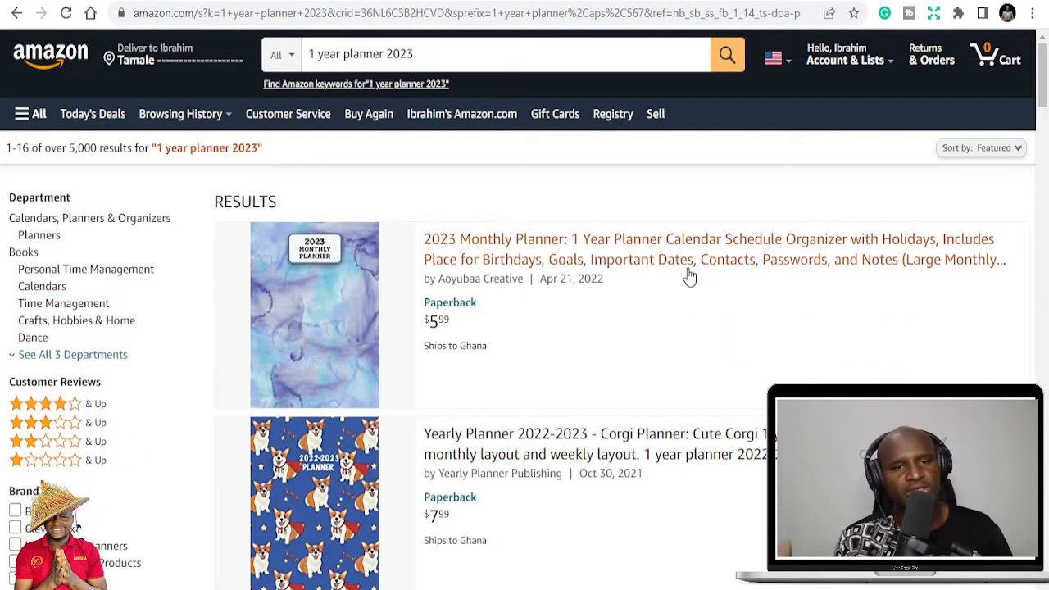
pyautogui.click(504, 54)
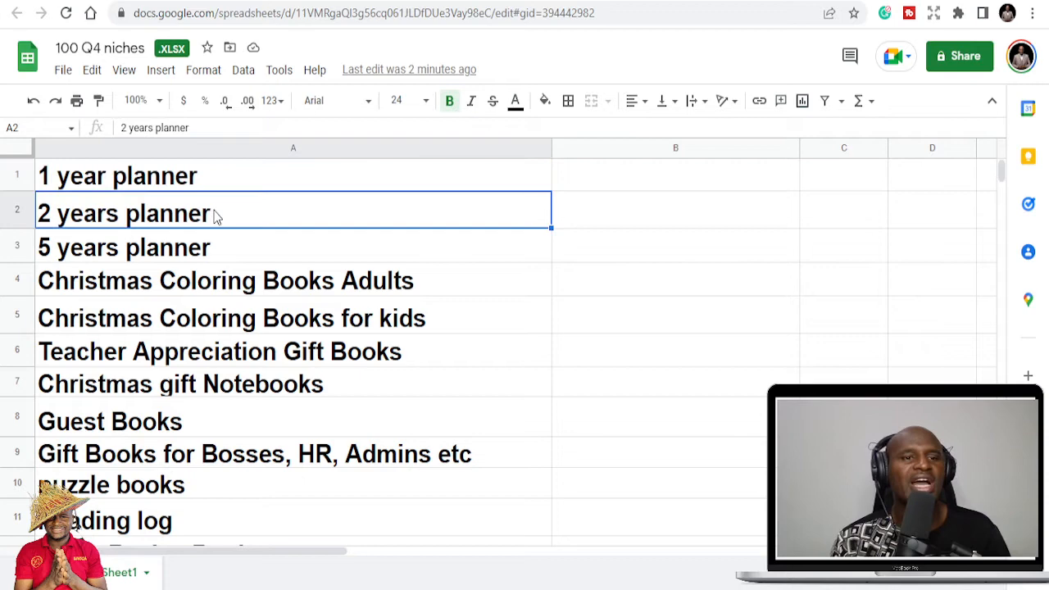
pyautogui.doubleClick(123, 209)
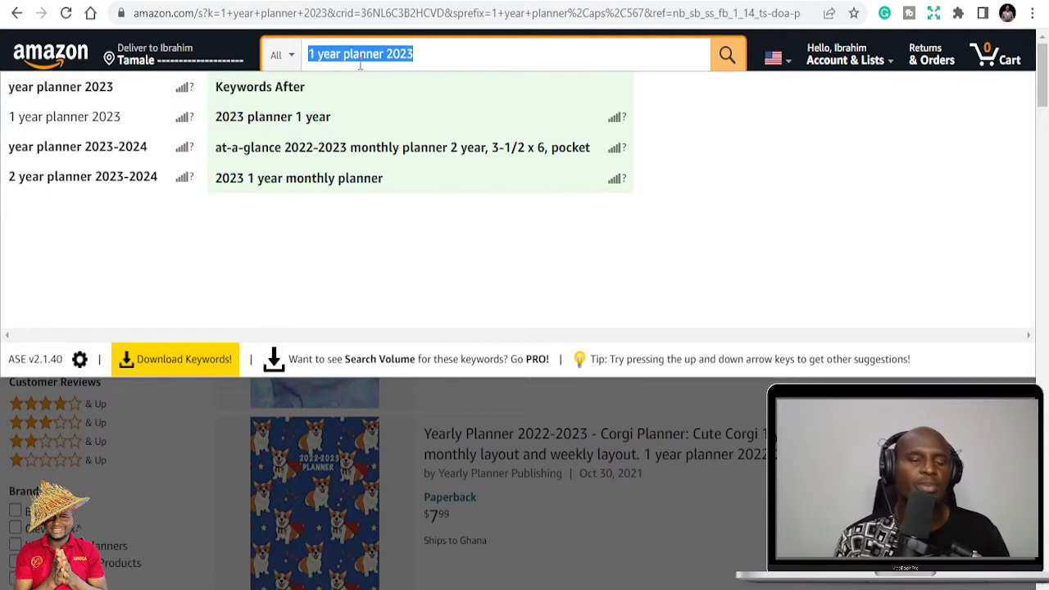
# Search Amazon for '2 years planner' and scroll down to the More Results section.
pyautogui.write('2 years planner')
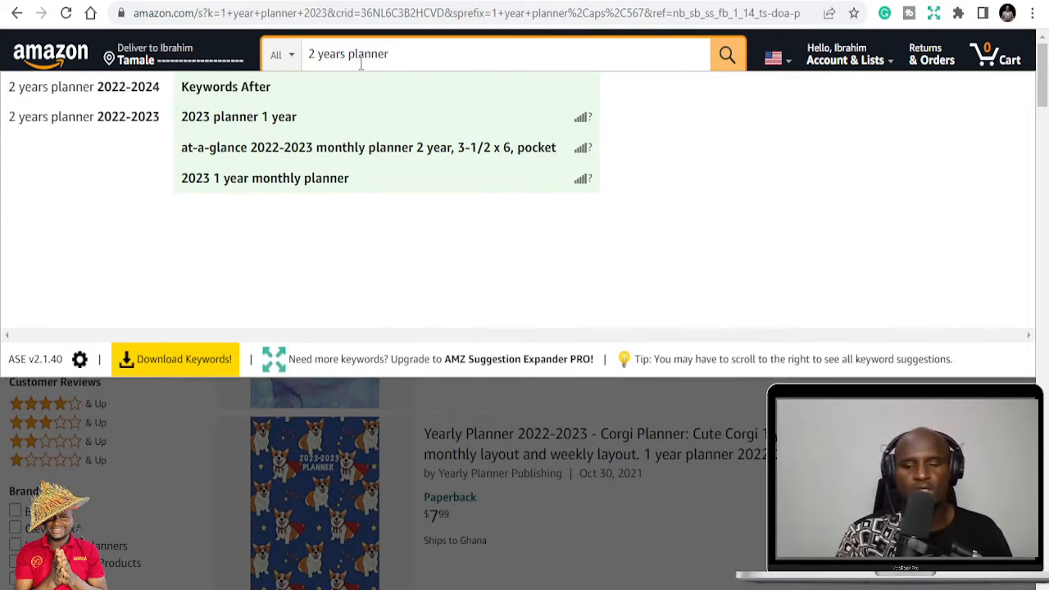
pyautogui.click(726, 54)
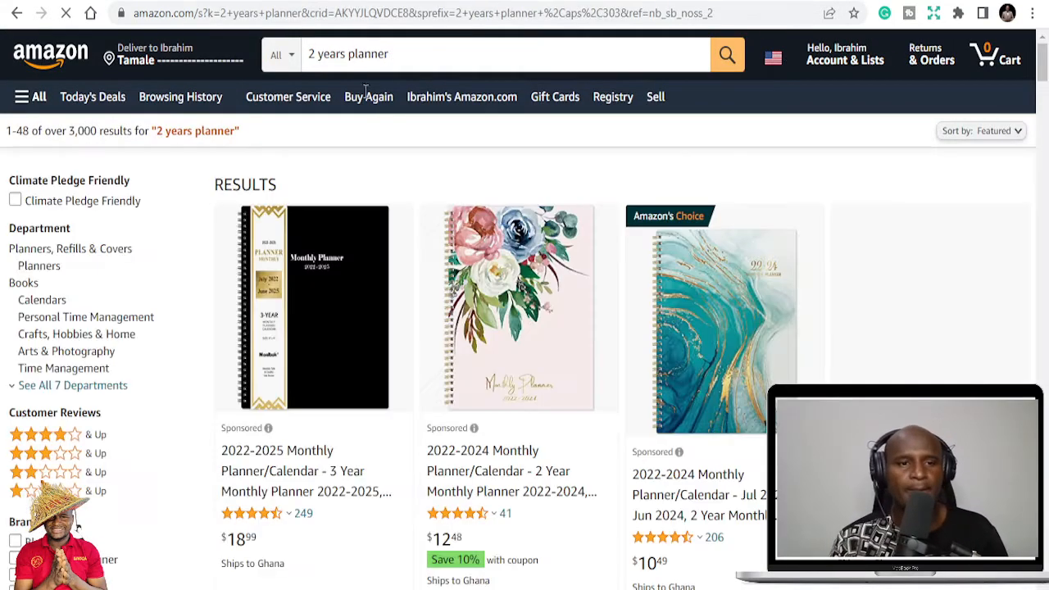
pyautogui.scroll(-3)
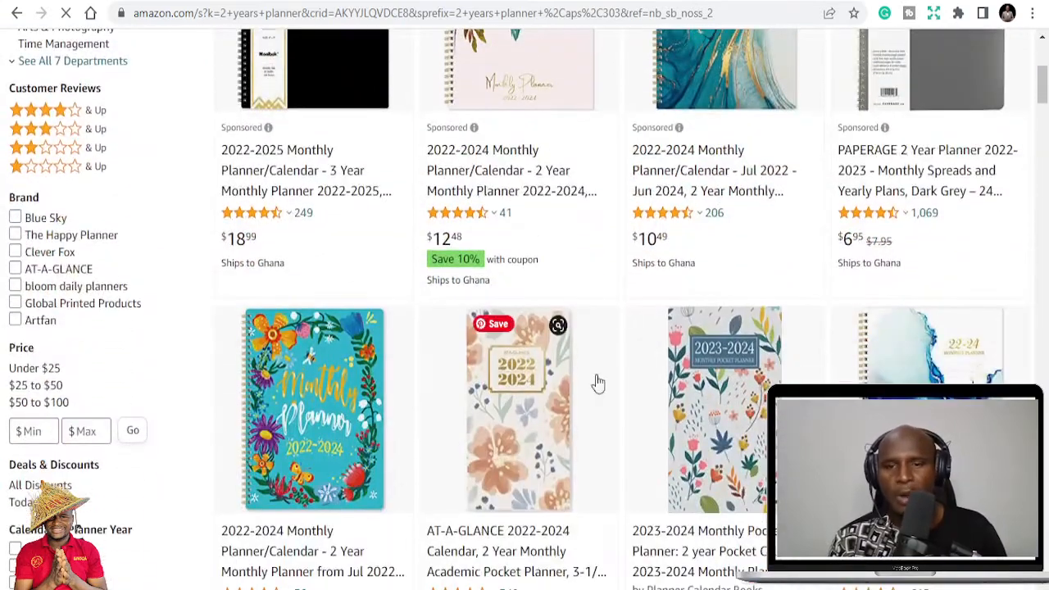
pyautogui.scroll(-3)
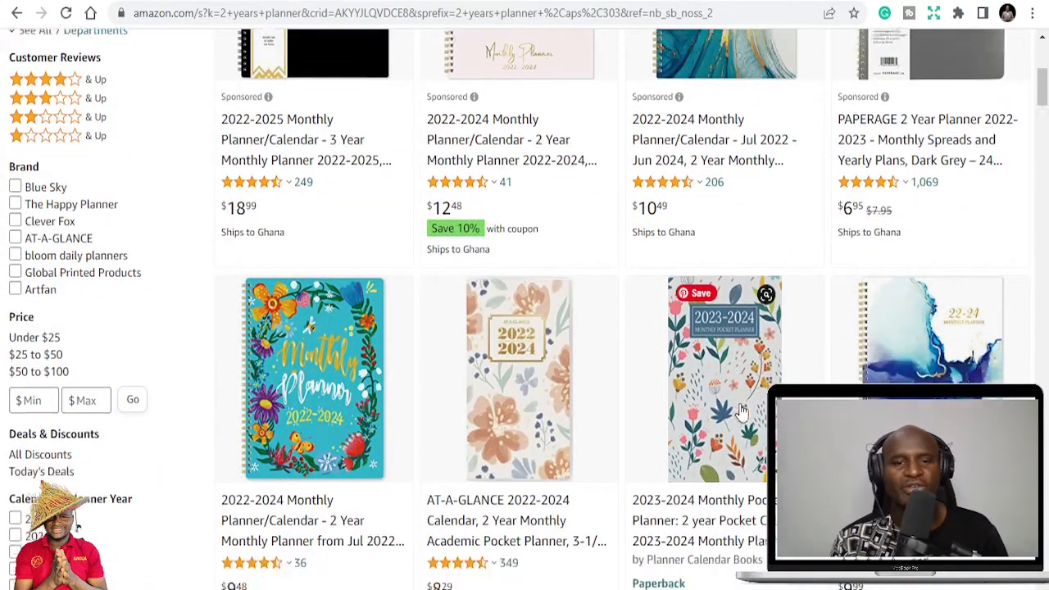
pyautogui.scroll(-3)
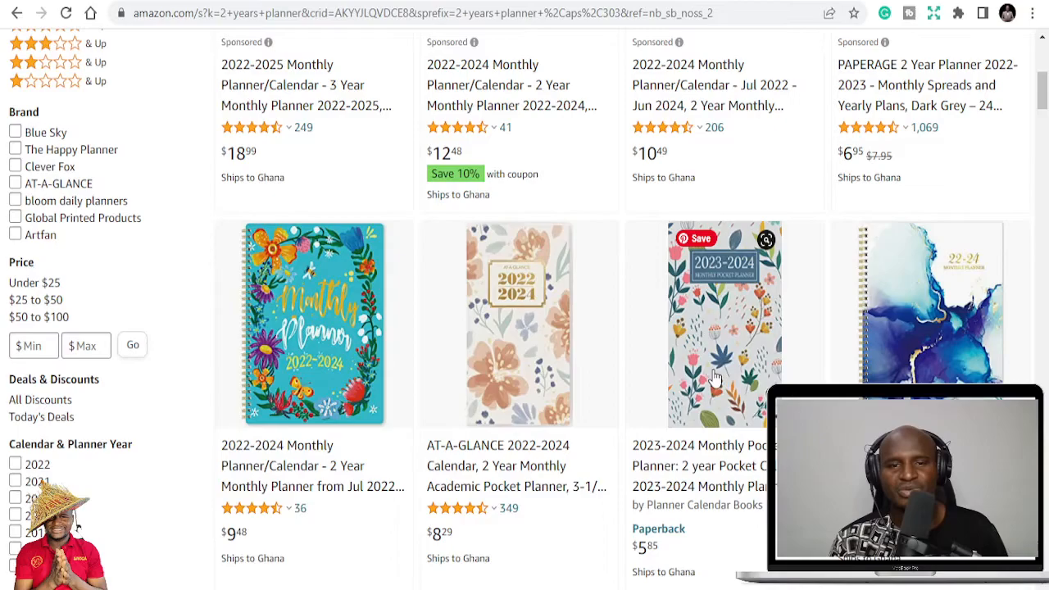
pyautogui.scroll(-3)
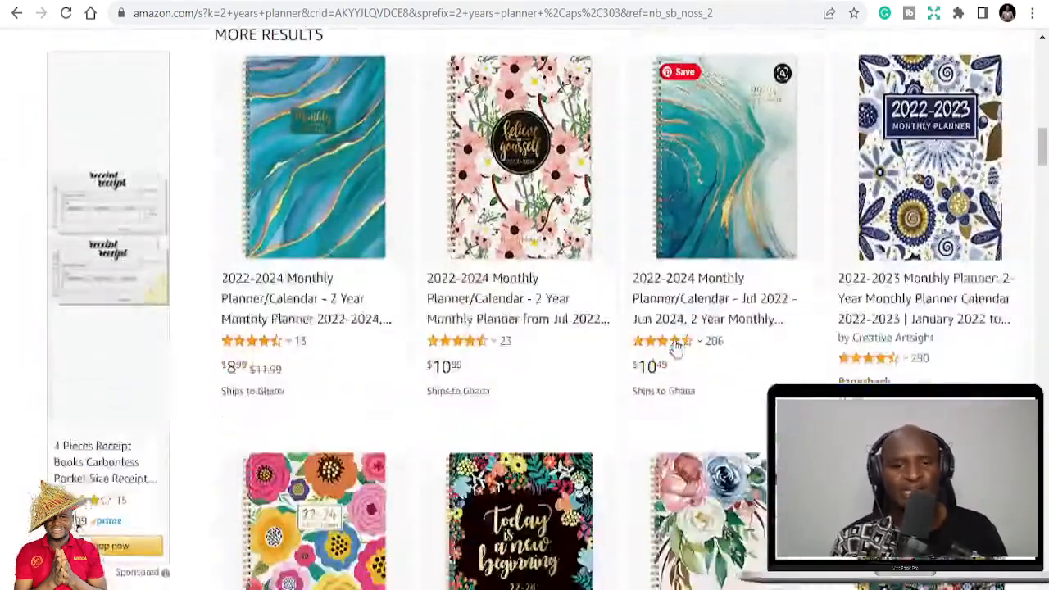
# Search Creative Fabrica for '2023 planner'.
pyautogui.click(287, 13)
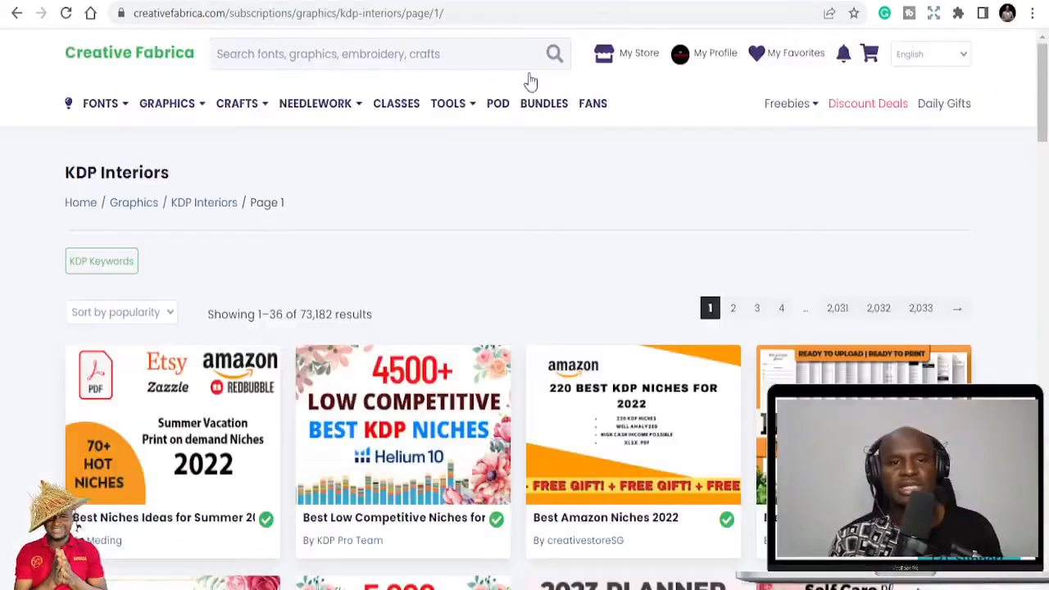
pyautogui.click(389, 53)
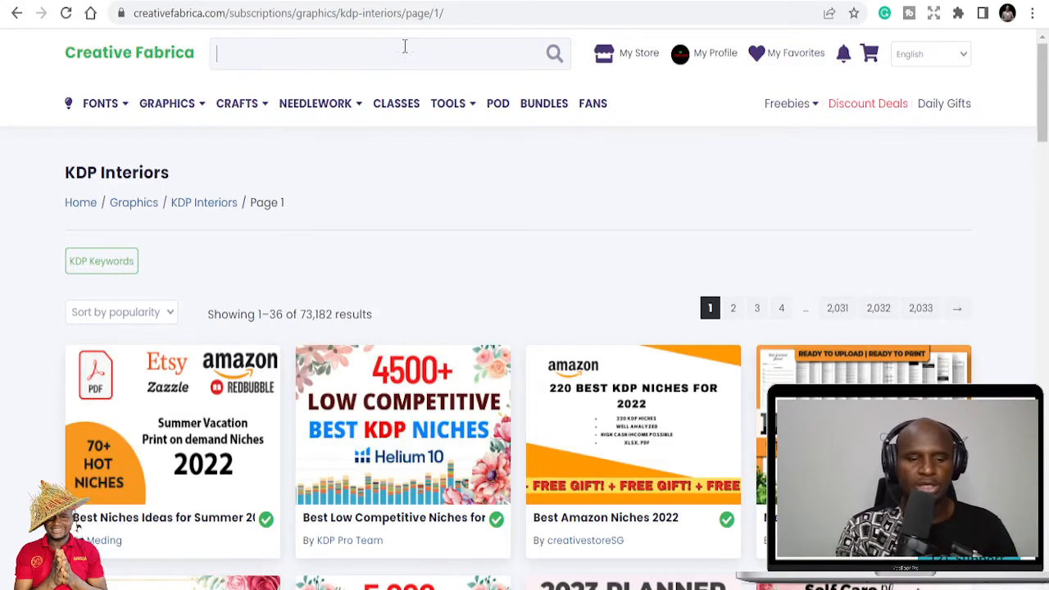
pyautogui.write('2')
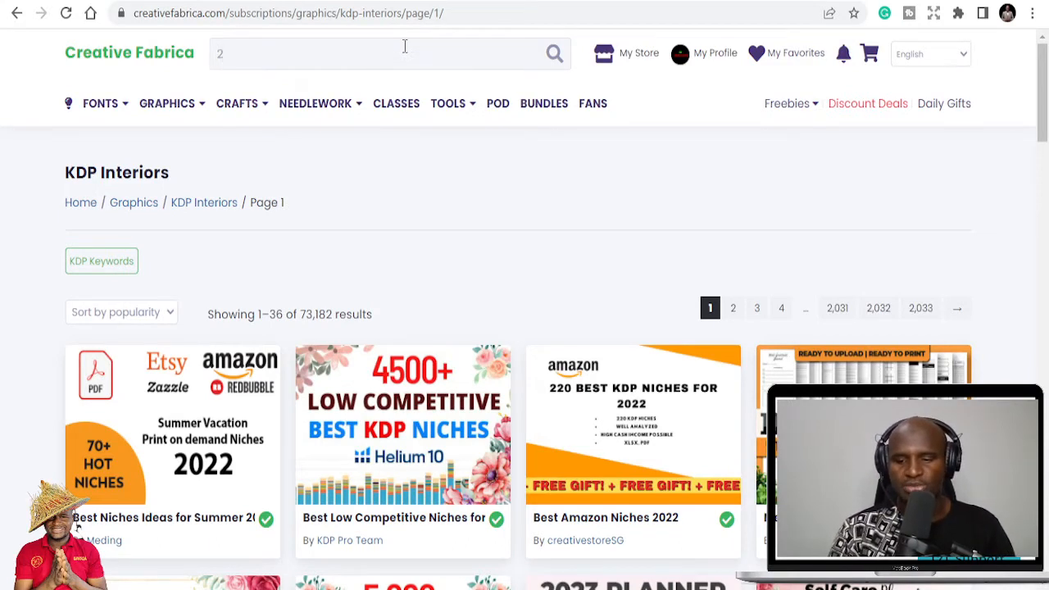
pyautogui.write('2023')
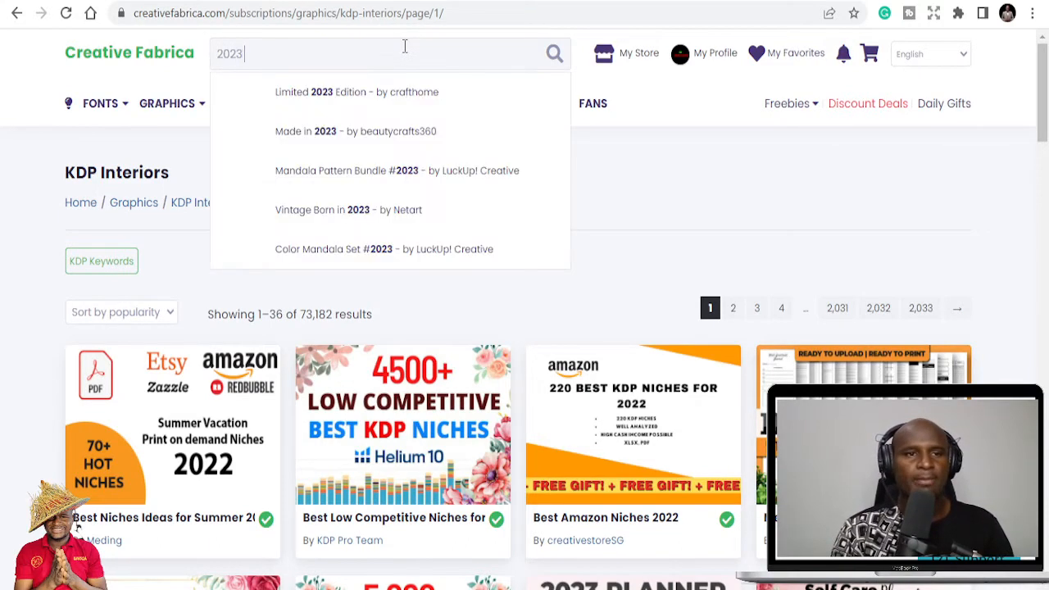
pyautogui.write('planner')
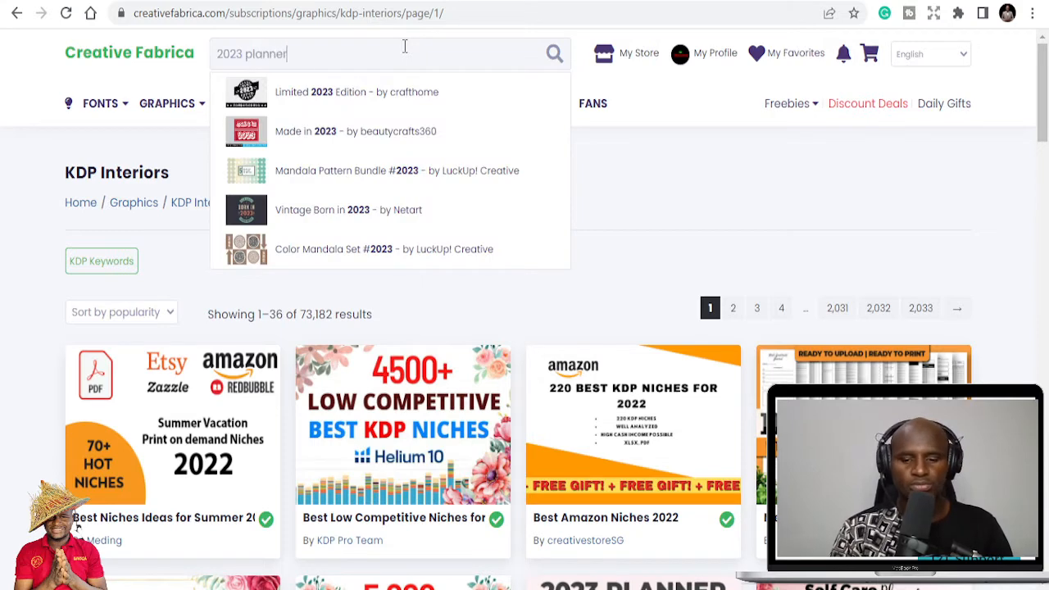
pyautogui.press('Return')
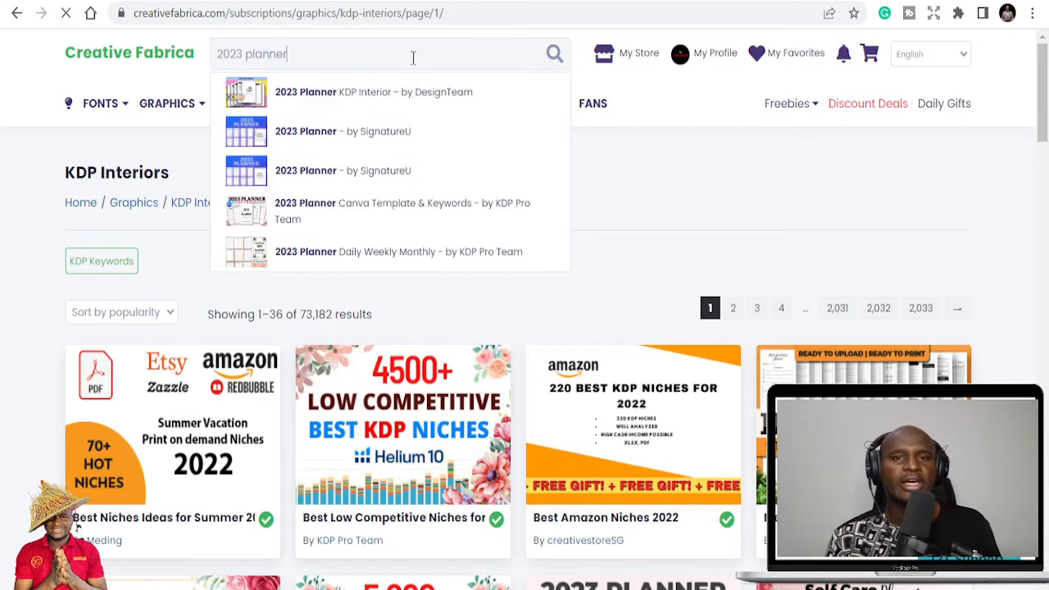
pyautogui.press('Return')
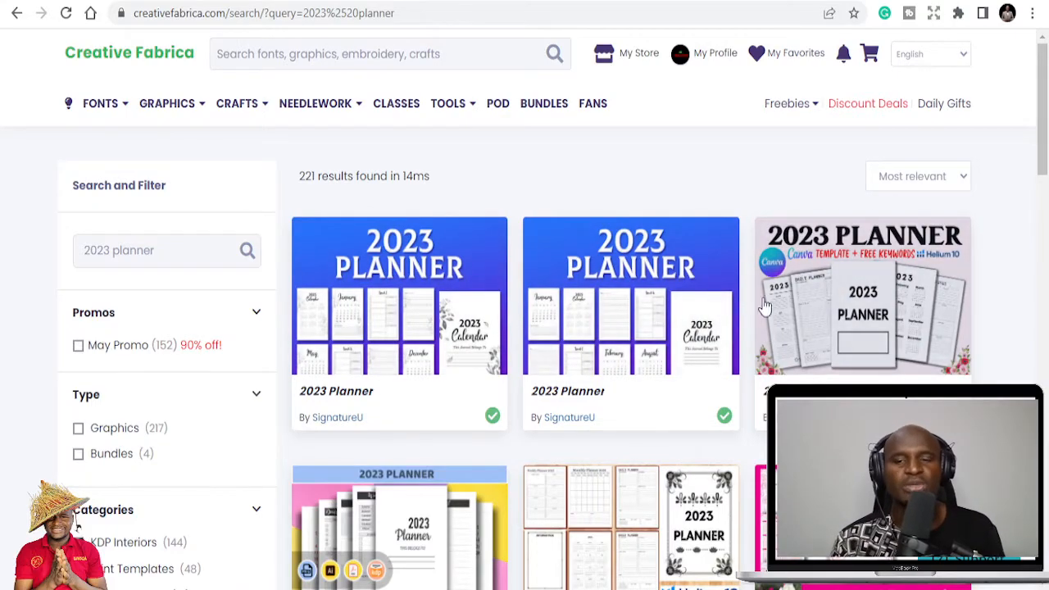
# Open the 2023 Planner Canva Template & Keywords listing from the 221 results.
pyautogui.scroll(-3)
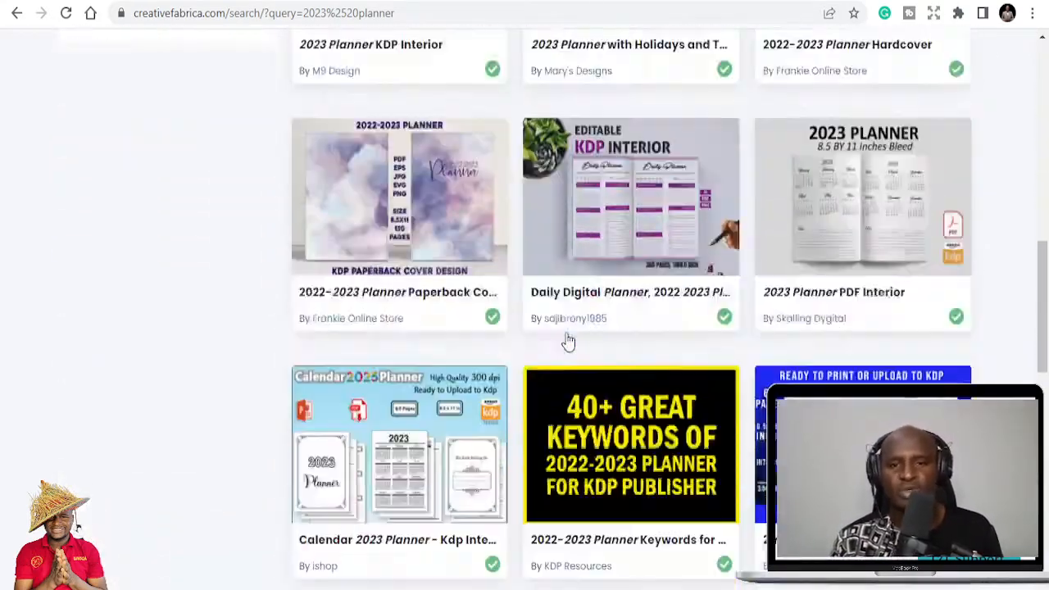
pyautogui.scroll(3)
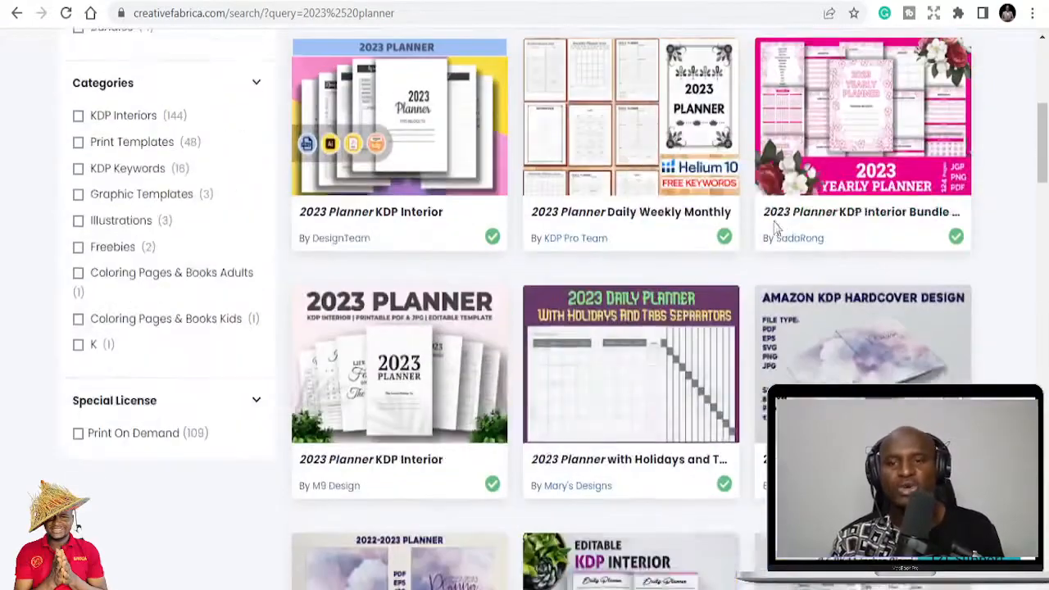
pyautogui.scroll(3)
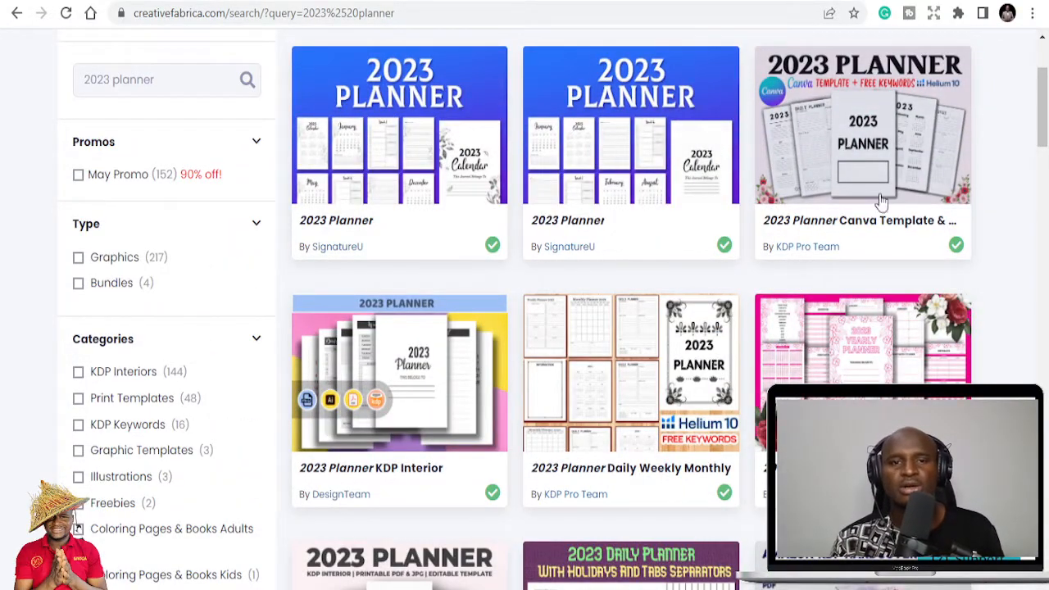
pyautogui.click(862, 123)
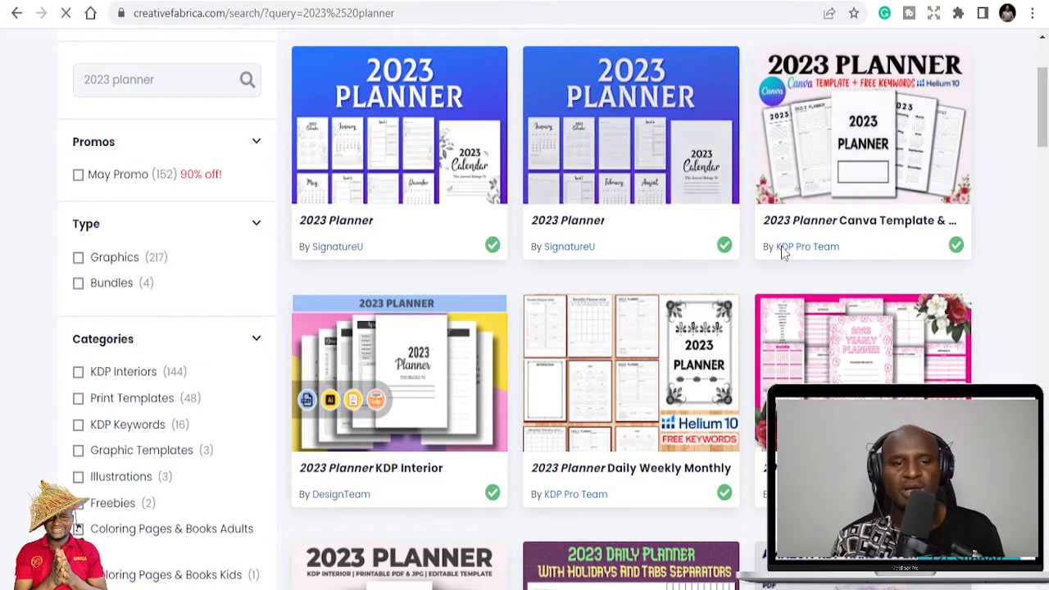
pyautogui.click(862, 123)
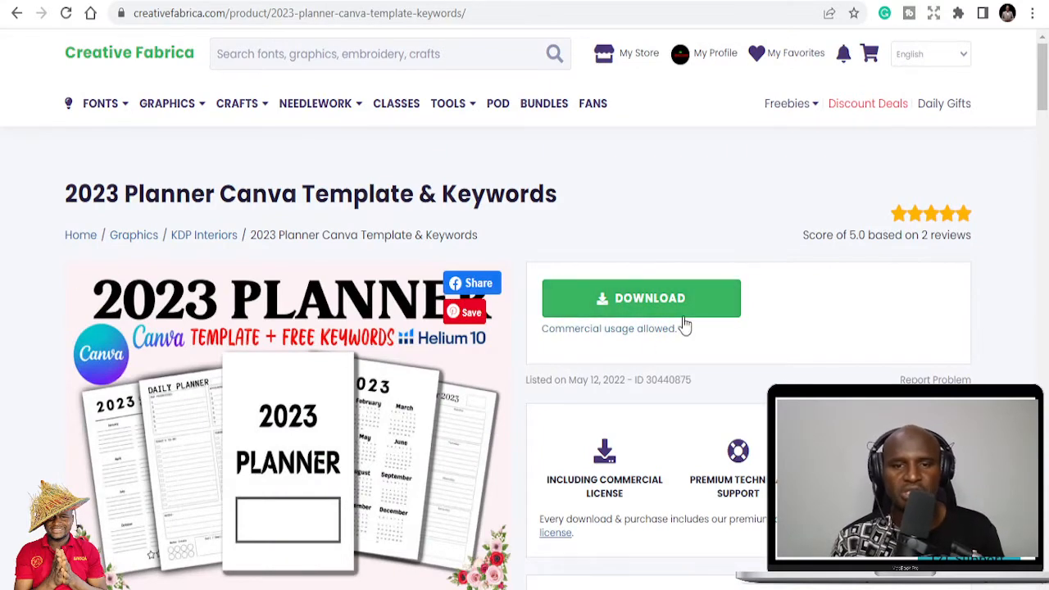
# Download the 2023 Planner Canva Template & Keywords files from its product page.
pyautogui.scroll(-3)
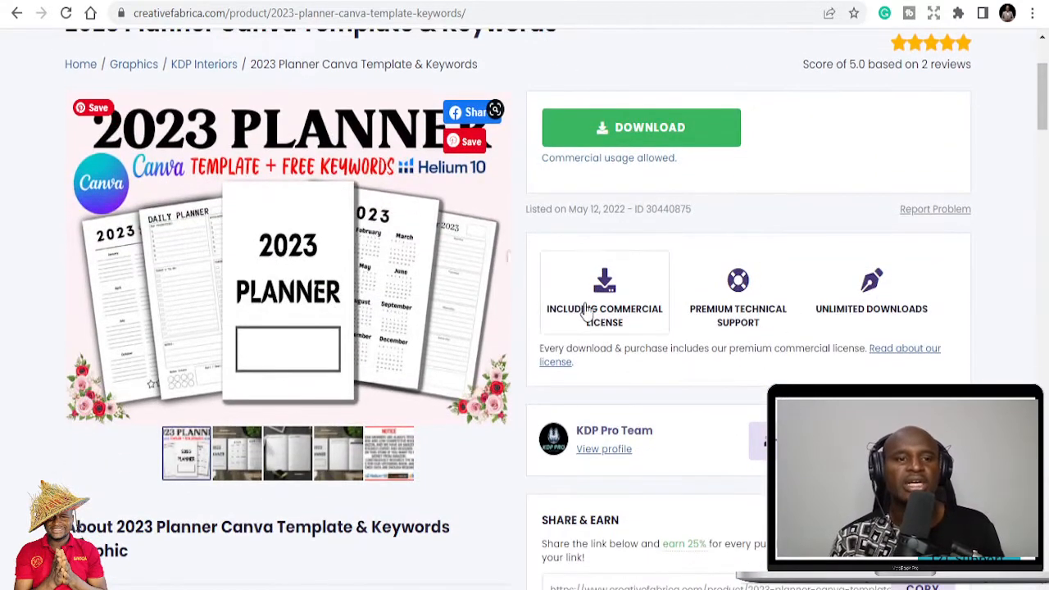
pyautogui.moveTo(615, 225)
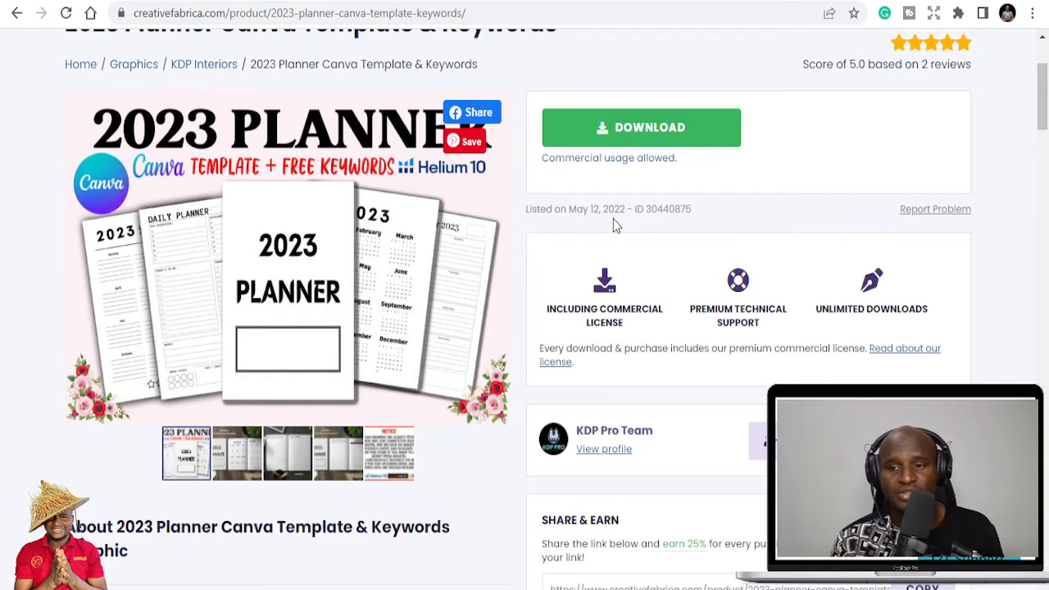
pyautogui.moveTo(490, 230)
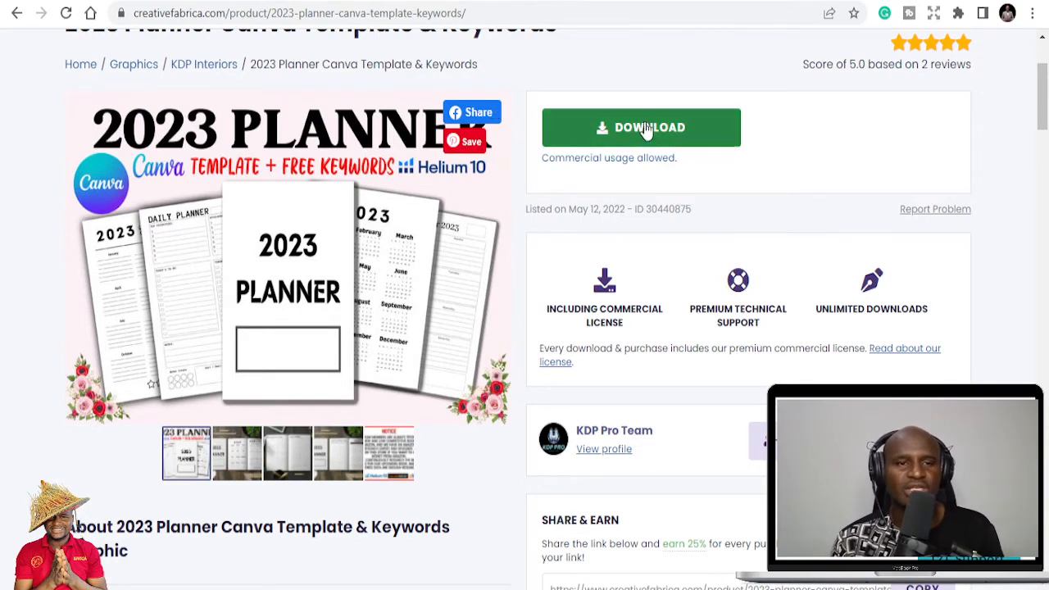
pyautogui.click(641, 127)
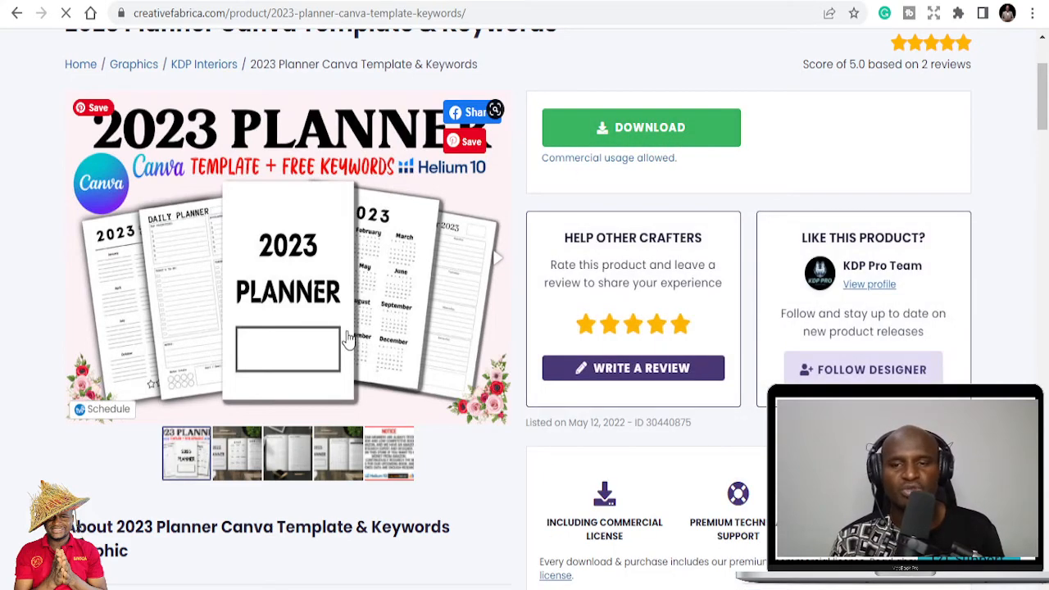
pyautogui.click(640, 127)
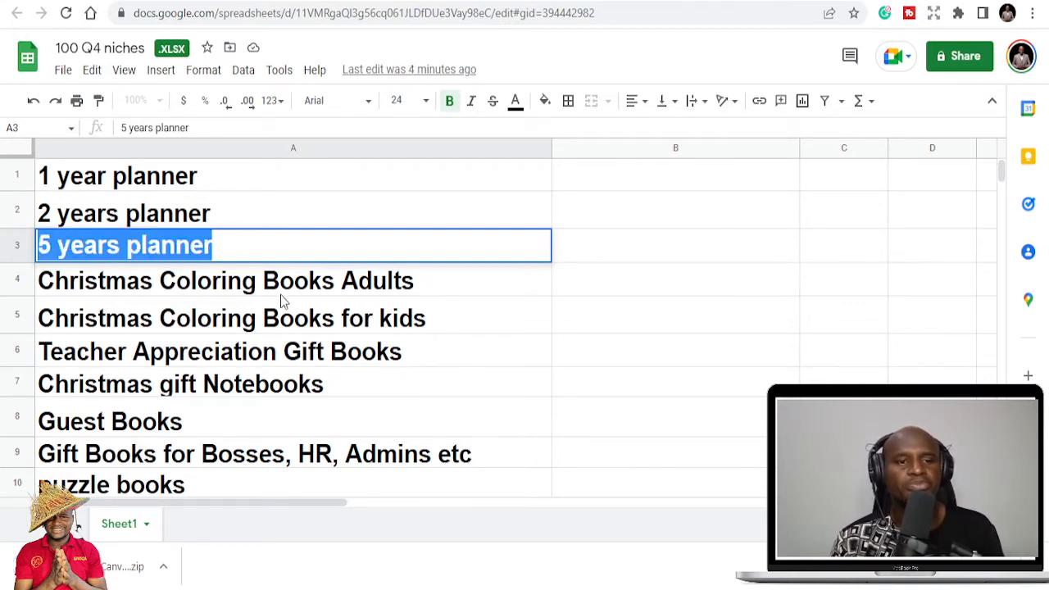
pyautogui.moveTo(279, 310)
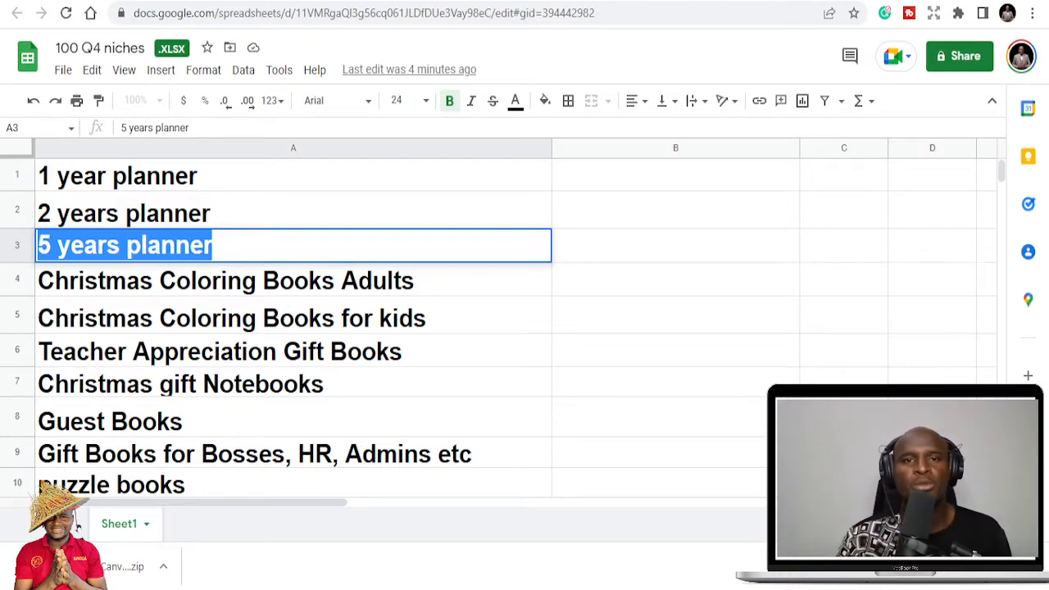
pyautogui.moveTo(363, 494)
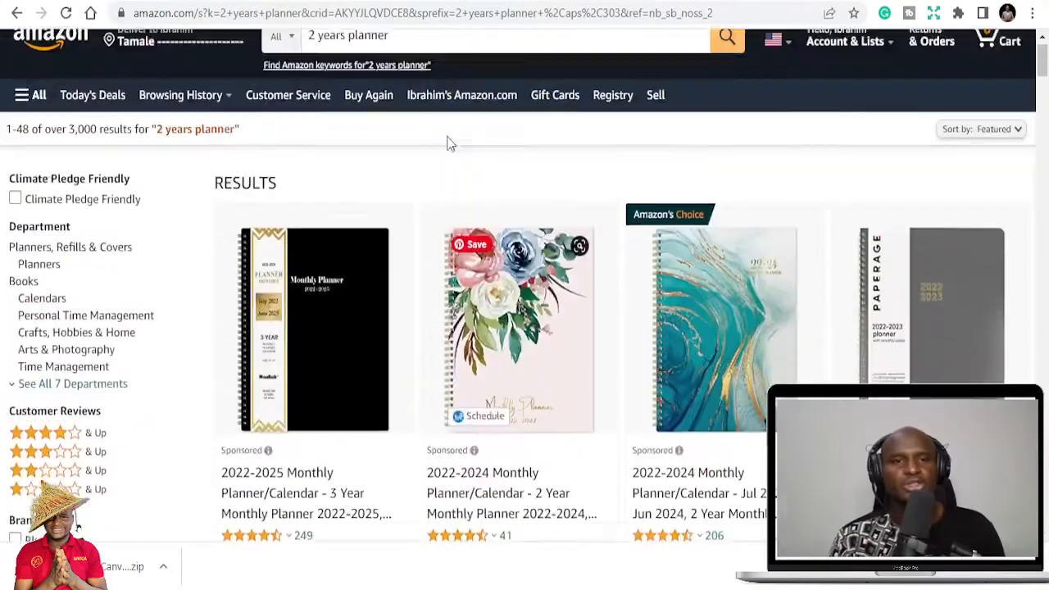
# Replace the Amazon query with '5 years planner' and scroll through the 1,000+ listings.
pyautogui.click(505, 54)
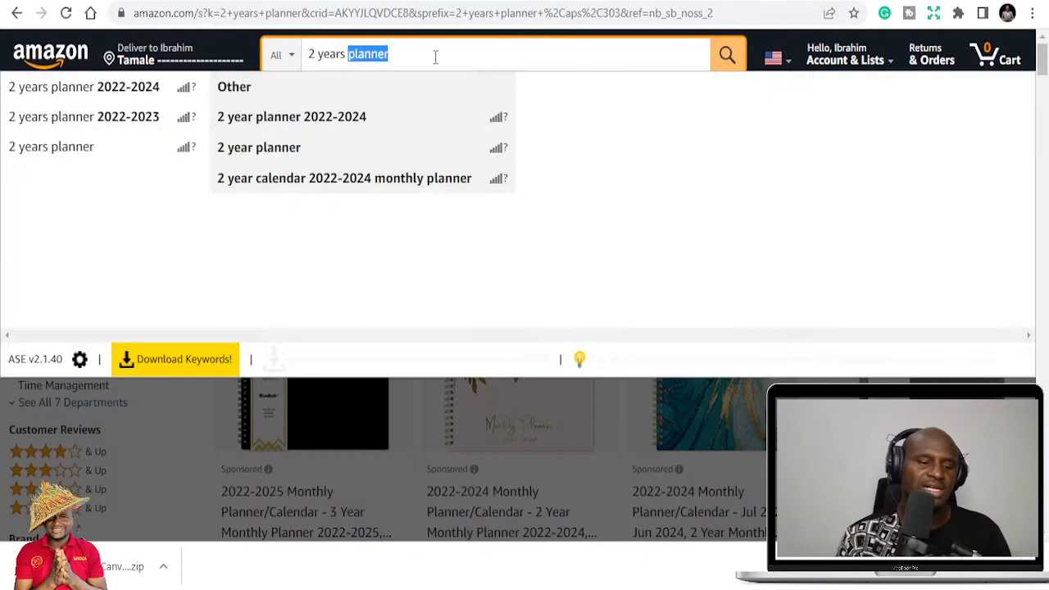
pyautogui.write('5 years planner')
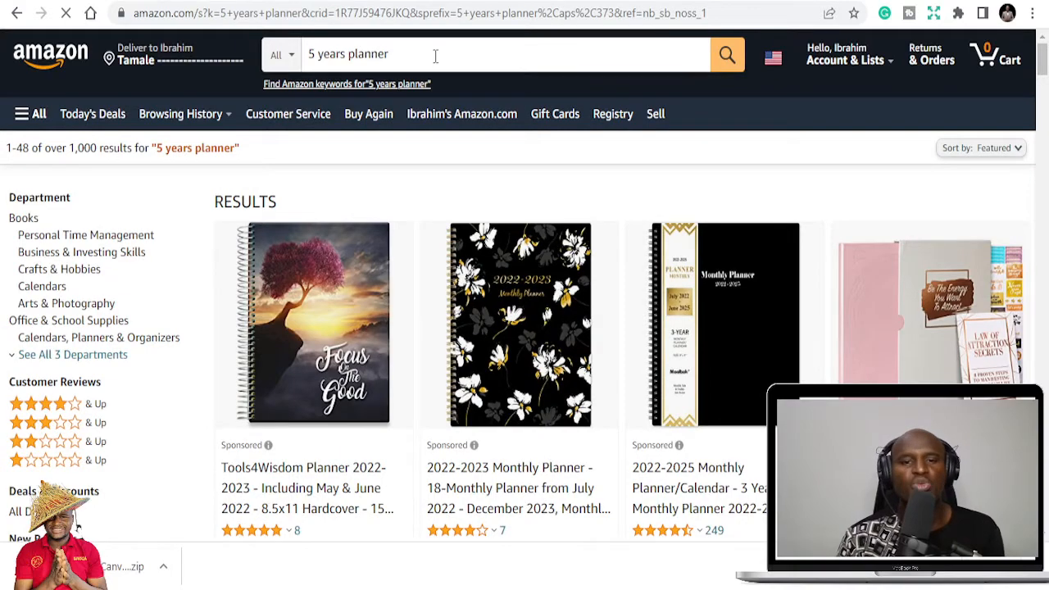
pyautogui.scroll(-3)
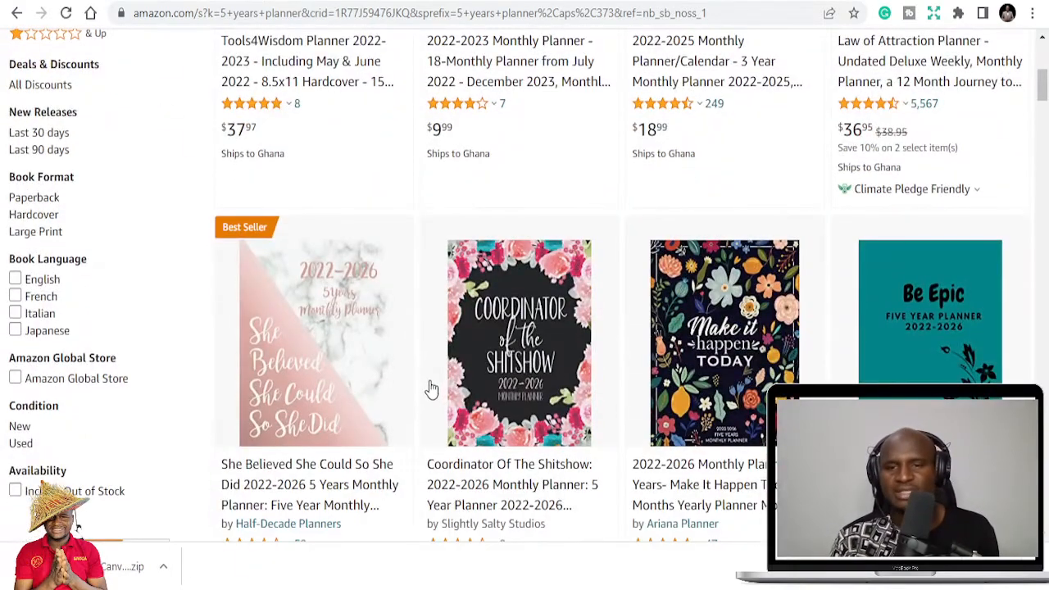
pyautogui.scroll(-3)
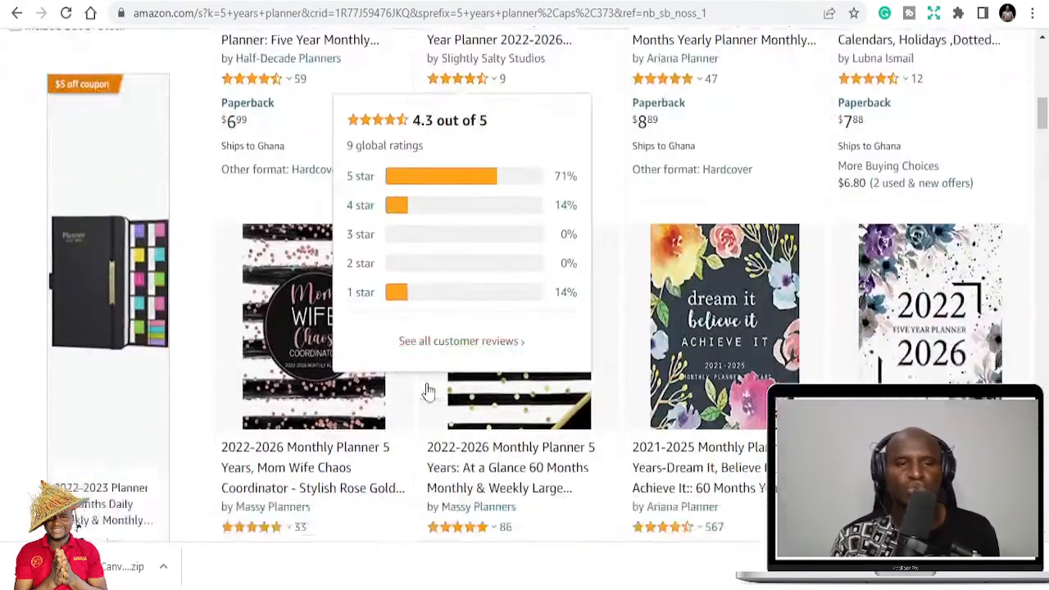
pyautogui.scroll(-3)
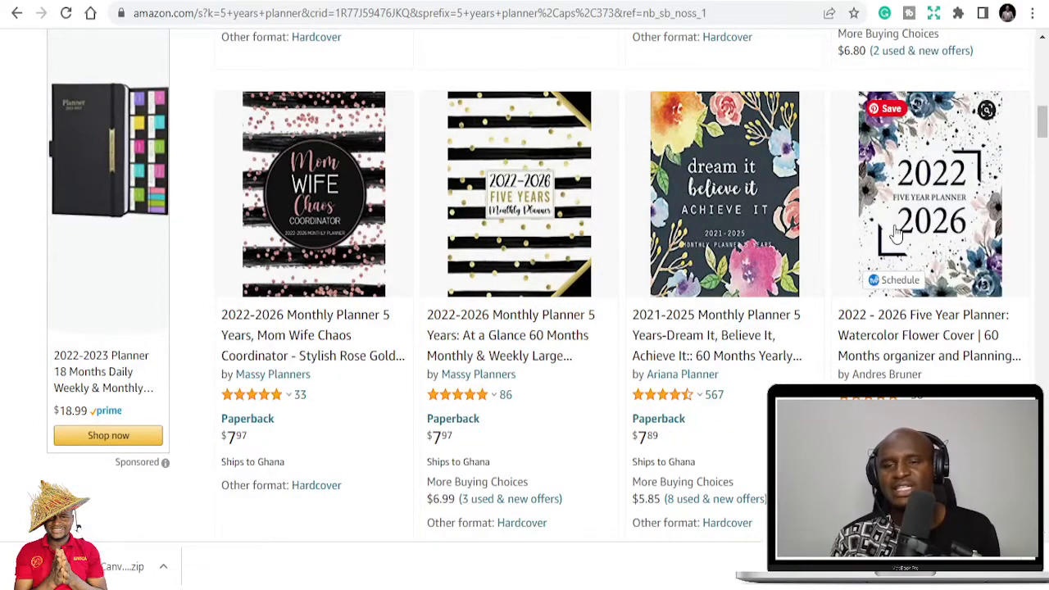
pyautogui.moveTo(983, 242)
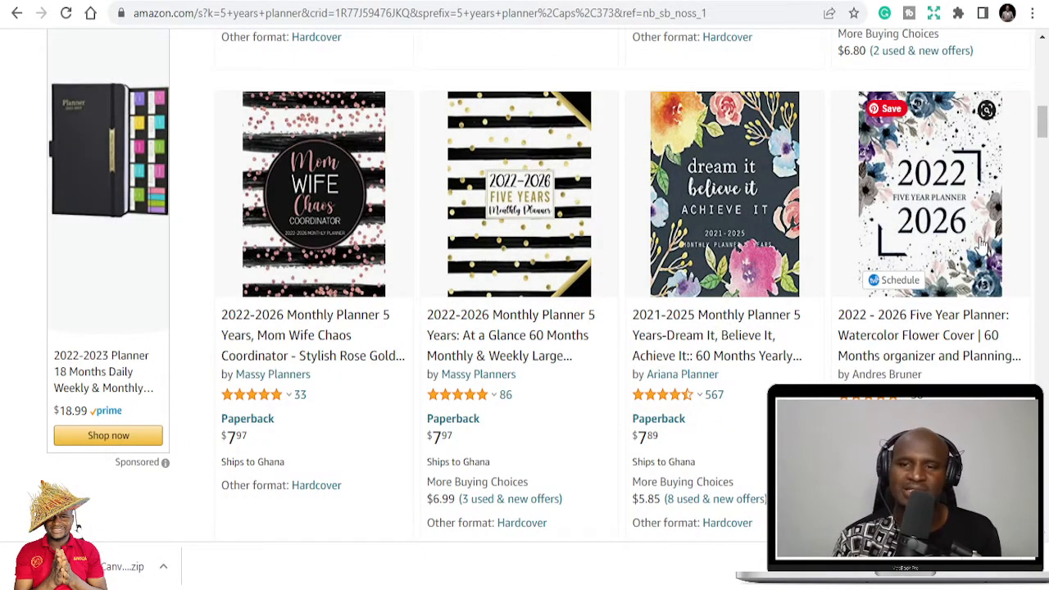
pyautogui.scroll(-3)
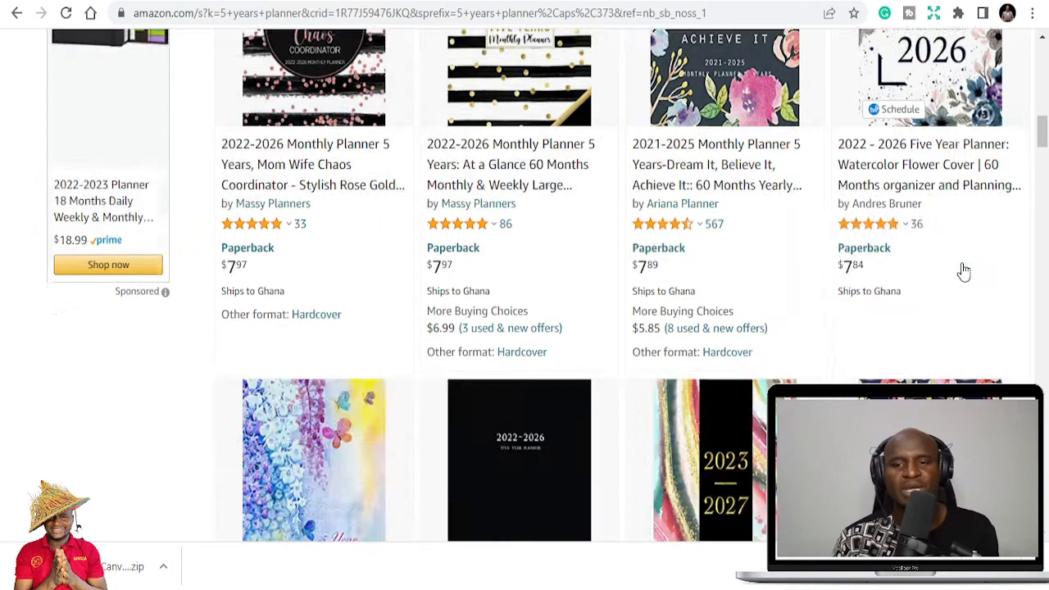
pyautogui.scroll(-3)
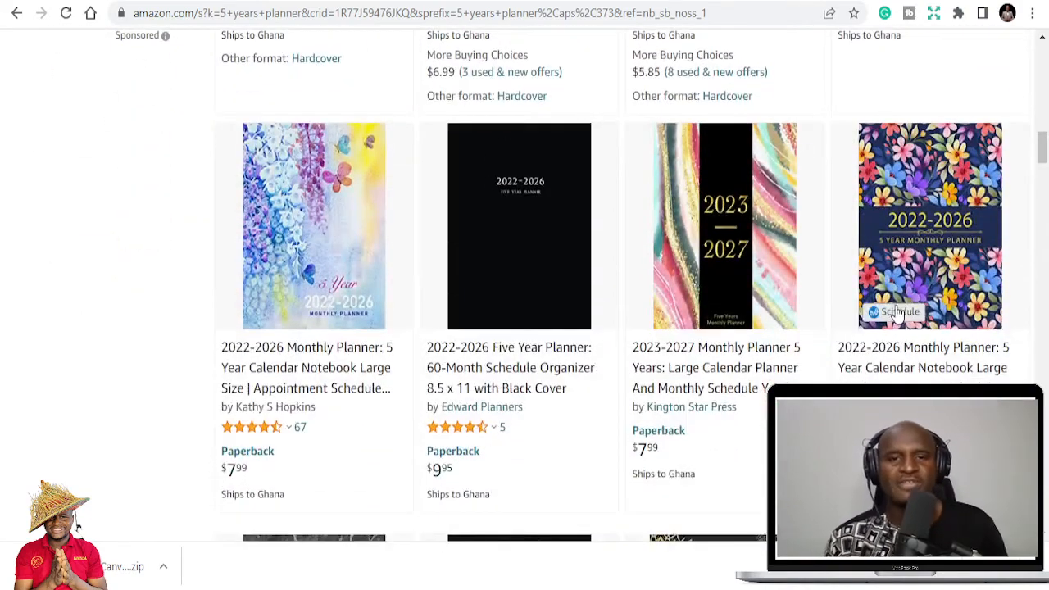
pyautogui.moveTo(529, 192)
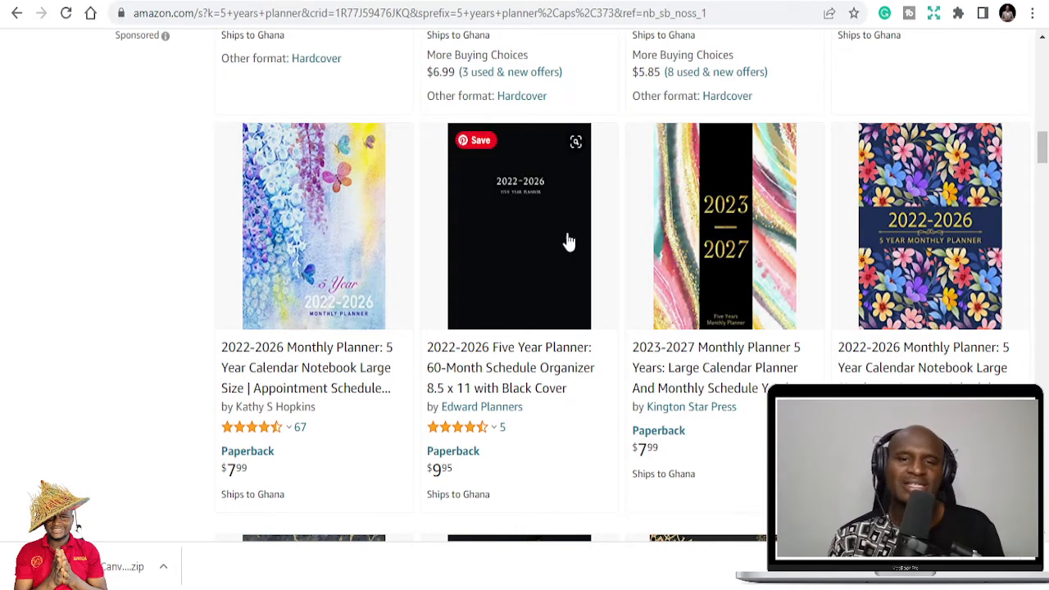
pyautogui.scroll(-3)
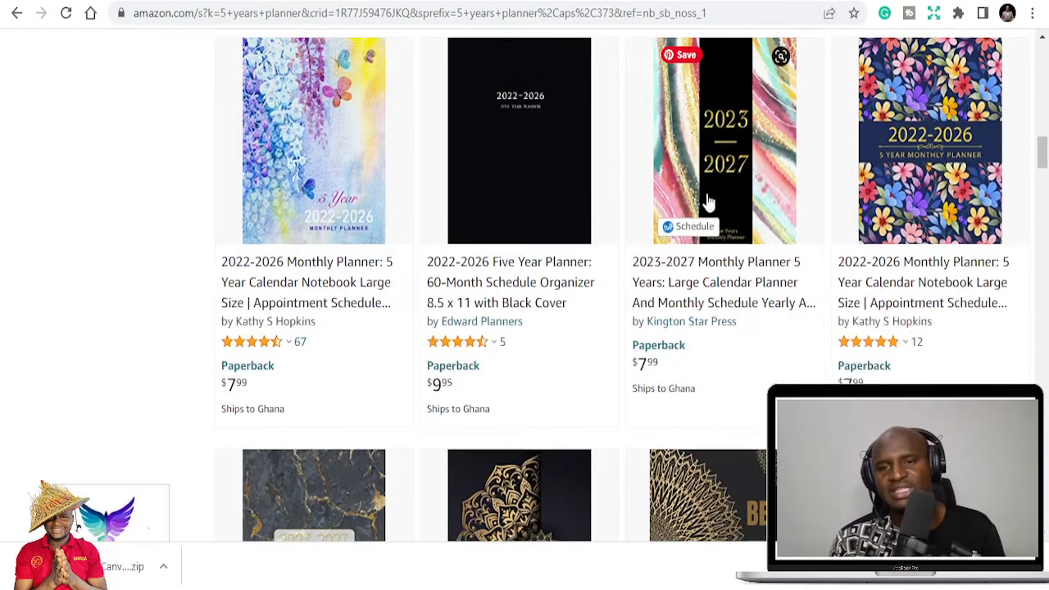
pyautogui.moveTo(726, 182)
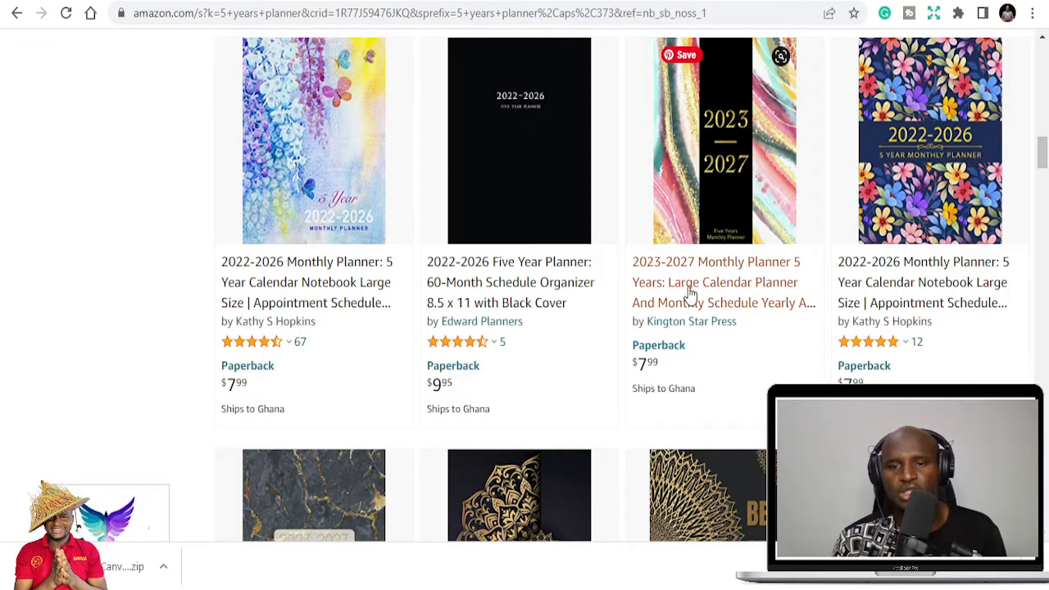
pyautogui.scroll(-3)
pyautogui.write('Christmas Coloring Books Adults')
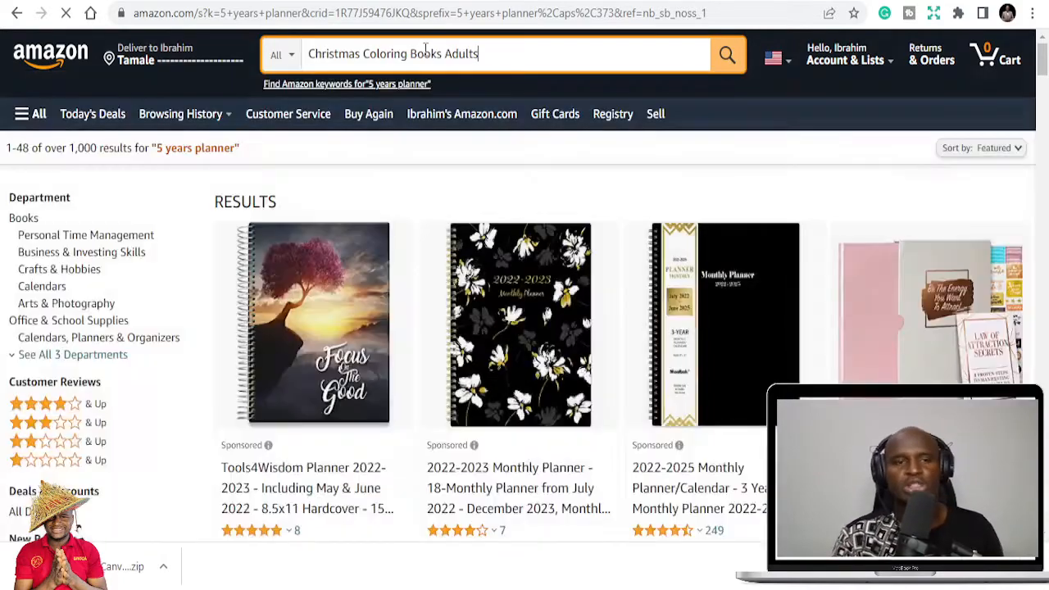
# Search Amazon for 'Christmas Coloring Books Adults' and scroll the results.
pyautogui.click(726, 54)
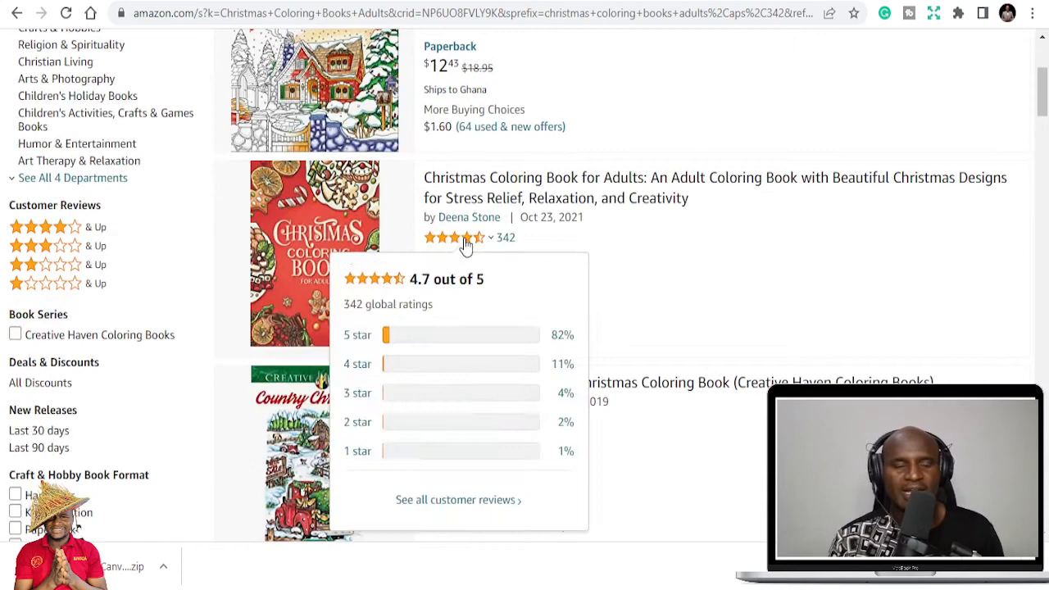
pyautogui.scroll(-3)
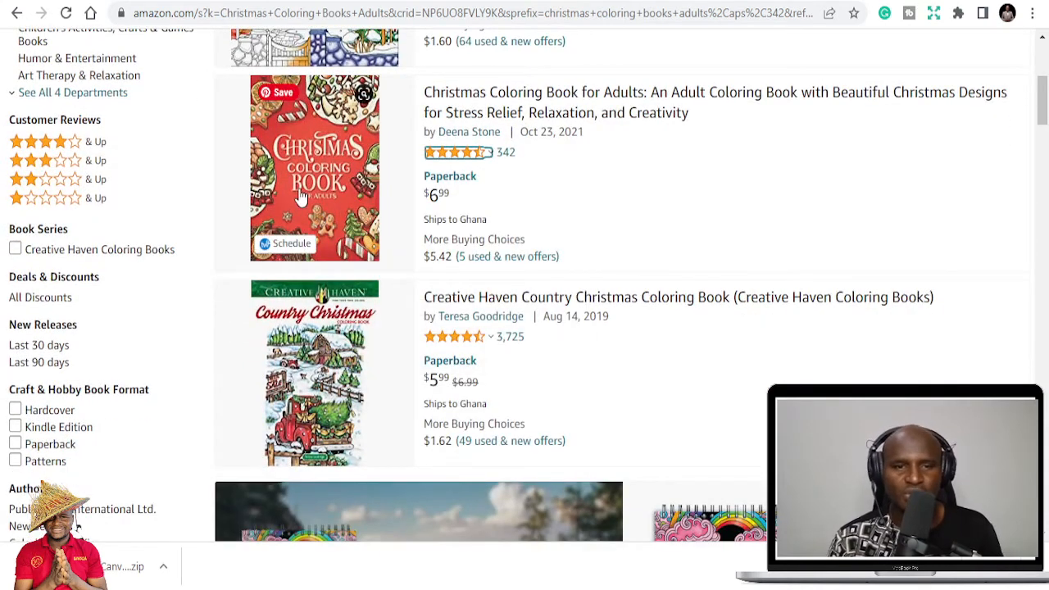
pyautogui.scroll(-3)
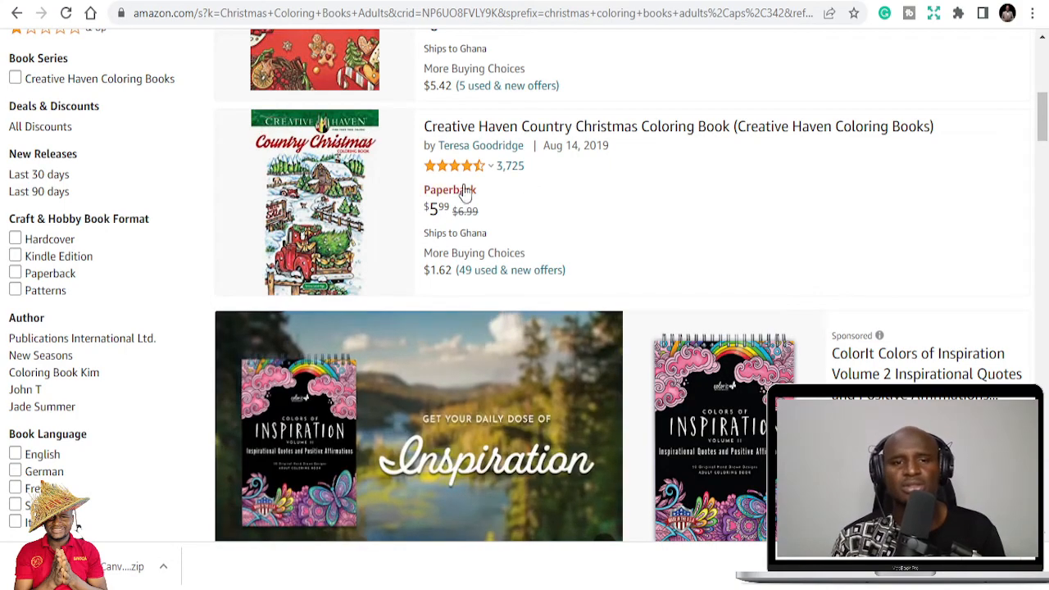
# Preview the Creative Haven Country Christmas Coloring Book's sample pages via Look Inside.
pyautogui.click(678, 126)
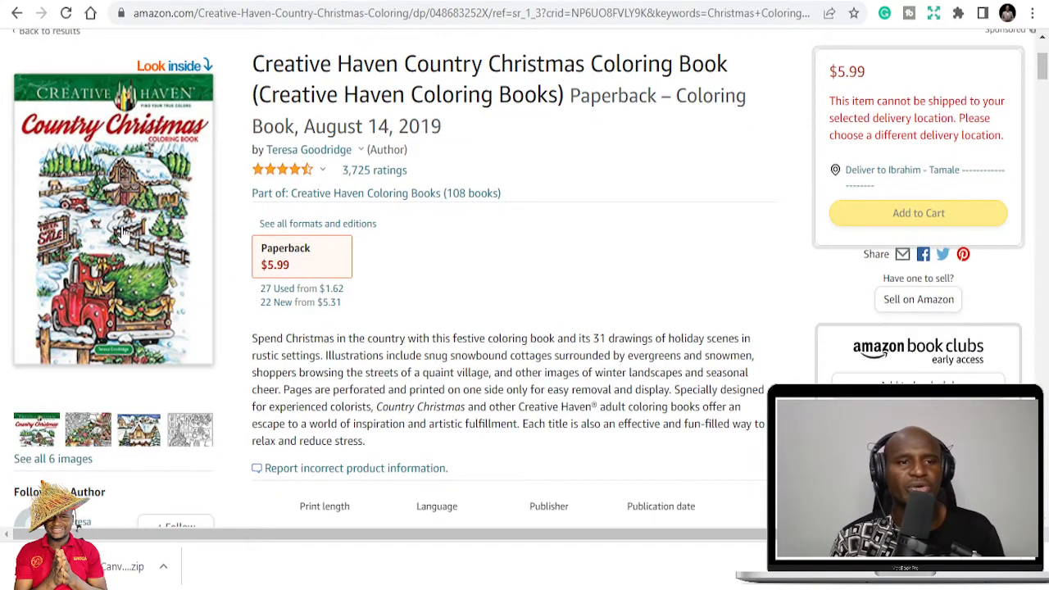
pyautogui.click(114, 213)
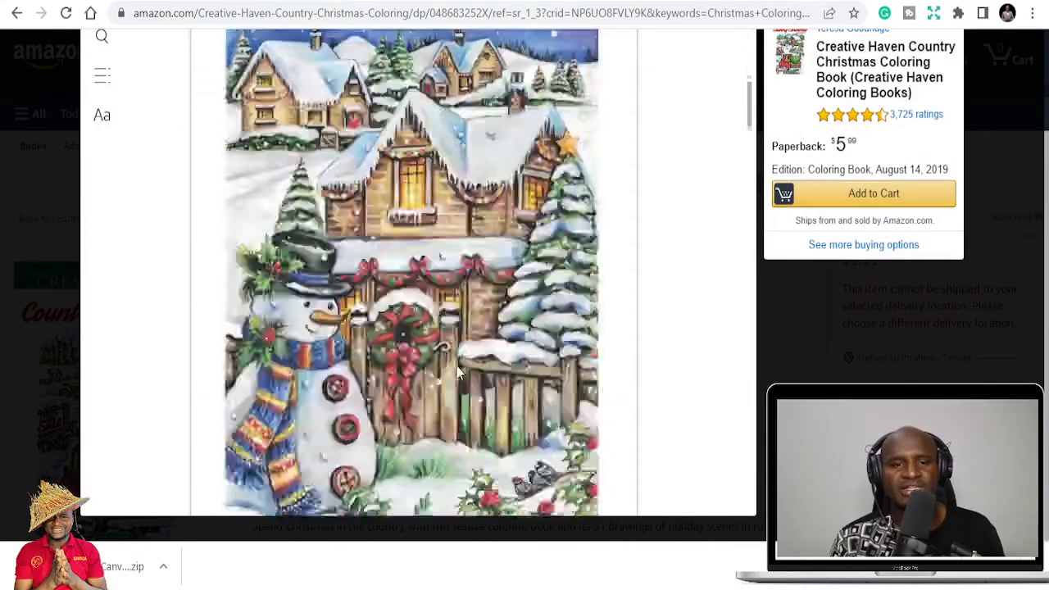
pyautogui.scroll(-3)
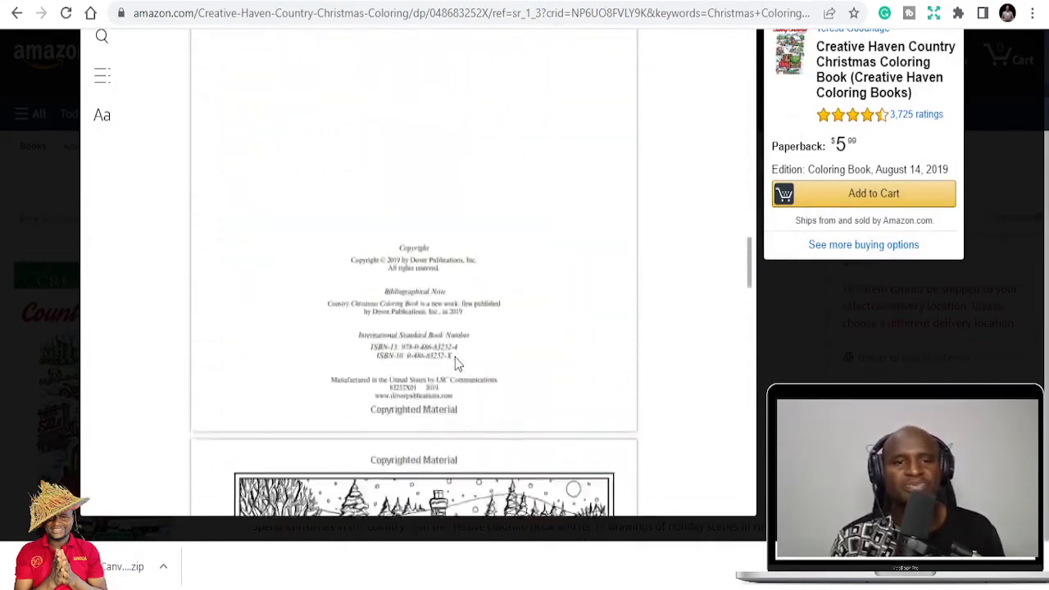
pyautogui.scroll(-3)
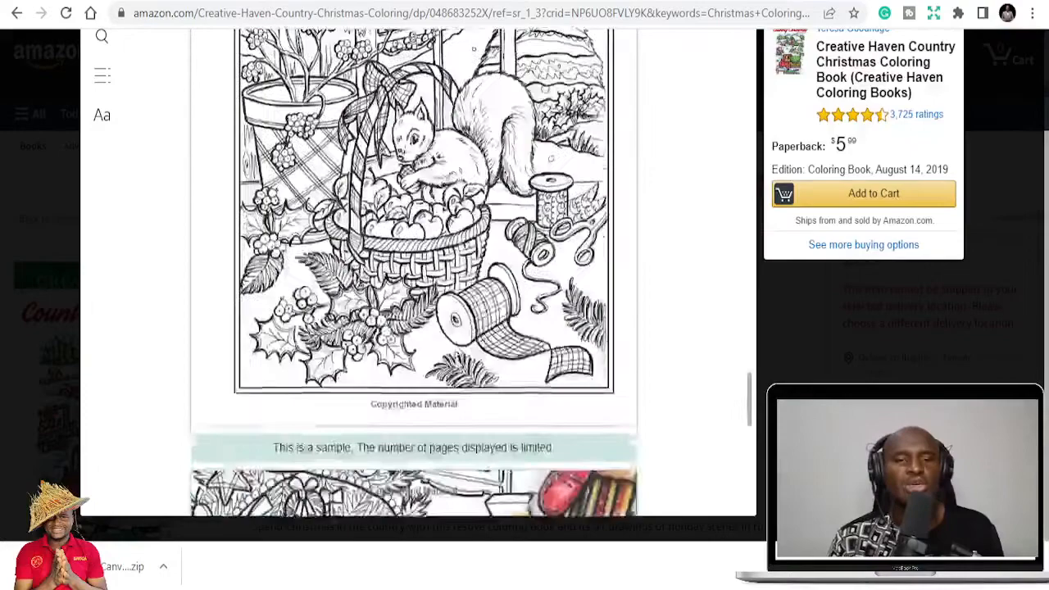
pyautogui.scroll(3)
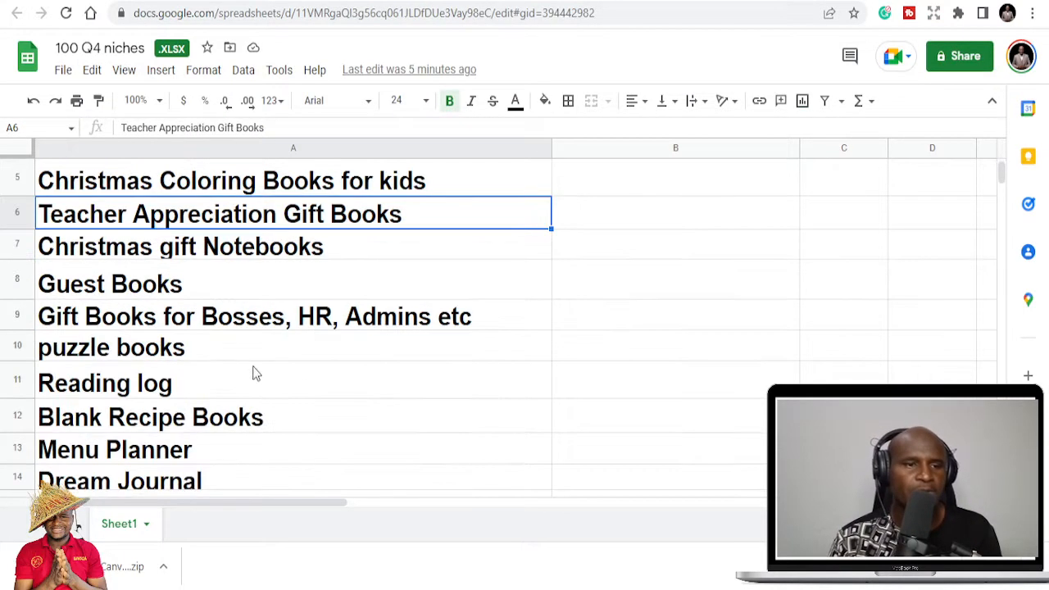
pyautogui.moveTo(368, 340)
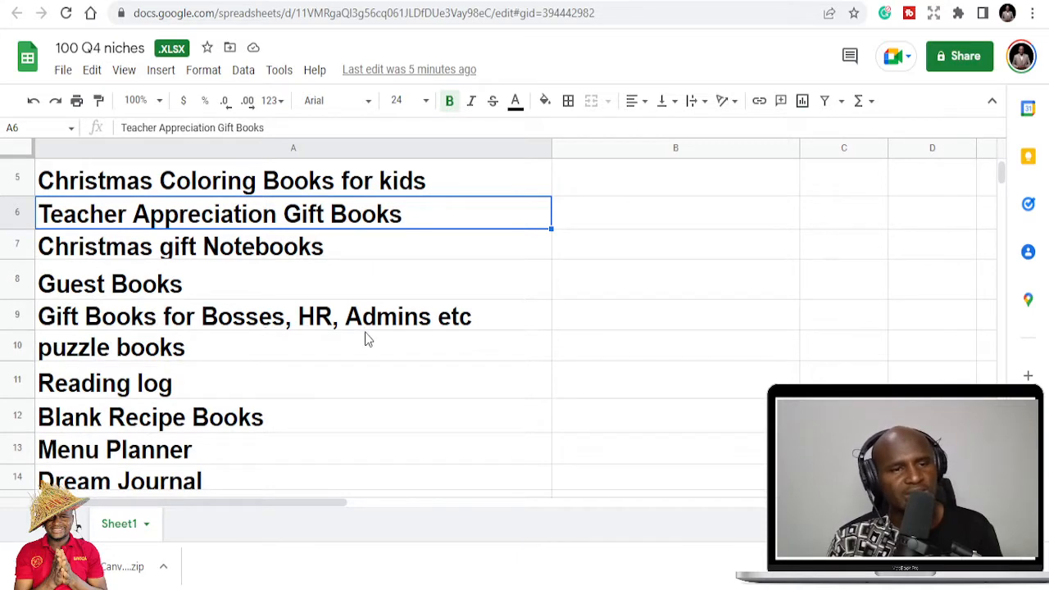
pyautogui.moveTo(224, 344)
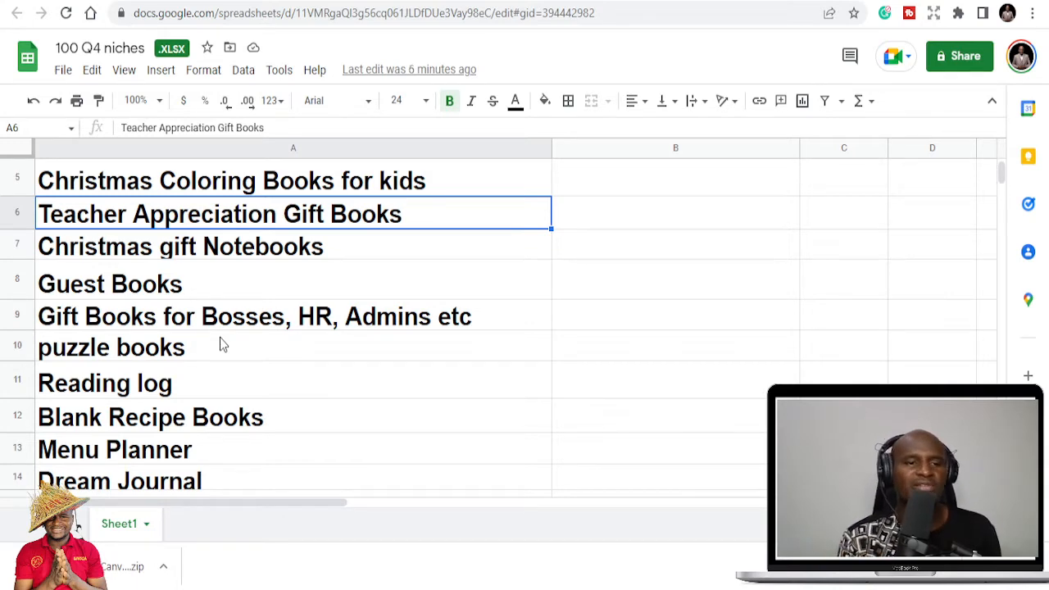
# Select a cell among rows 5–14 of the 100 Q4 niches sheet.
pyautogui.click(111, 347)
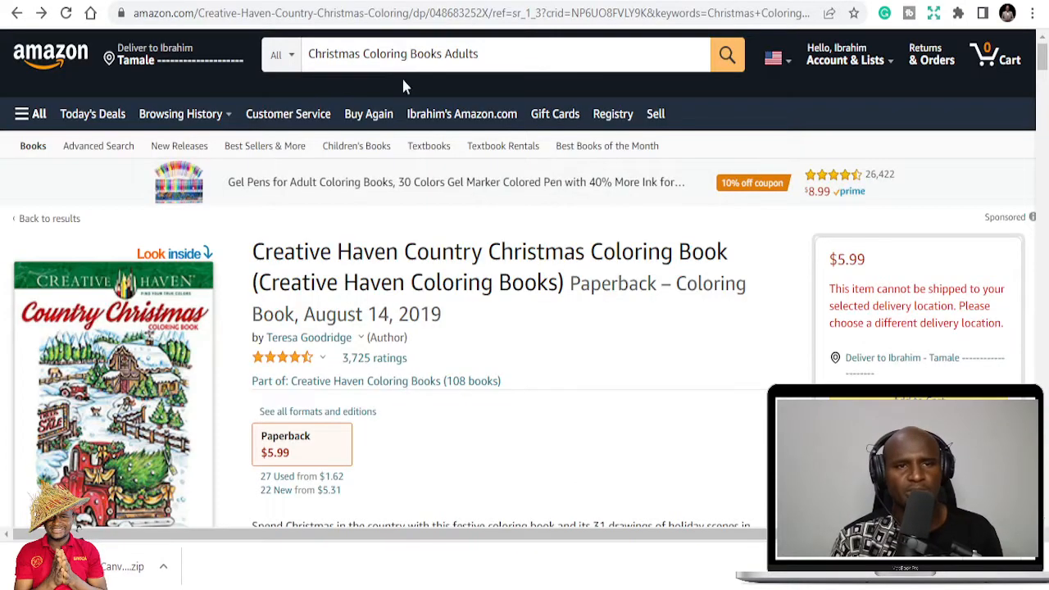
# Search Amazon for 'puzzle books' and scroll through the 50,000+ listings.
pyautogui.write('puzzle books')
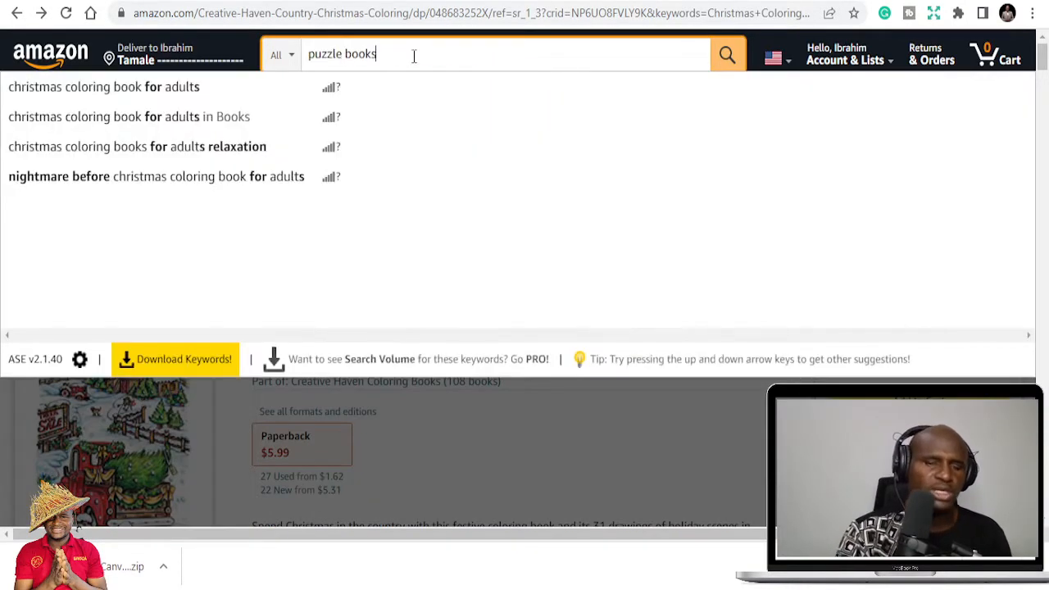
pyautogui.click(726, 54)
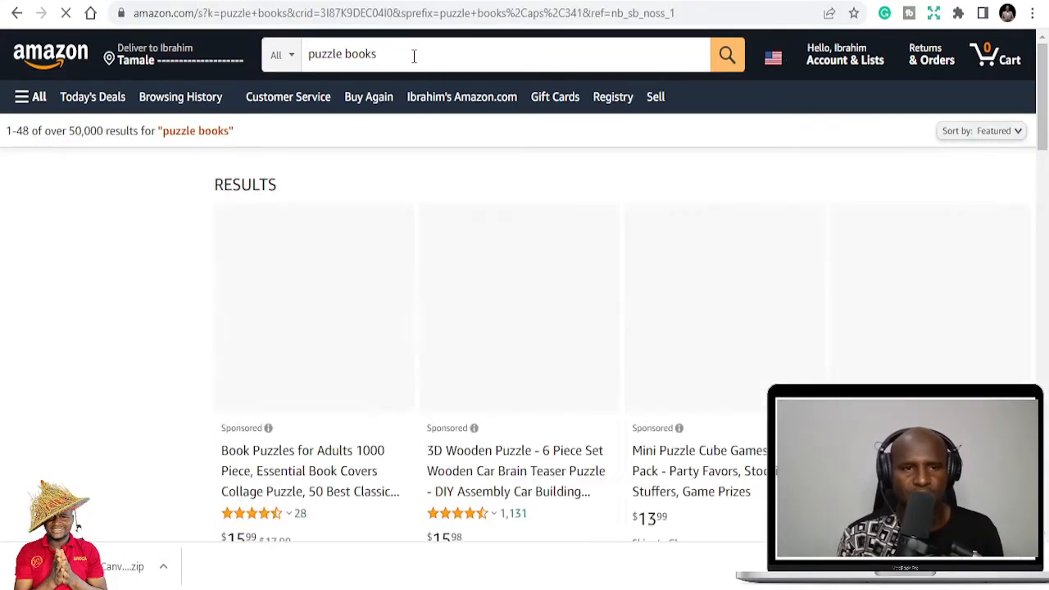
pyautogui.scroll(-3)
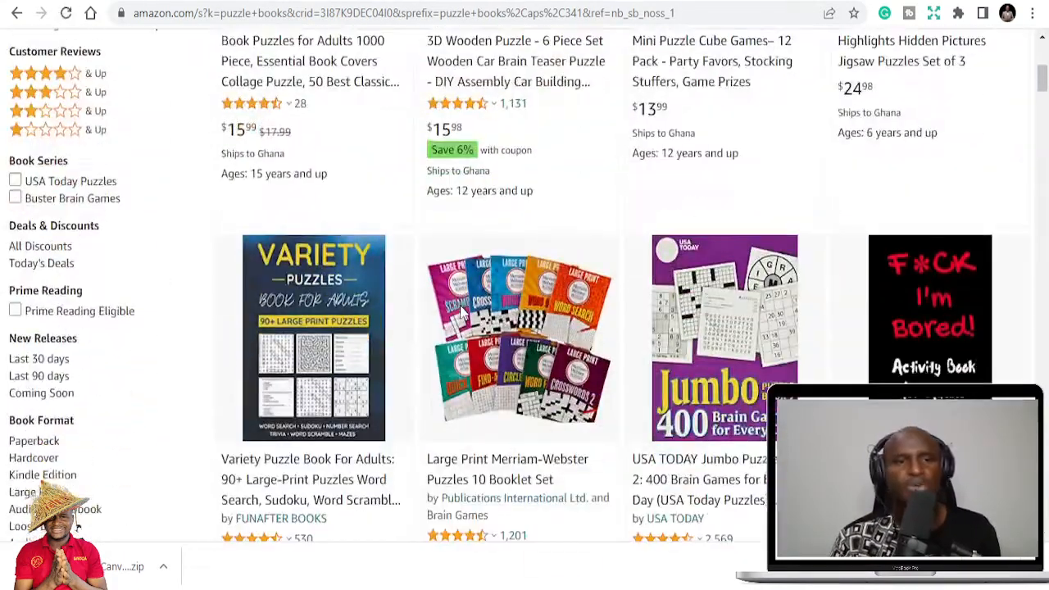
pyautogui.scroll(-3)
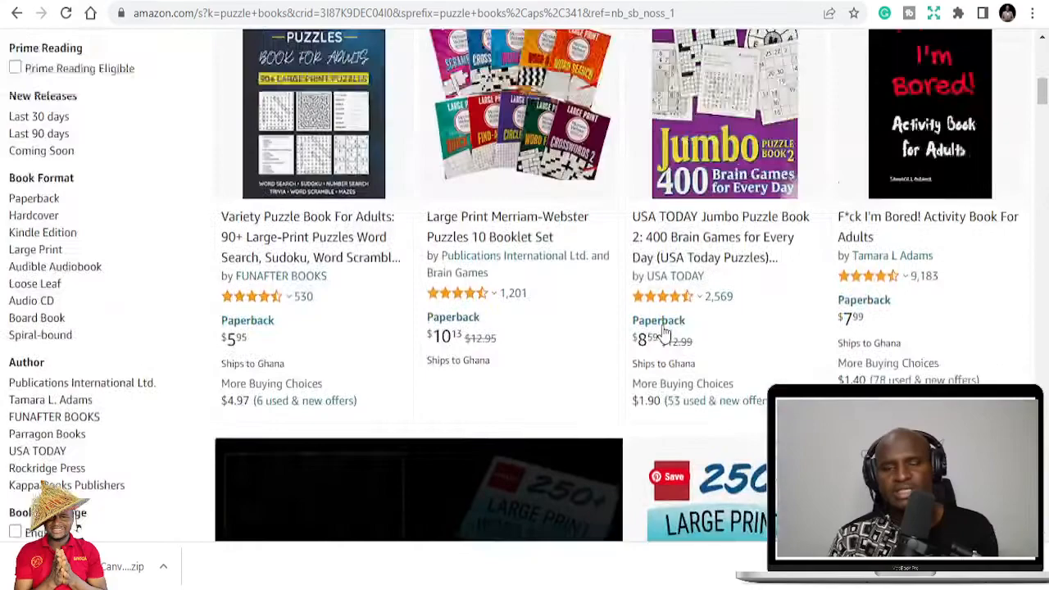
pyautogui.scroll(-3)
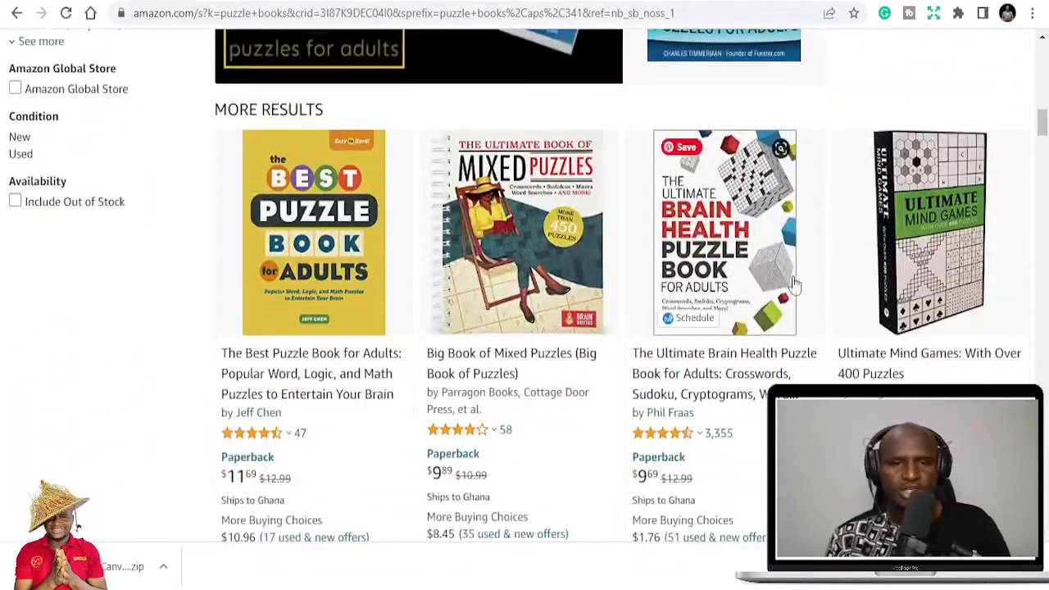
pyautogui.scroll(-3)
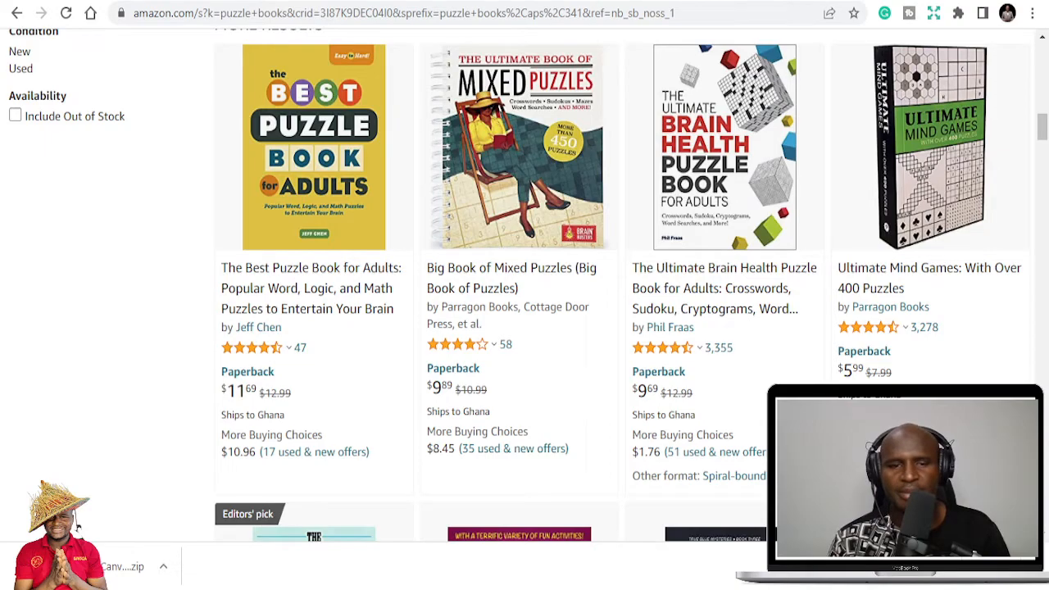
pyautogui.scroll(-3)
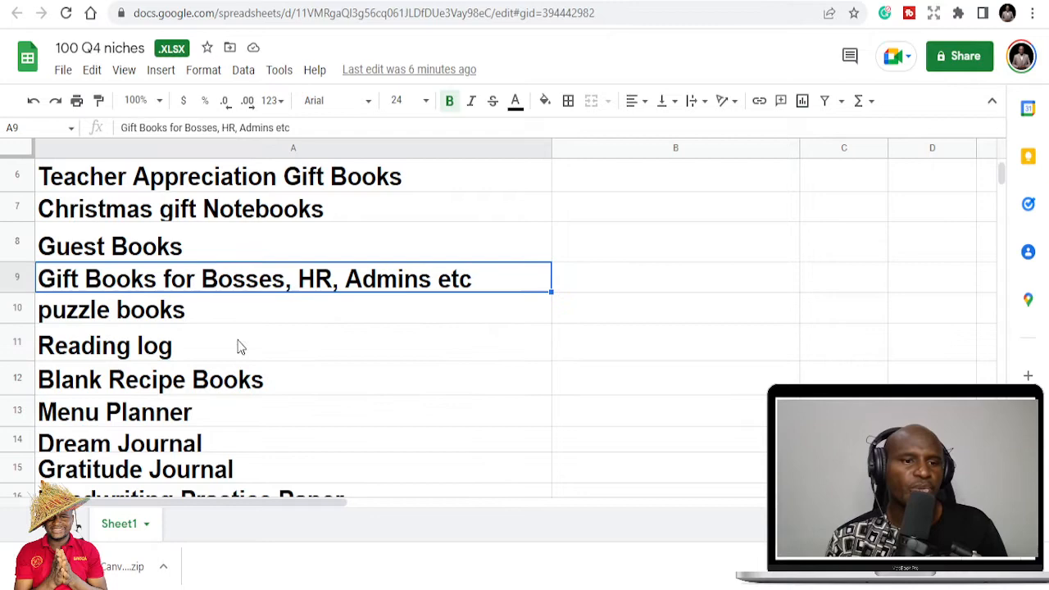
pyautogui.moveTo(175, 343)
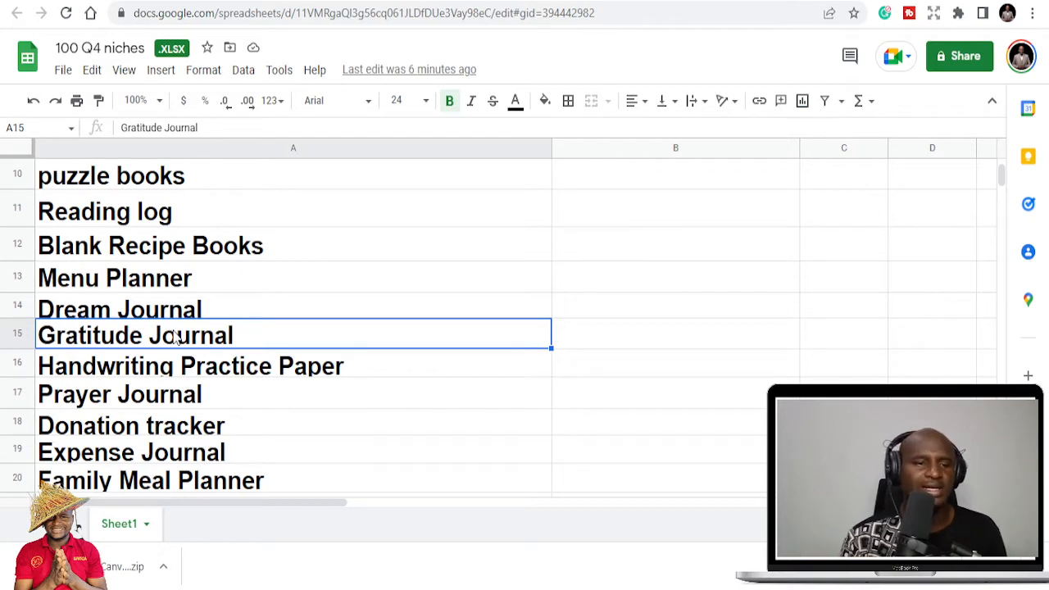
# Select the Handwriting Practice Paper niche in cell A16 and open it to copy its text.
pyautogui.click(120, 394)
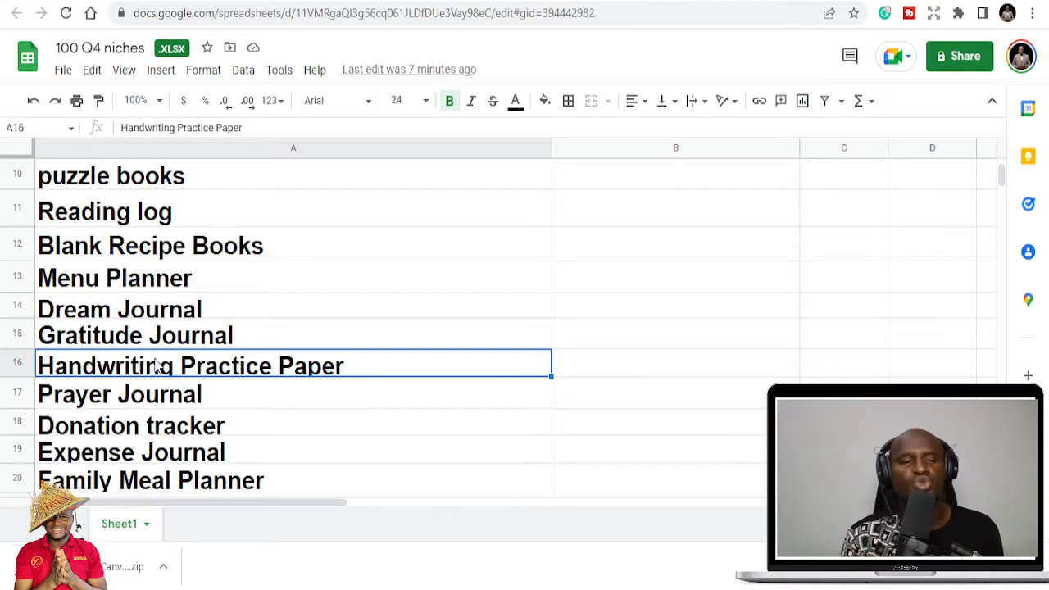
pyautogui.moveTo(256, 367)
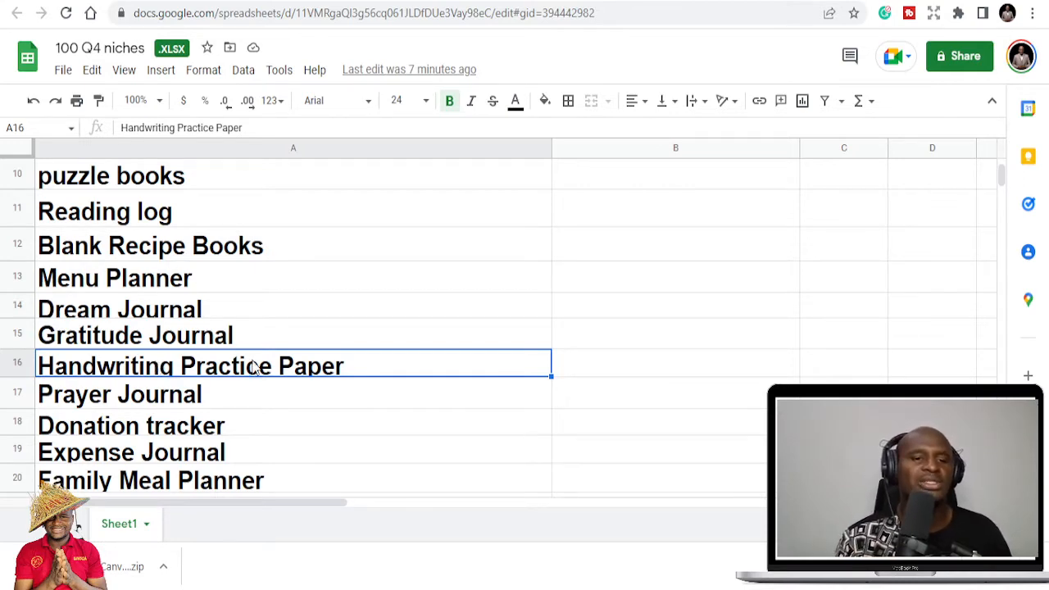
pyautogui.doubleClick(228, 365)
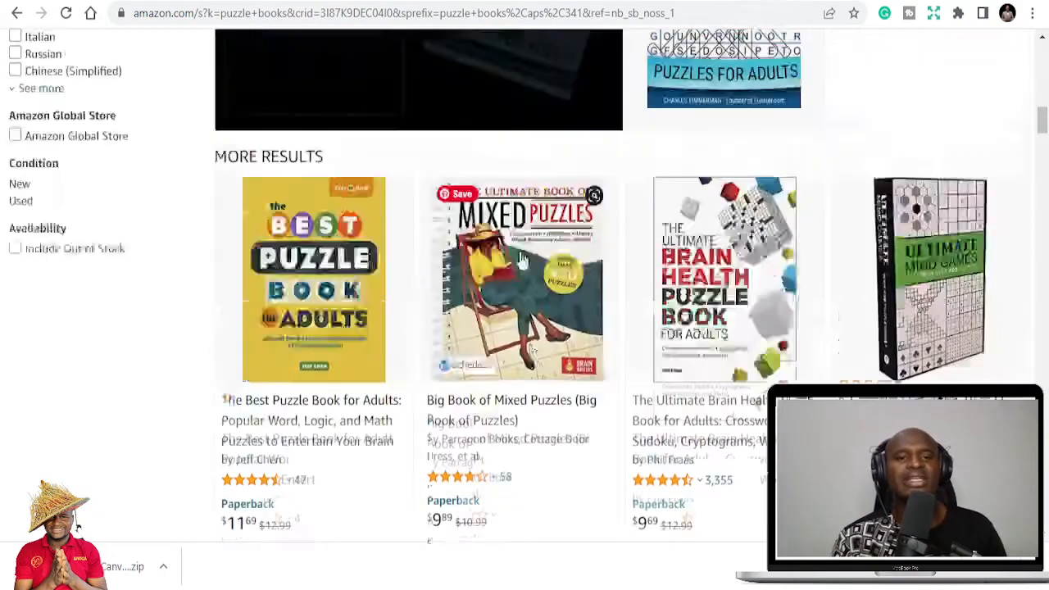
# Search Amazon for Handwriting Practice Paper and browse the 100 Blank Writing Pages product page.
pyautogui.scroll(3)
pyautogui.write('Handwriting Practice Paper')
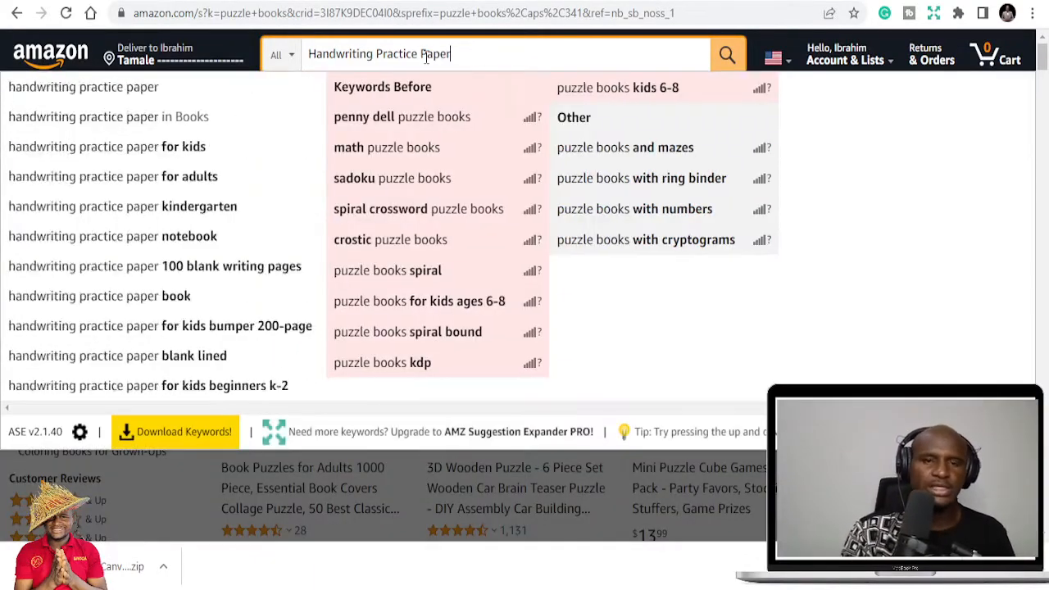
pyautogui.click(726, 54)
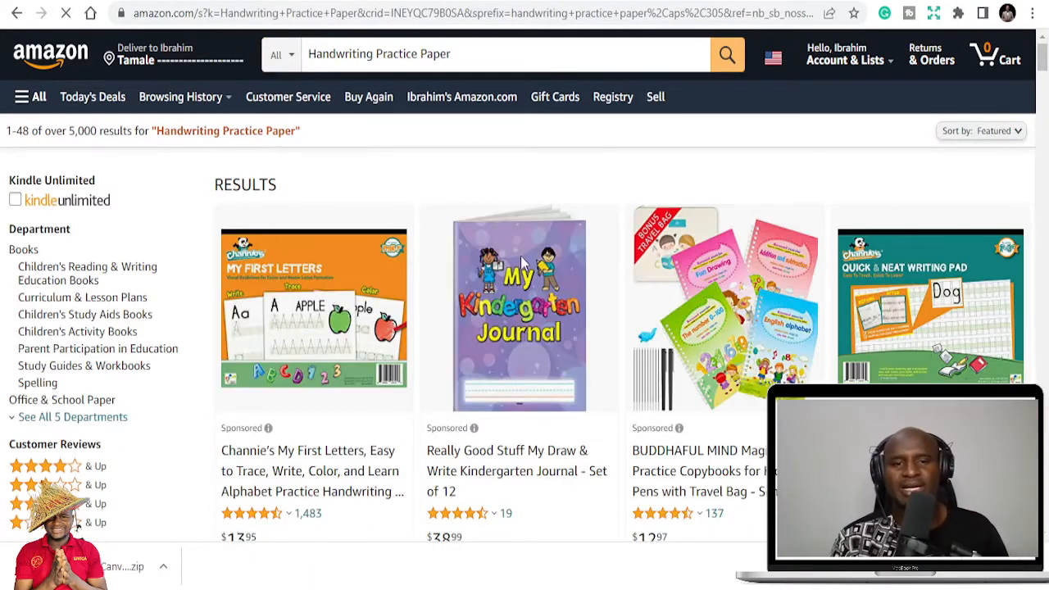
pyautogui.scroll(-3)
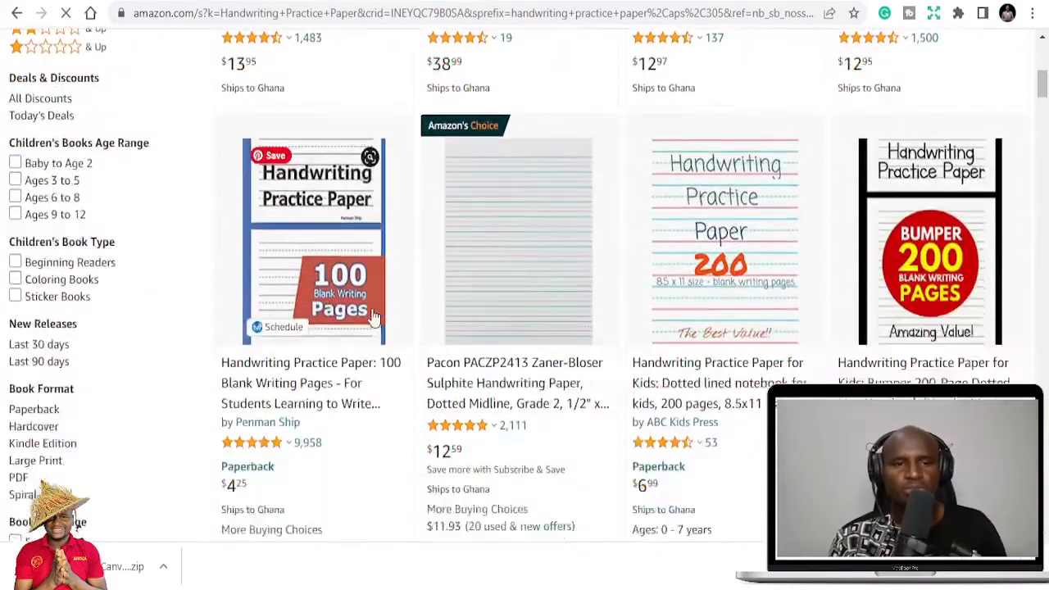
pyautogui.scroll(-3)
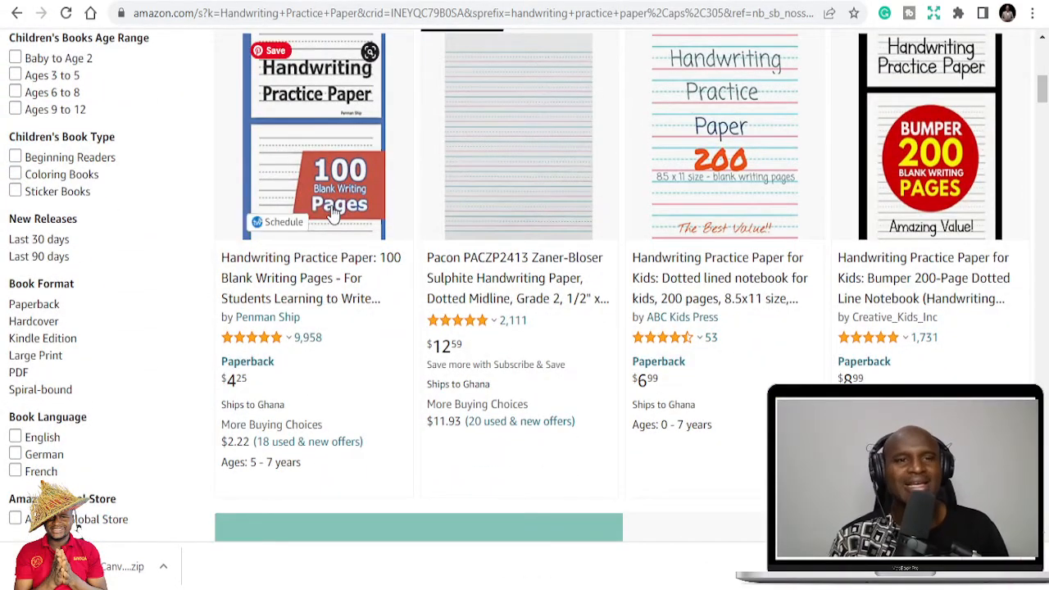
pyautogui.scroll(-3)
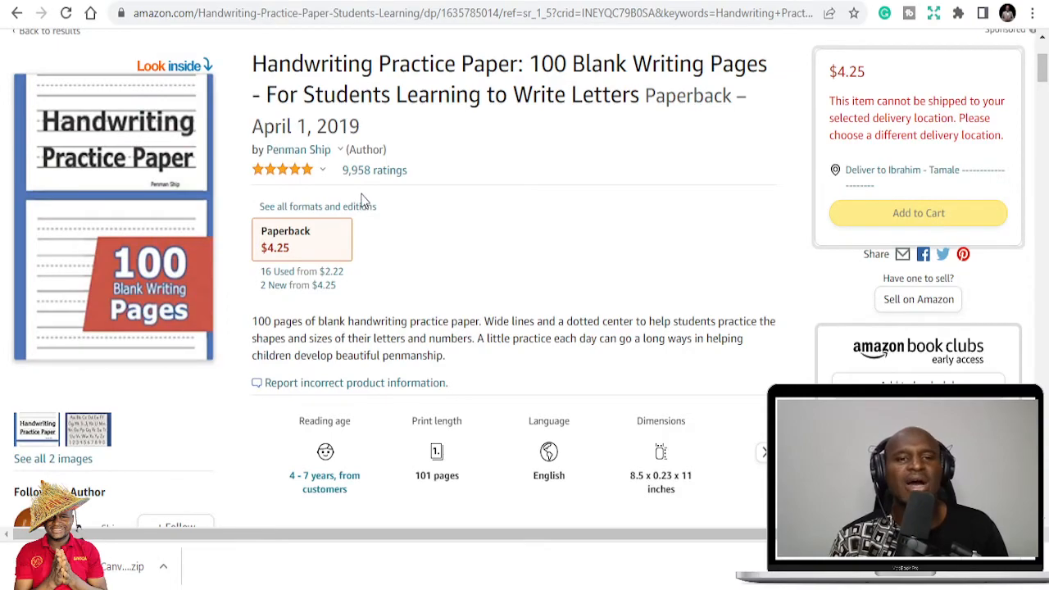
pyautogui.moveTo(434, 203)
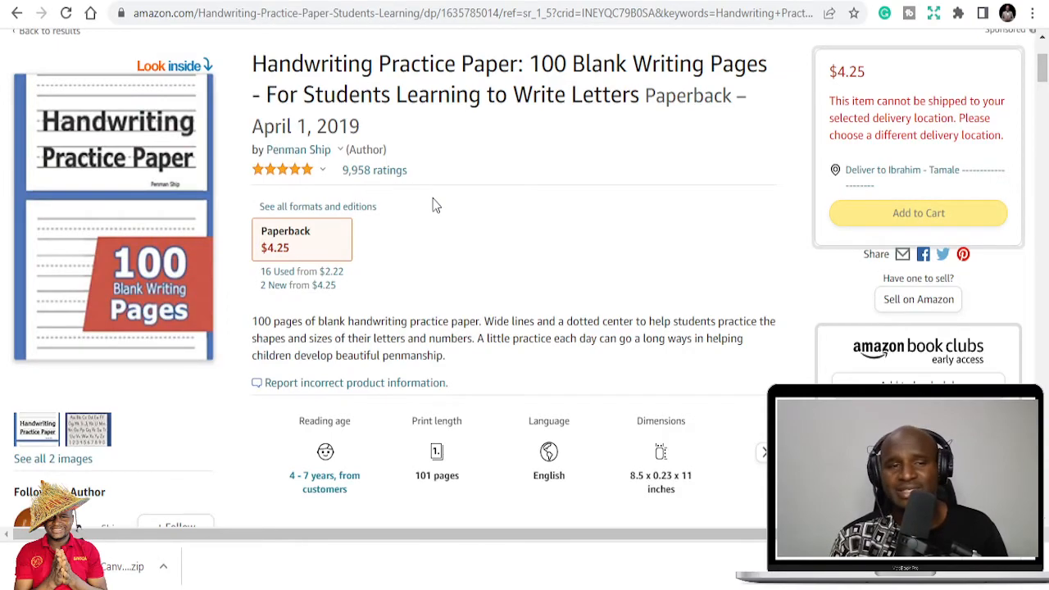
pyautogui.scroll(-3)
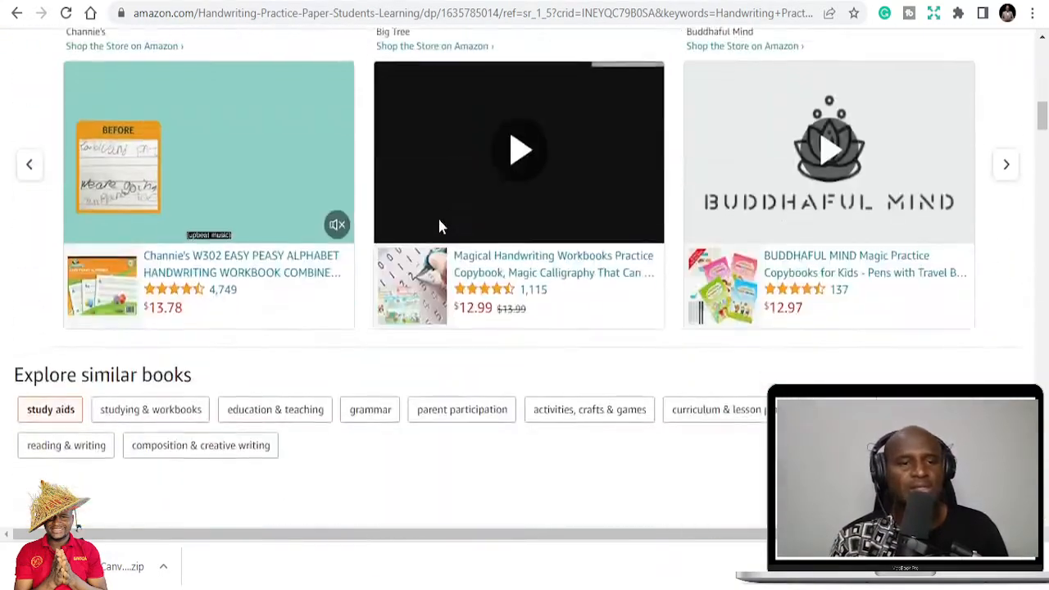
pyautogui.scroll(3)
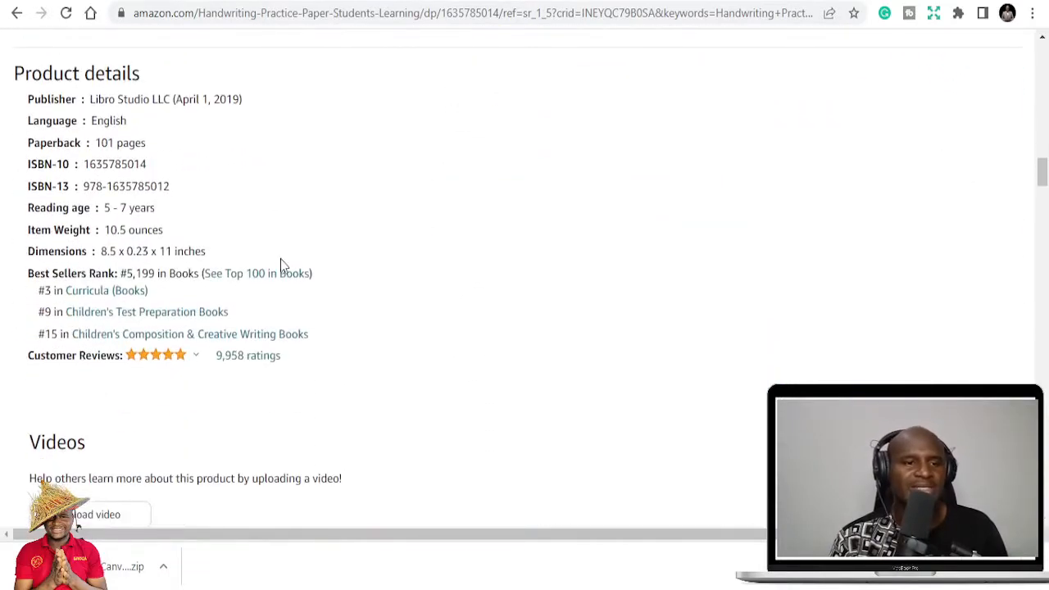
pyautogui.moveTo(265, 309)
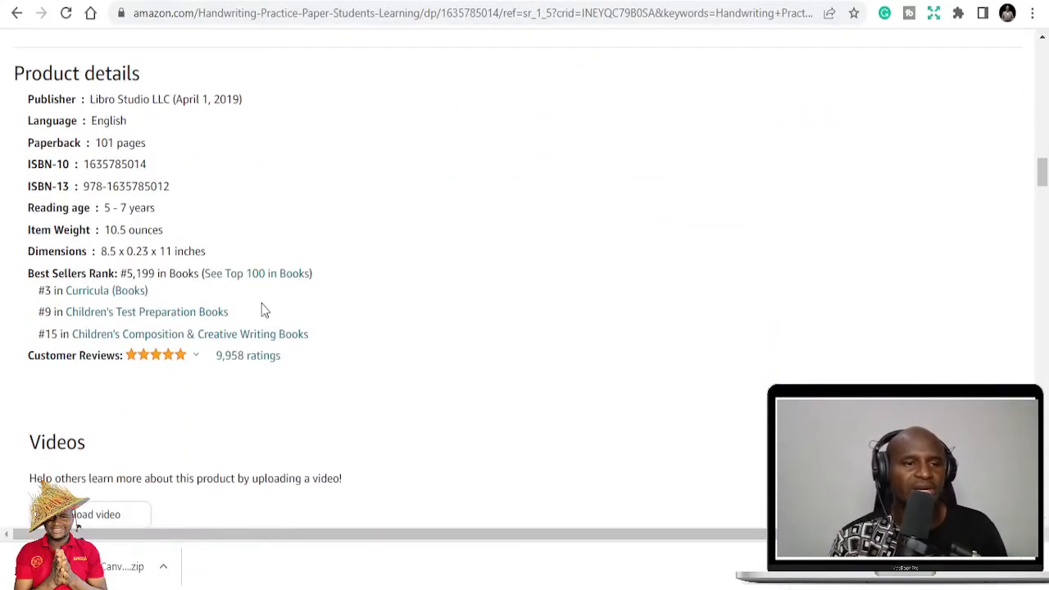
pyautogui.moveTo(425, 354)
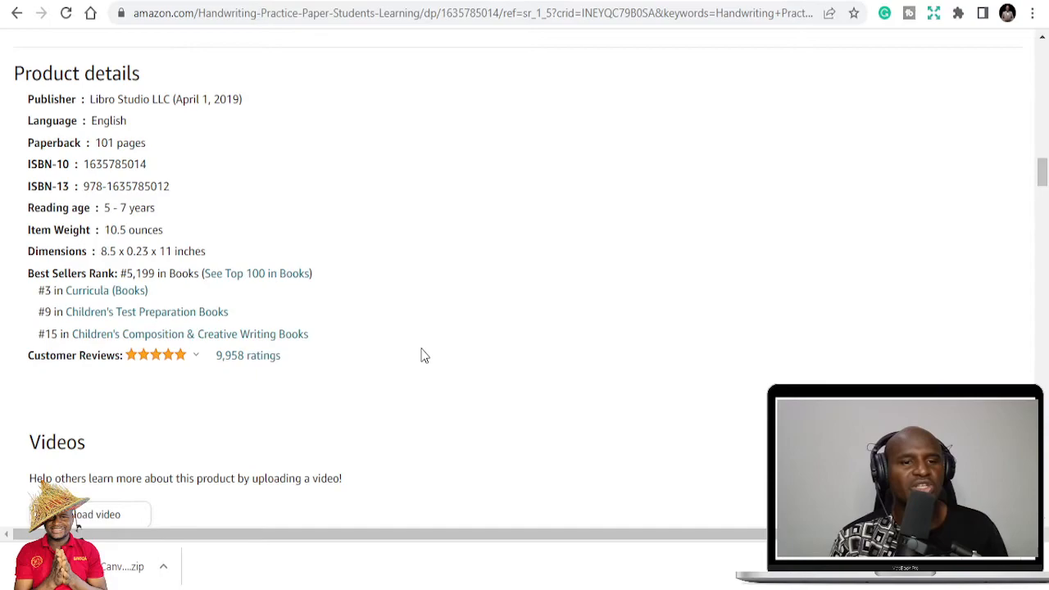
pyautogui.scroll(3)
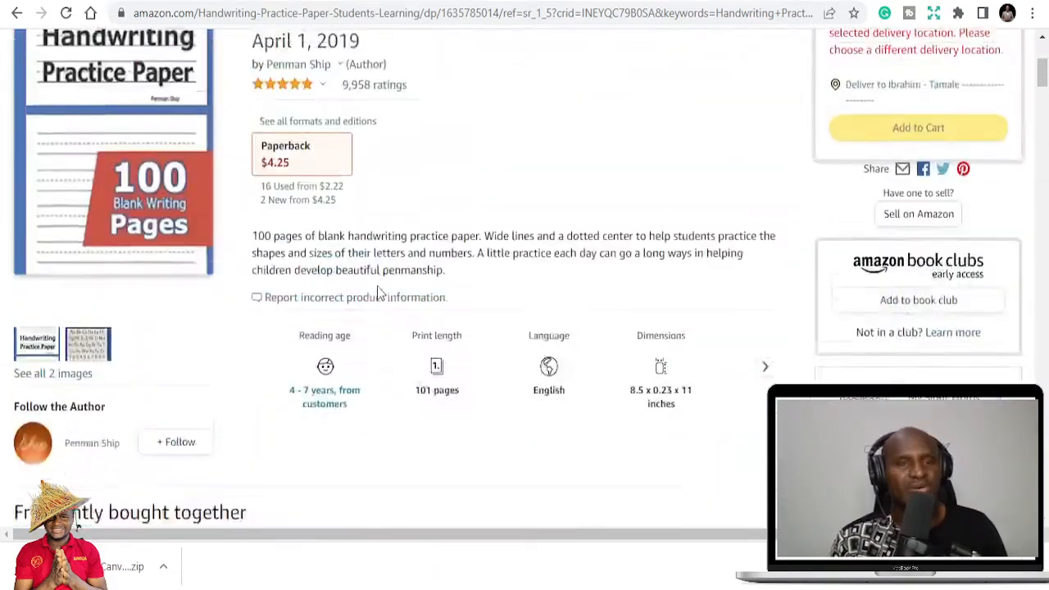
pyautogui.scroll(3)
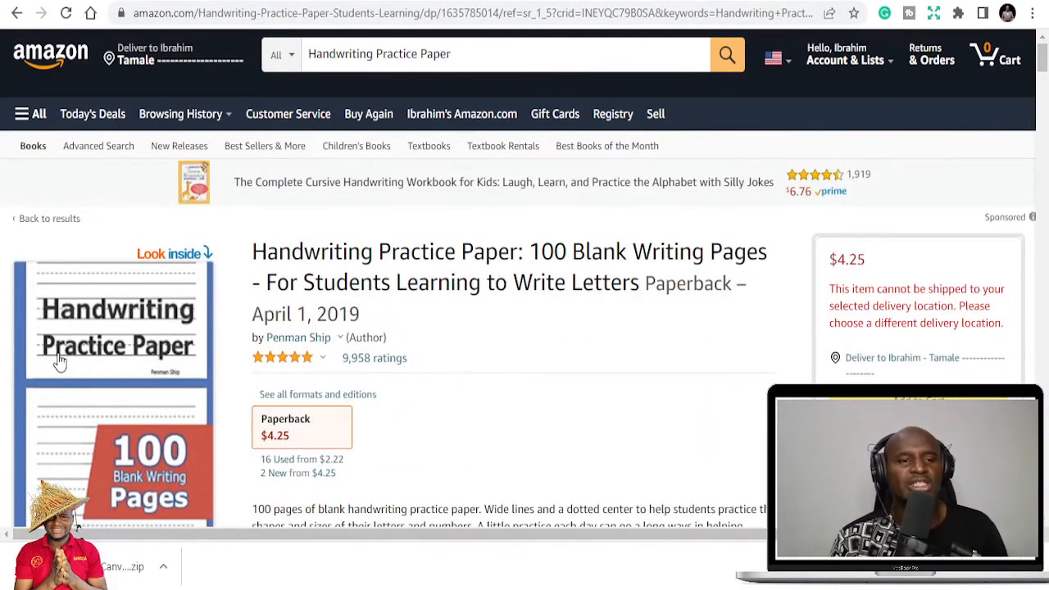
# Preview the book's inside sample pages with Look Inside.
pyautogui.click(168, 254)
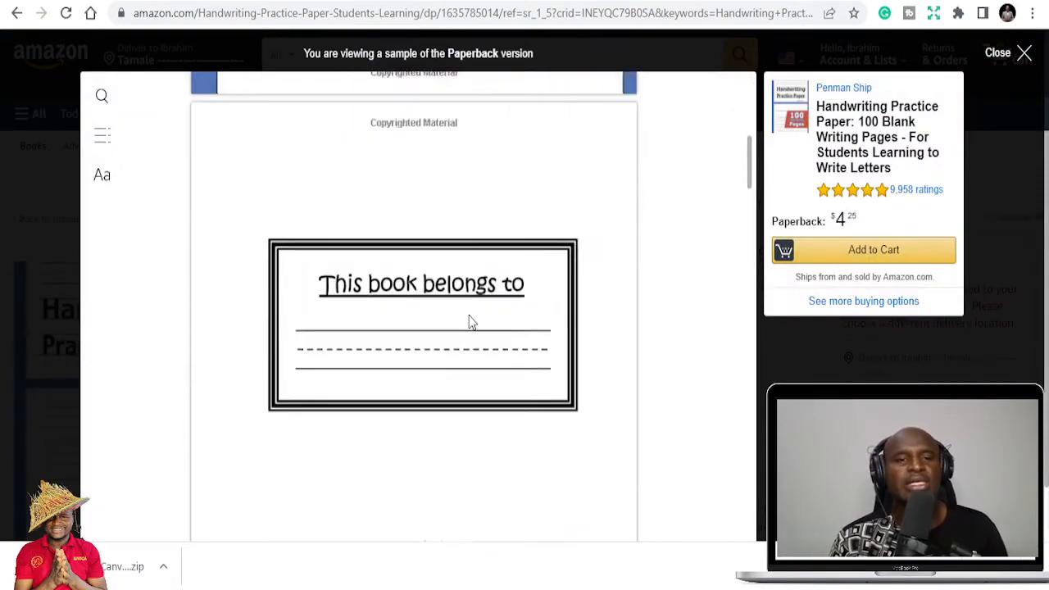
pyautogui.scroll(-3)
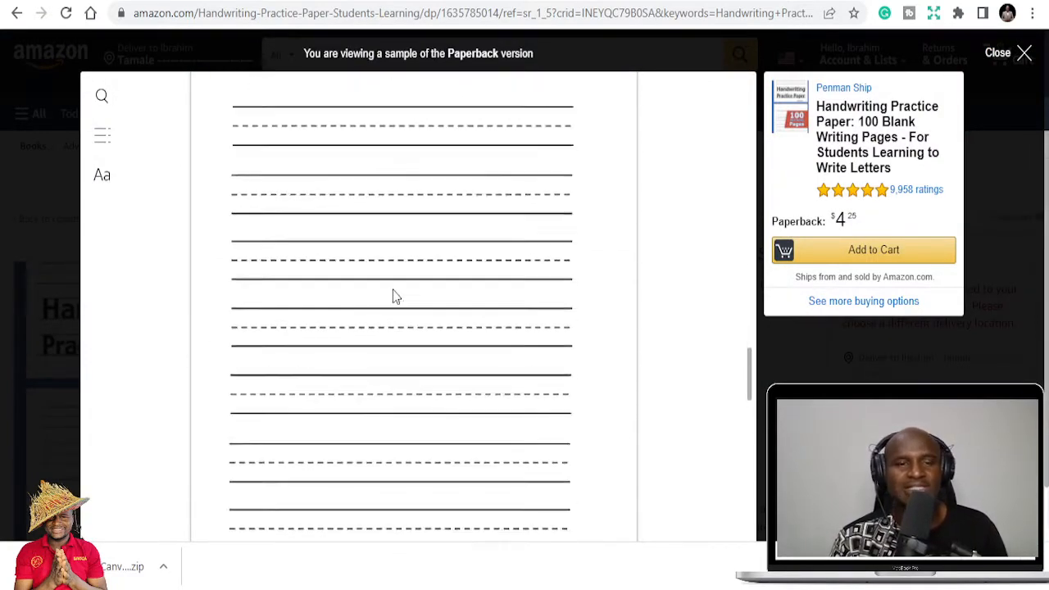
pyautogui.scroll(-3)
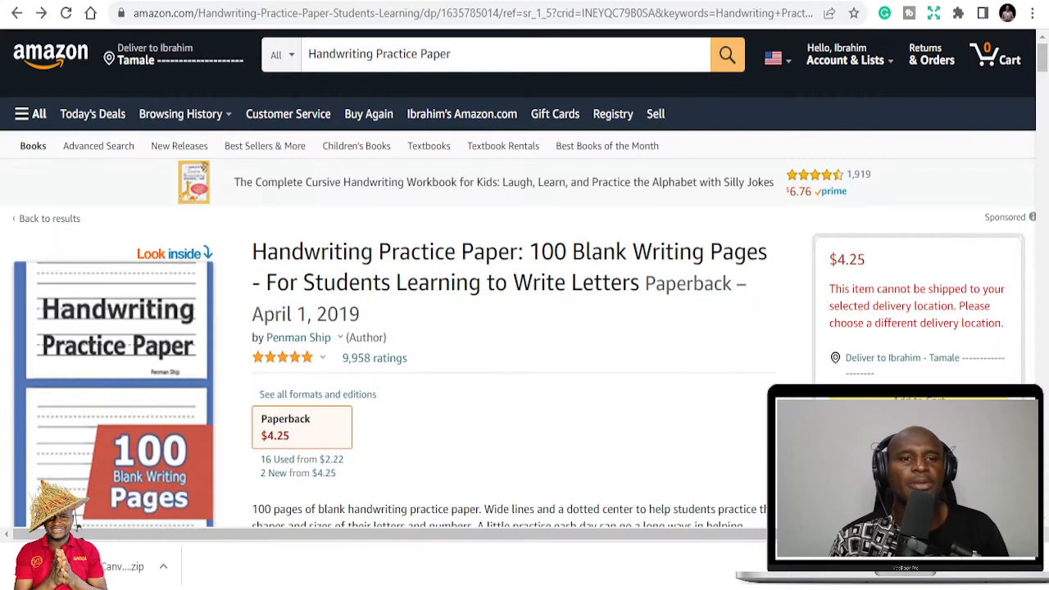
pyautogui.moveTo(435, 252)
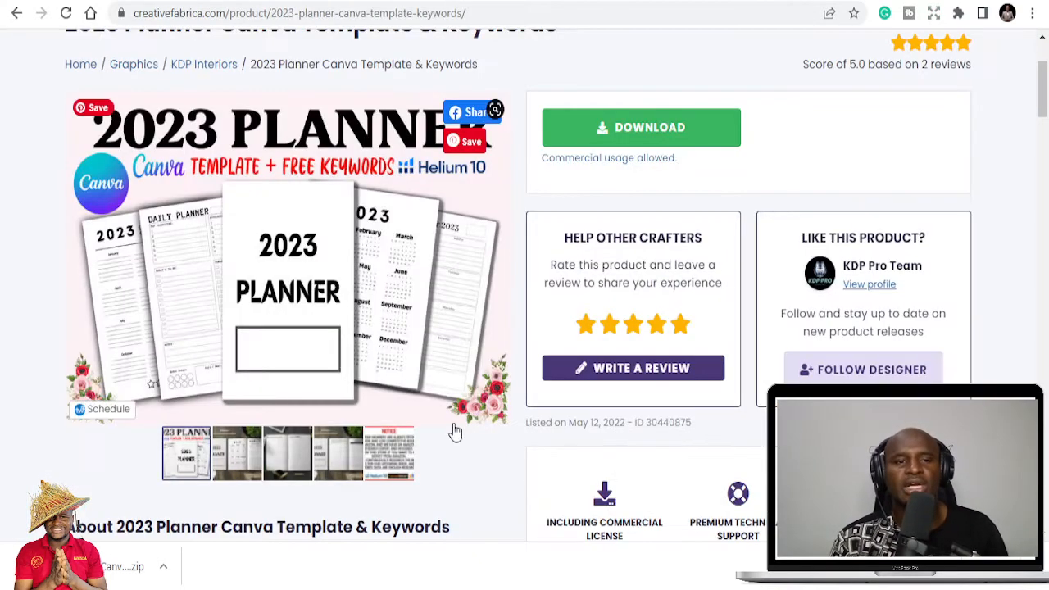
# Scroll to the top of the 2023 Planner Canva Template page, then return to the niche spreadsheet.
pyautogui.scroll(3)
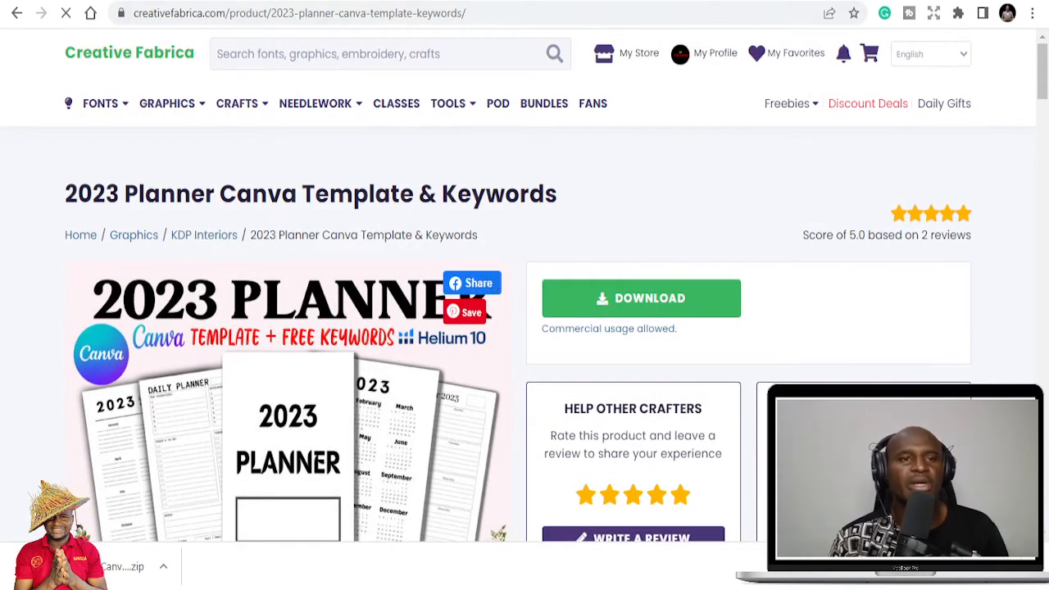
pyautogui.click(203, 234)
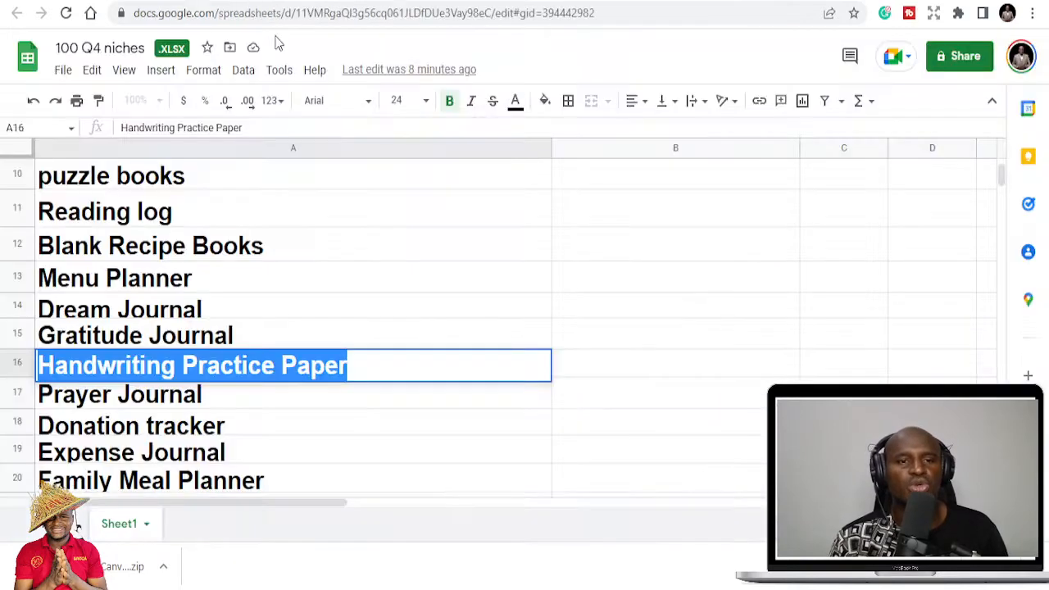
# Scroll the Q4 niche list past Gift Log and select the Maze niche in A36.
pyautogui.scroll(-3)
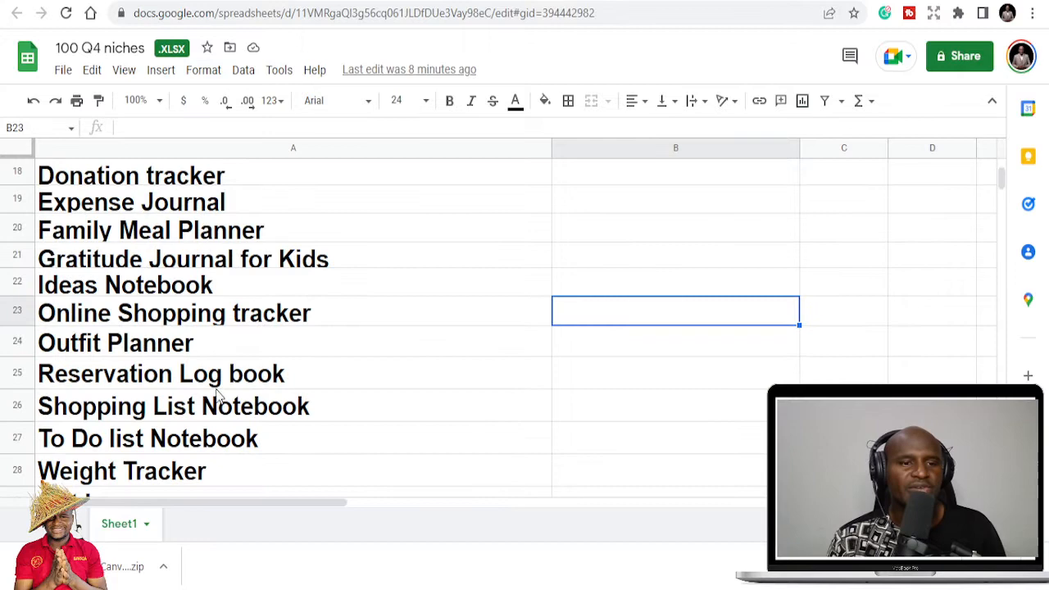
pyautogui.moveTo(178, 351)
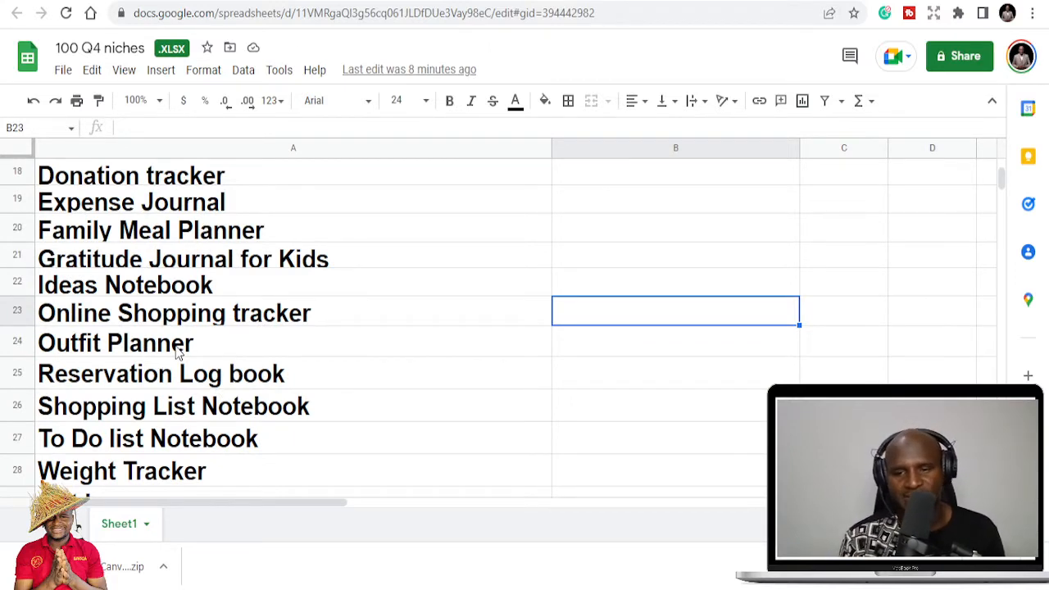
pyautogui.scroll(-3)
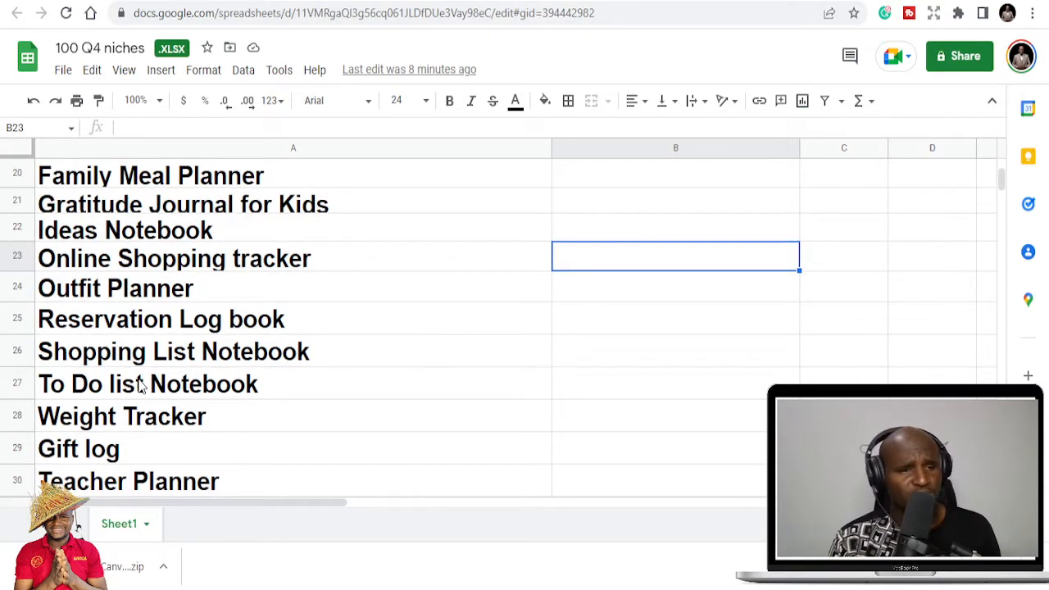
pyautogui.scroll(-3)
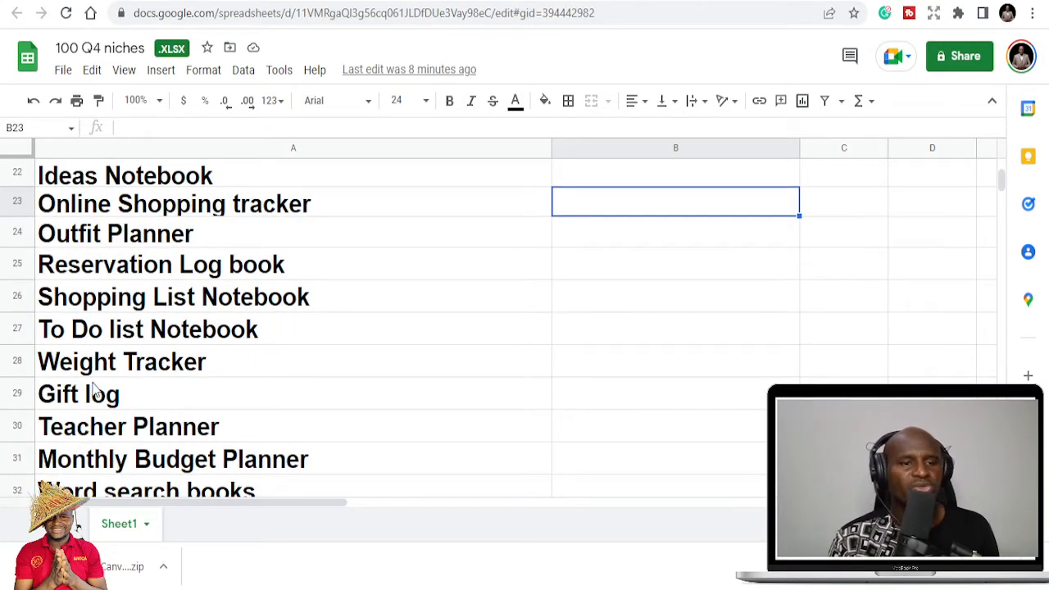
pyautogui.click(79, 393)
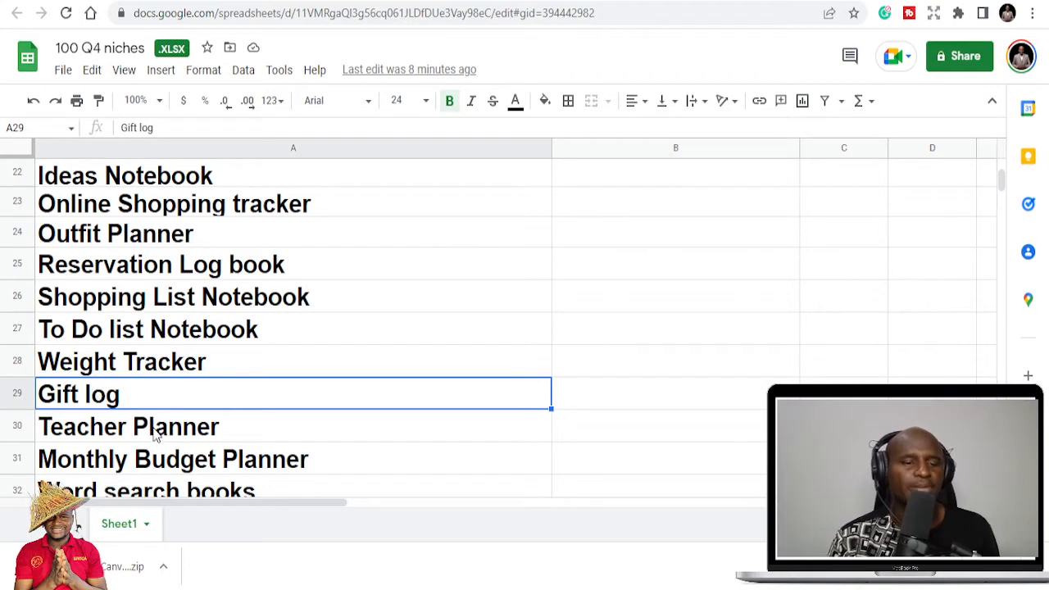
pyautogui.scroll(-3)
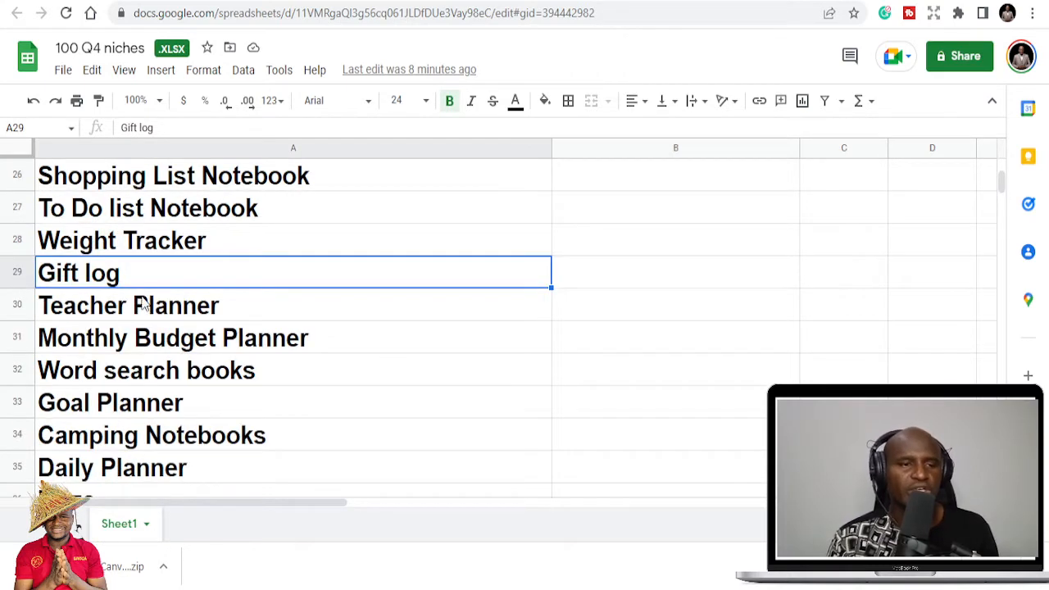
pyautogui.moveTo(115, 365)
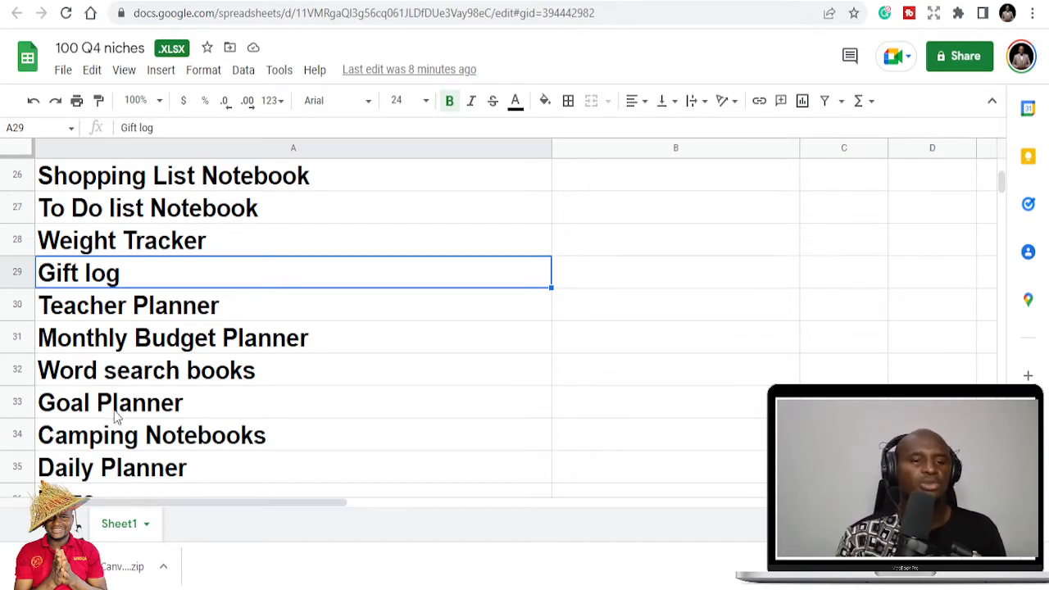
pyautogui.scroll(-3)
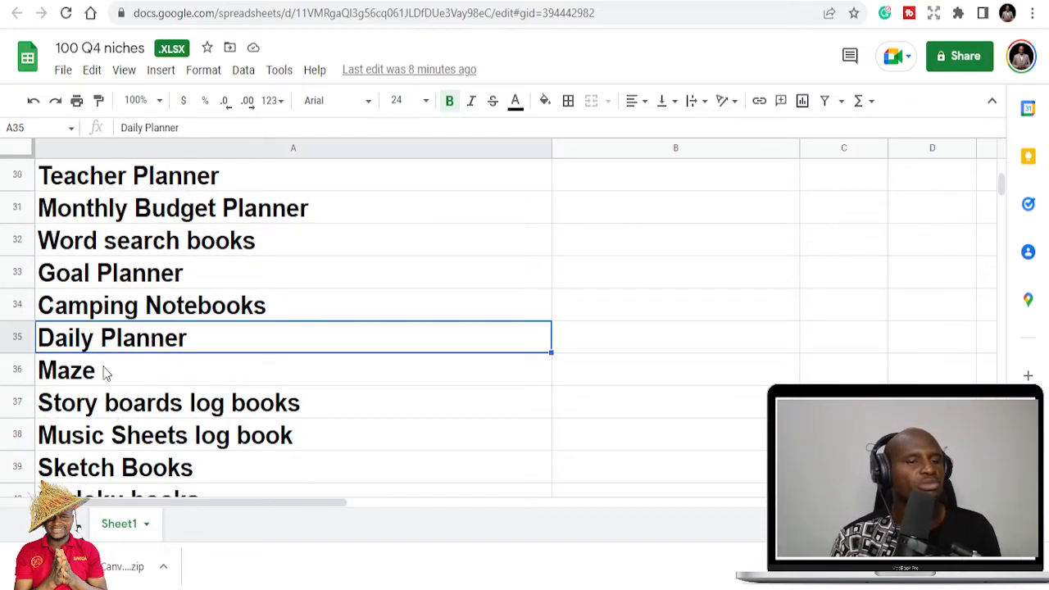
pyautogui.click(67, 369)
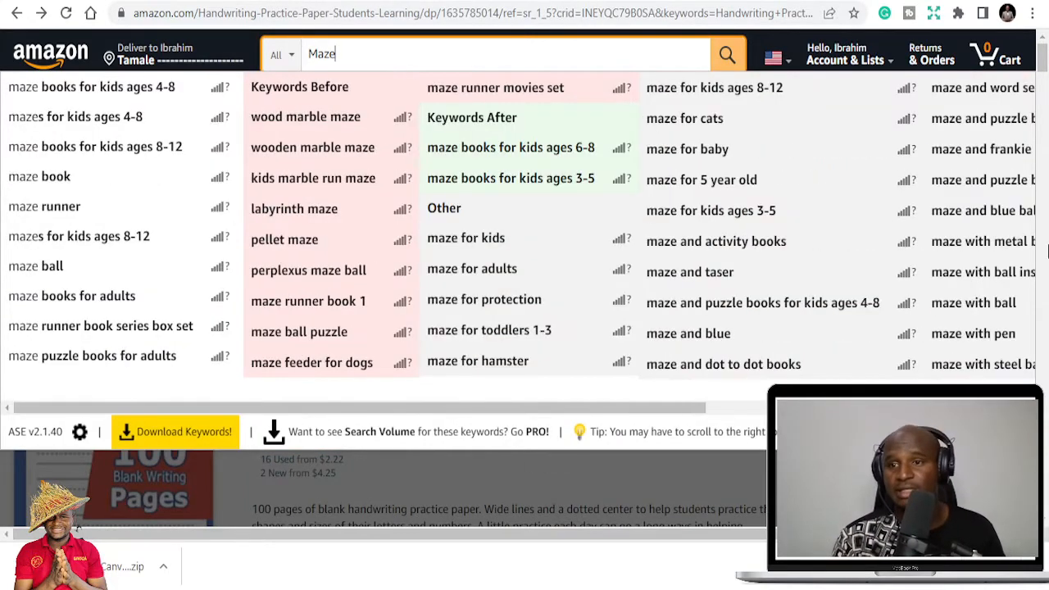
pyautogui.moveTo(360, 282)
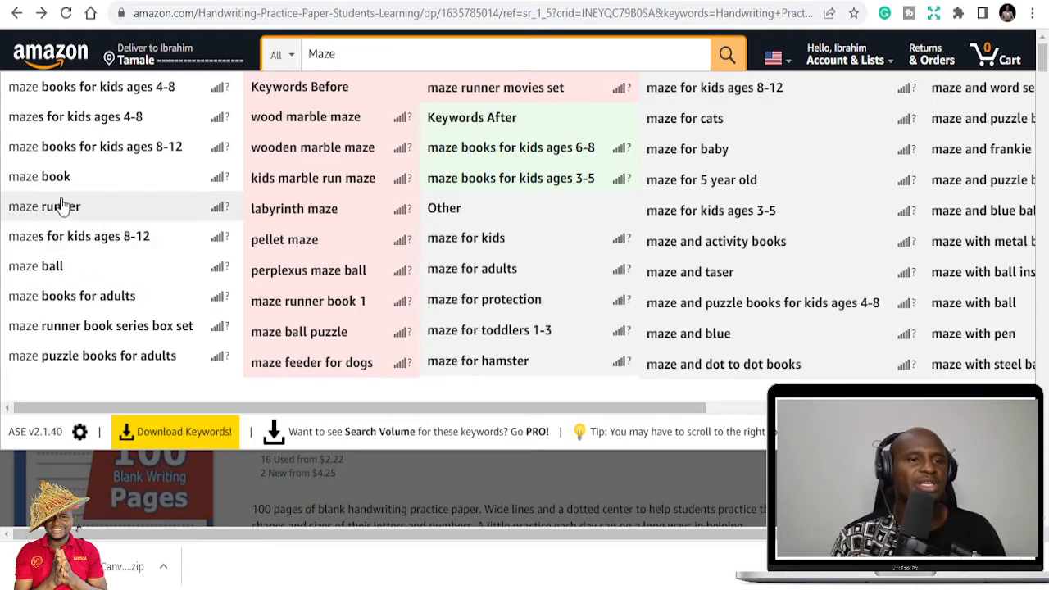
# Search Amazon for 'maze books for kids ages 4-8' and browse the 6,000+ results.
pyautogui.click(92, 86)
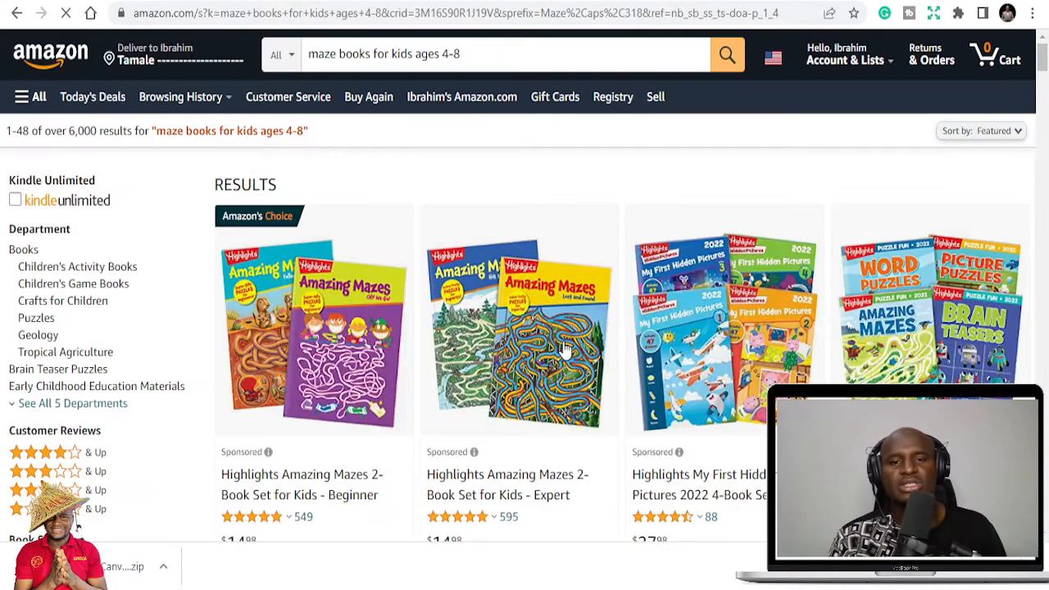
pyautogui.scroll(-3)
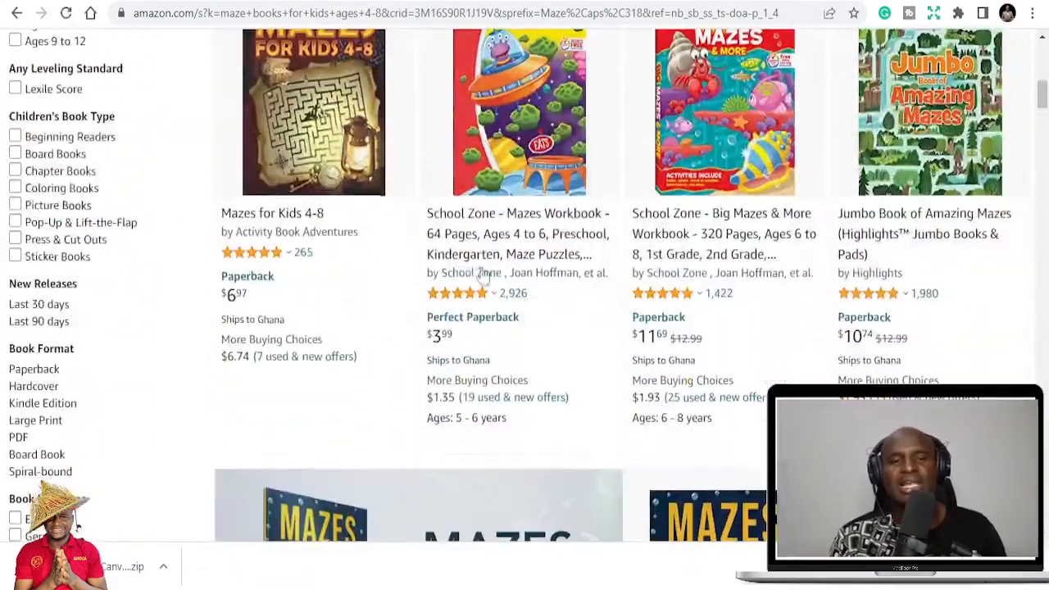
pyautogui.scroll(-3)
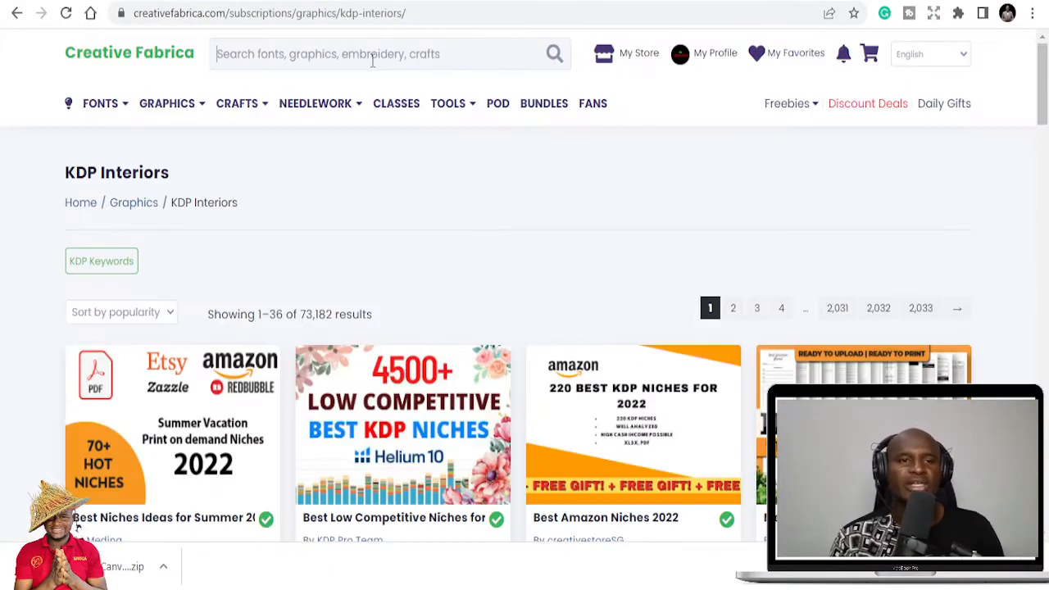
# Search Creative Fabrica for 'maze' and browse the 9,837 maze interior results.
pyautogui.write('maze')
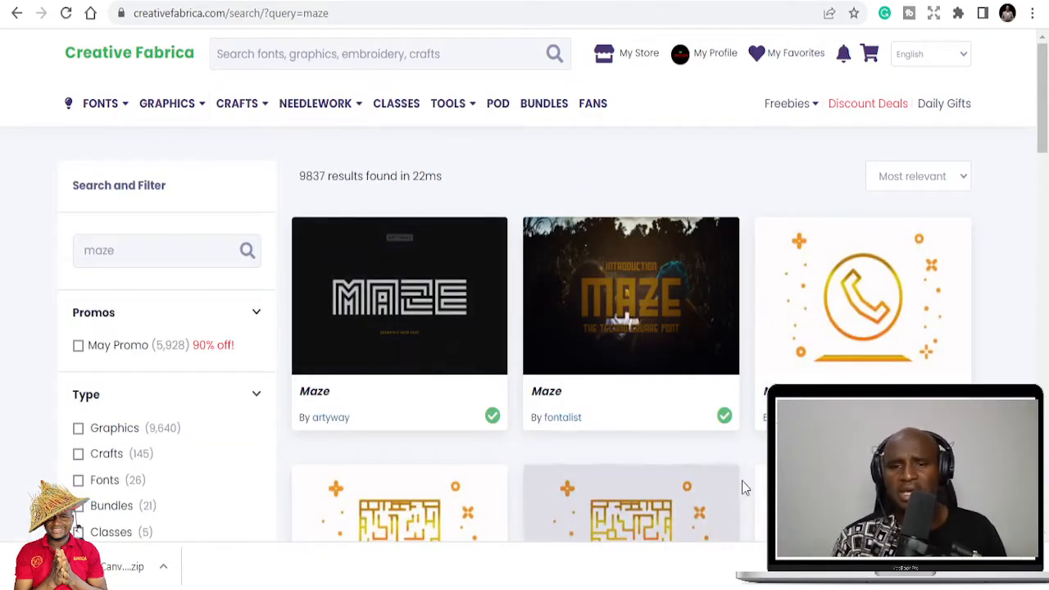
pyautogui.scroll(-3)
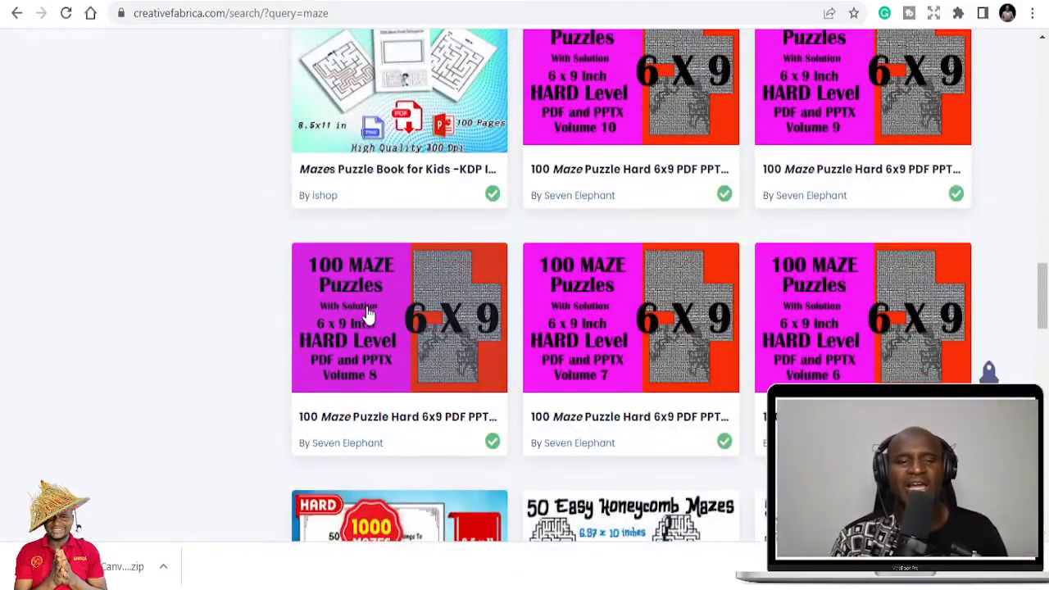
pyautogui.scroll(-3)
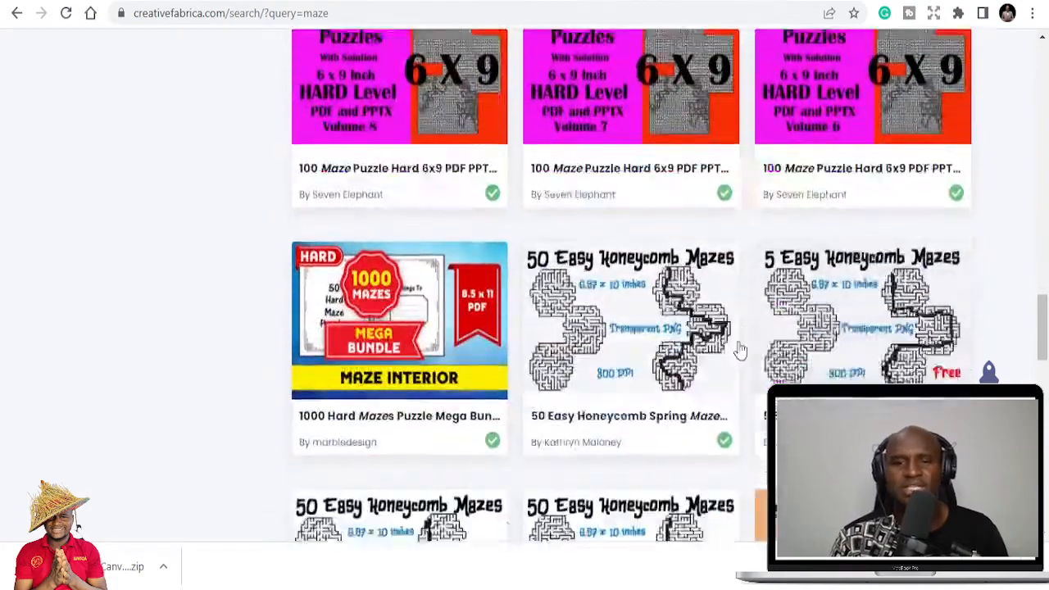
pyautogui.scroll(-3)
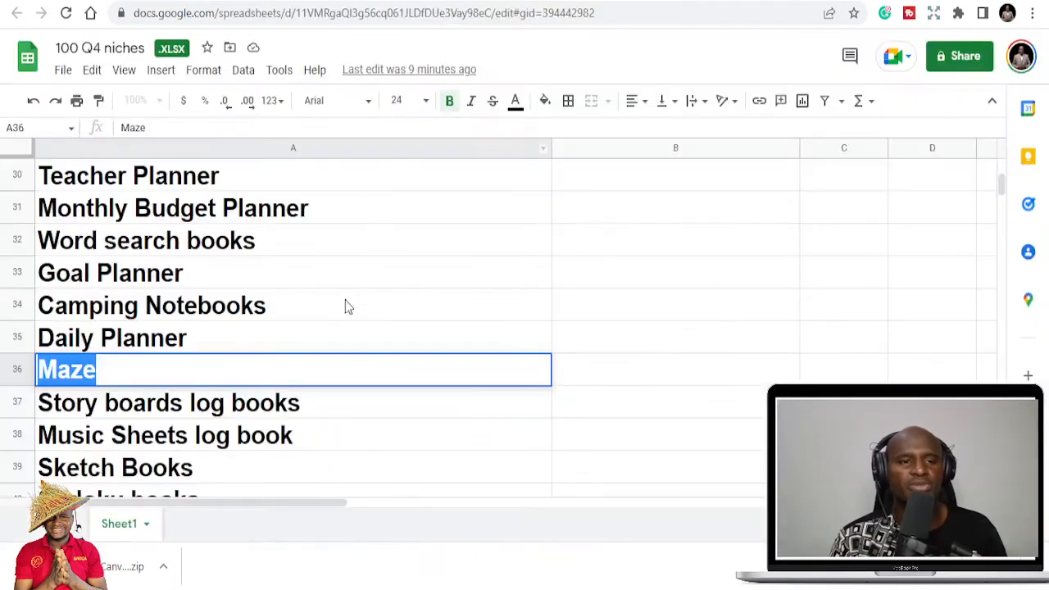
# Scroll the niche list past Trip Planner and Party Planning, selecting Period Tracker (A60), toward Sales Log.
pyautogui.scroll(-3)
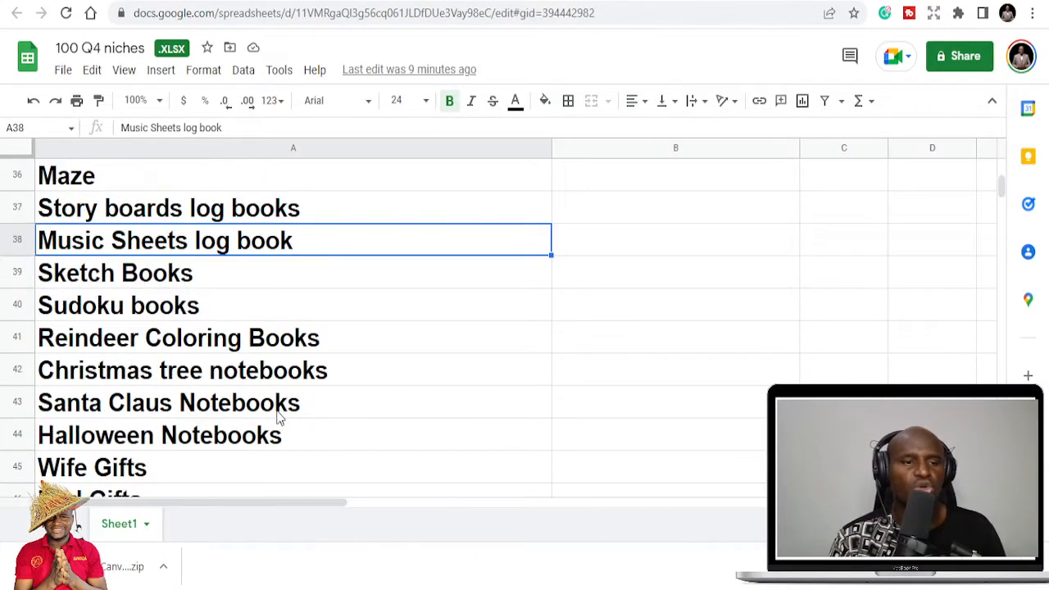
pyautogui.scroll(-3)
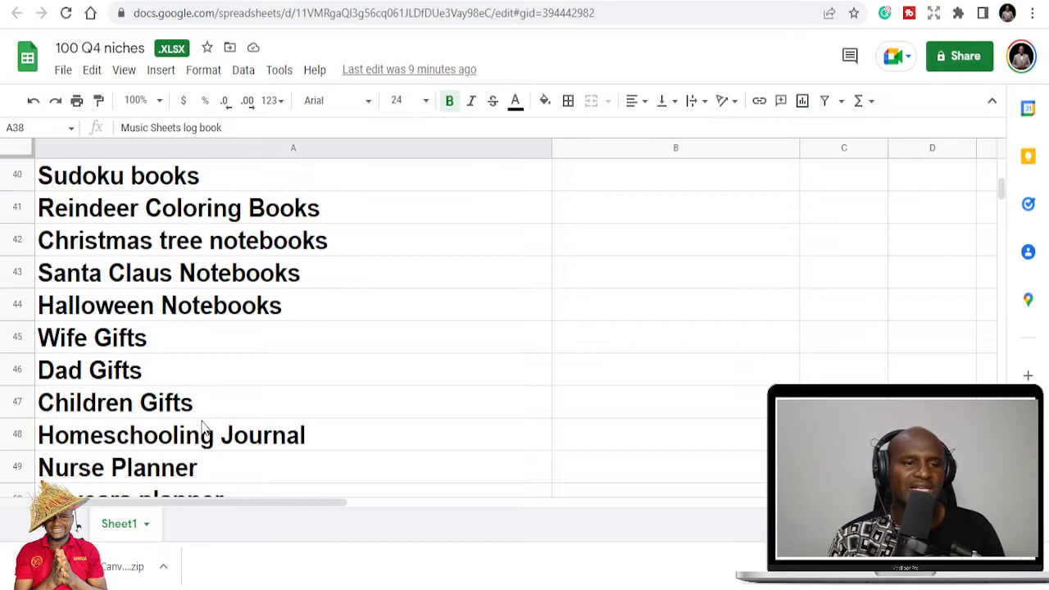
pyautogui.scroll(-3)
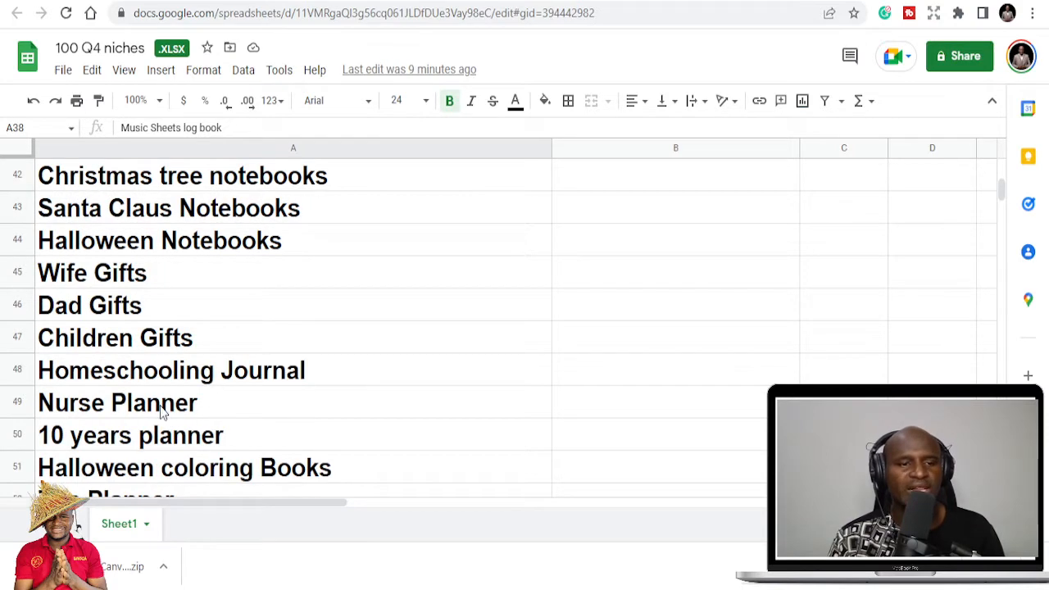
pyautogui.scroll(-3)
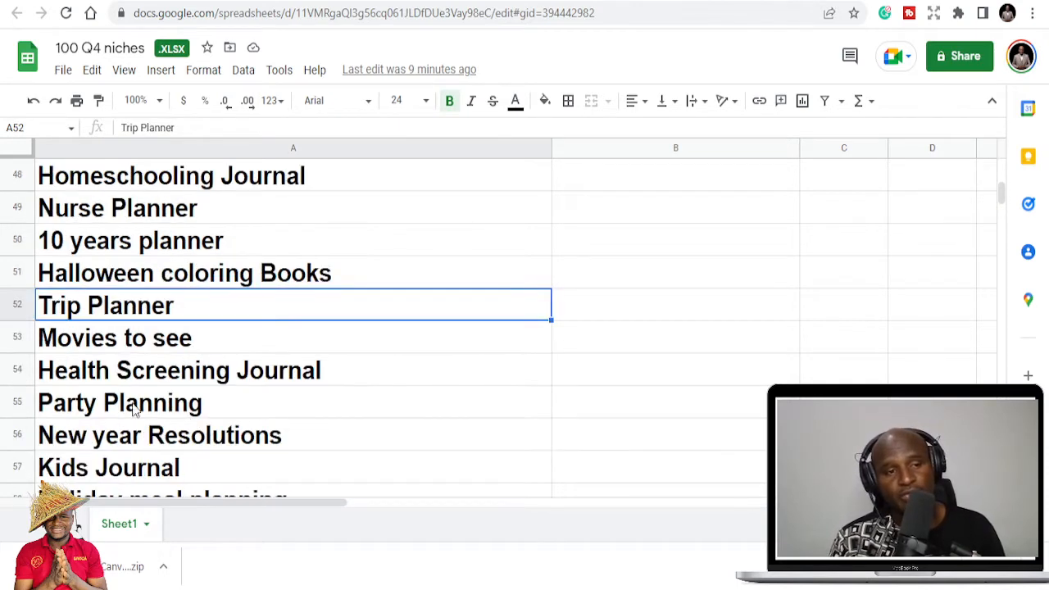
pyautogui.moveTo(123, 326)
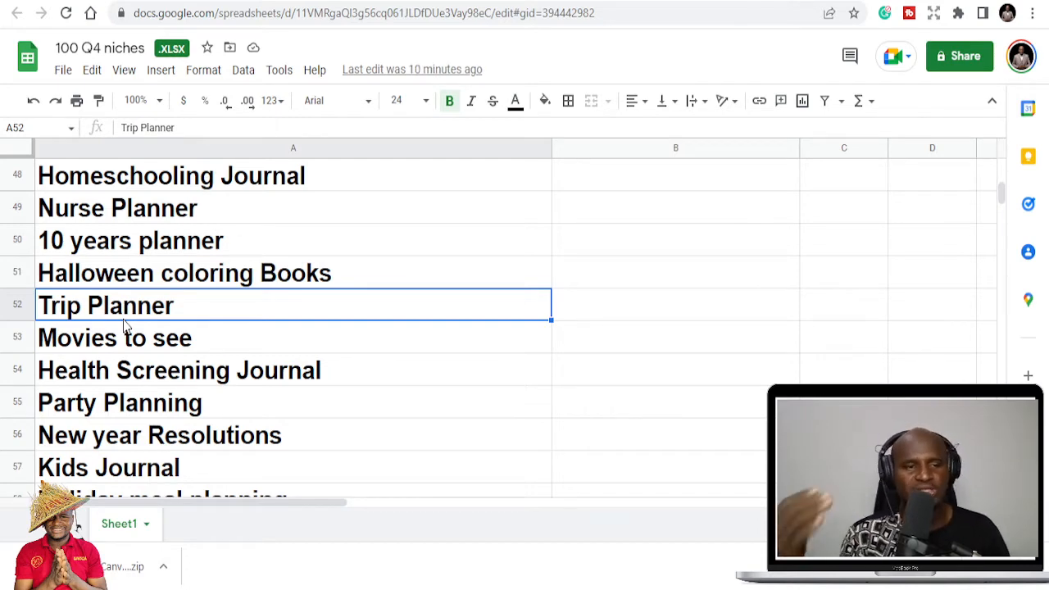
pyautogui.moveTo(139, 375)
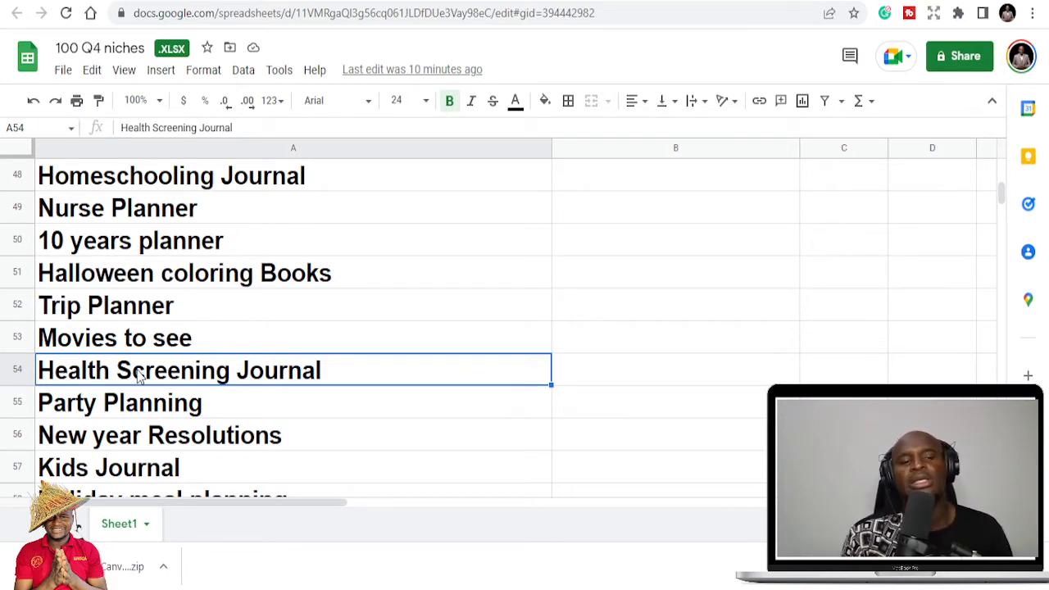
pyautogui.scroll(-3)
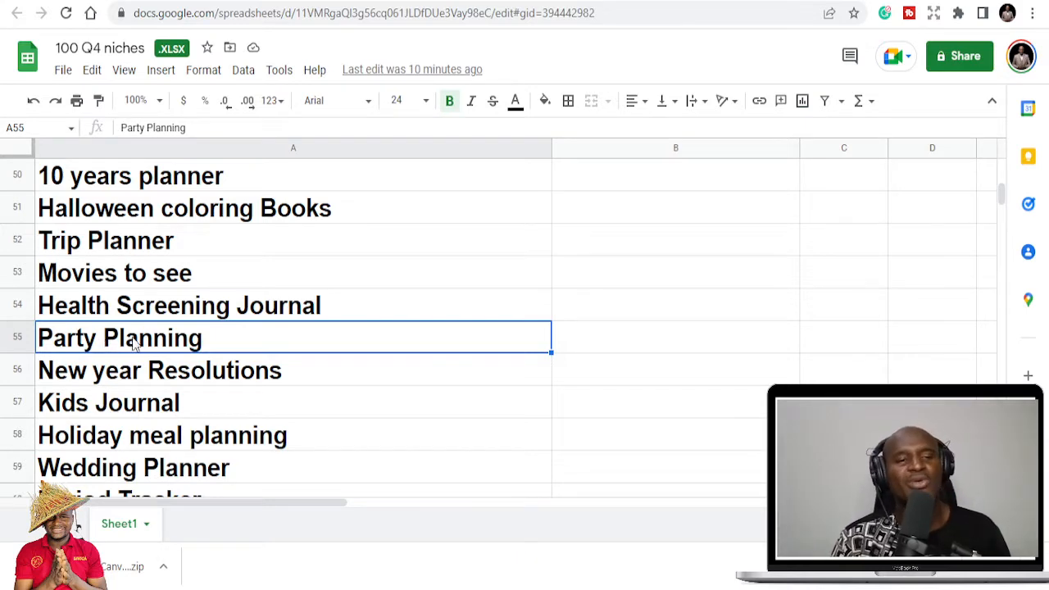
pyautogui.scroll(-3)
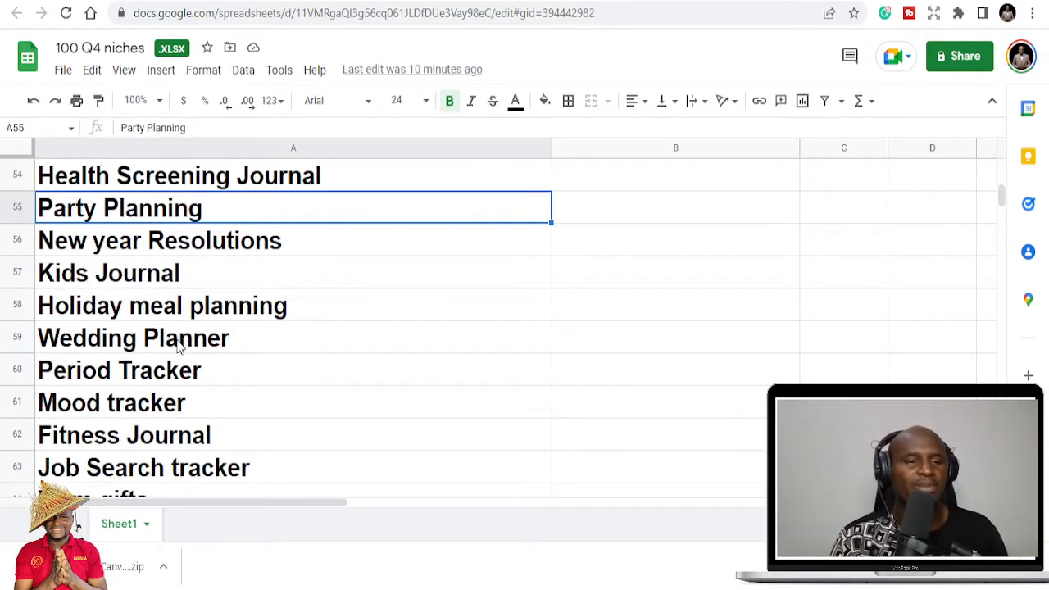
pyautogui.click(134, 337)
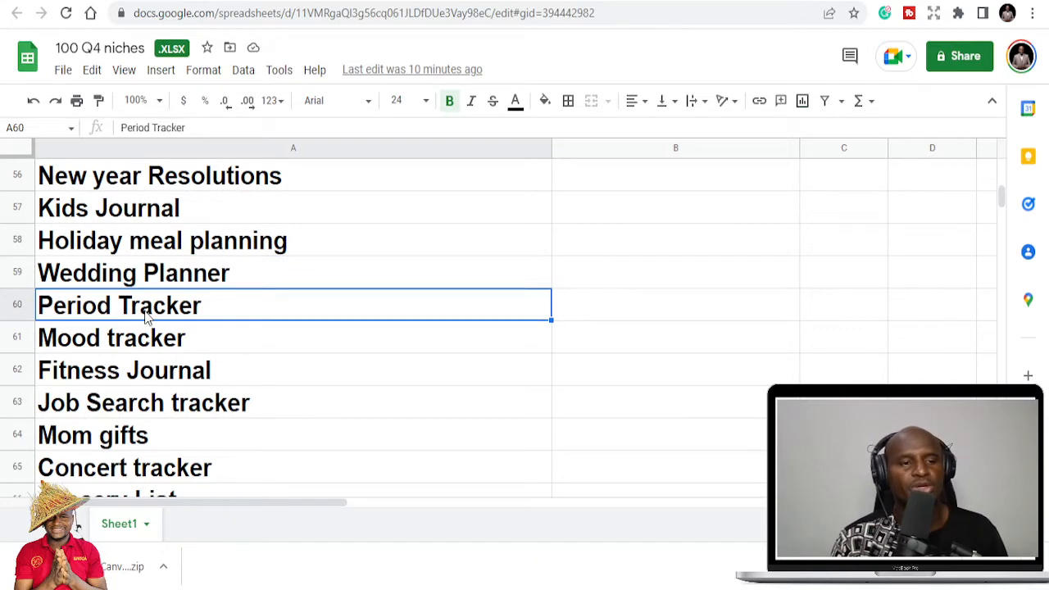
pyautogui.moveTo(135, 391)
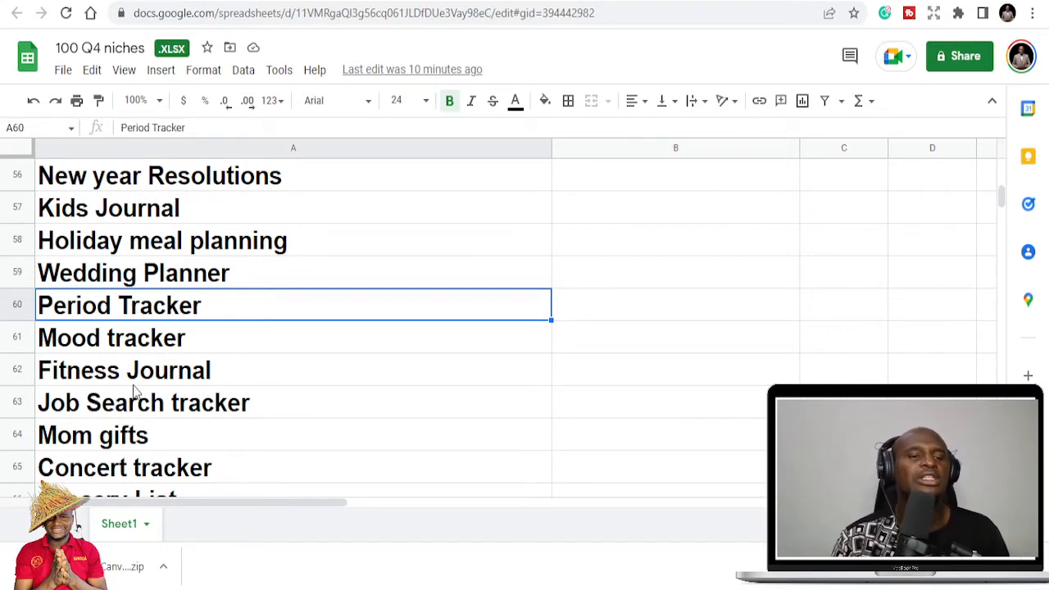
pyautogui.scroll(-3)
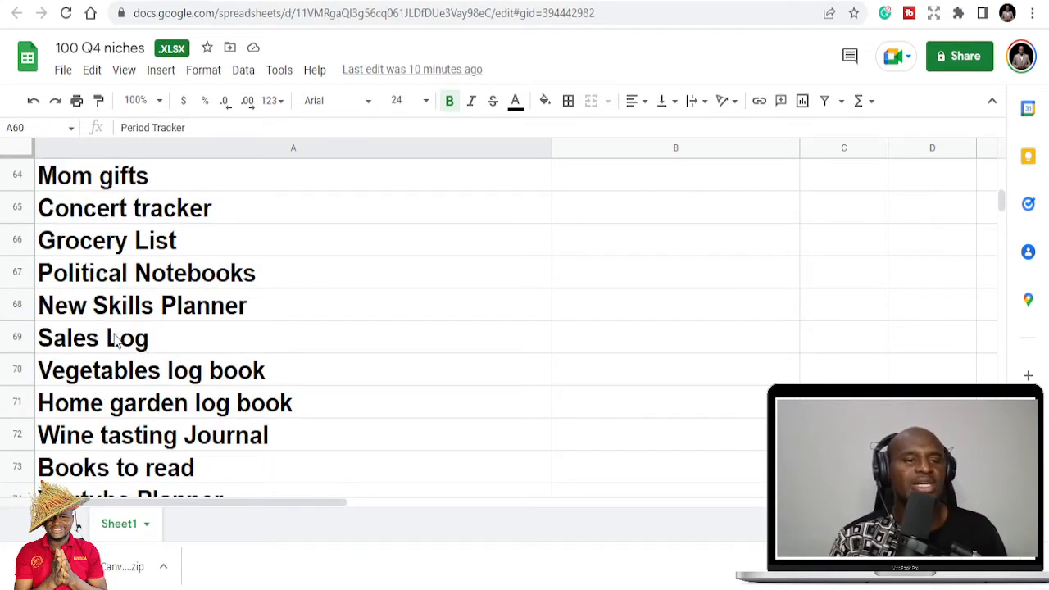
pyautogui.scroll(-3)
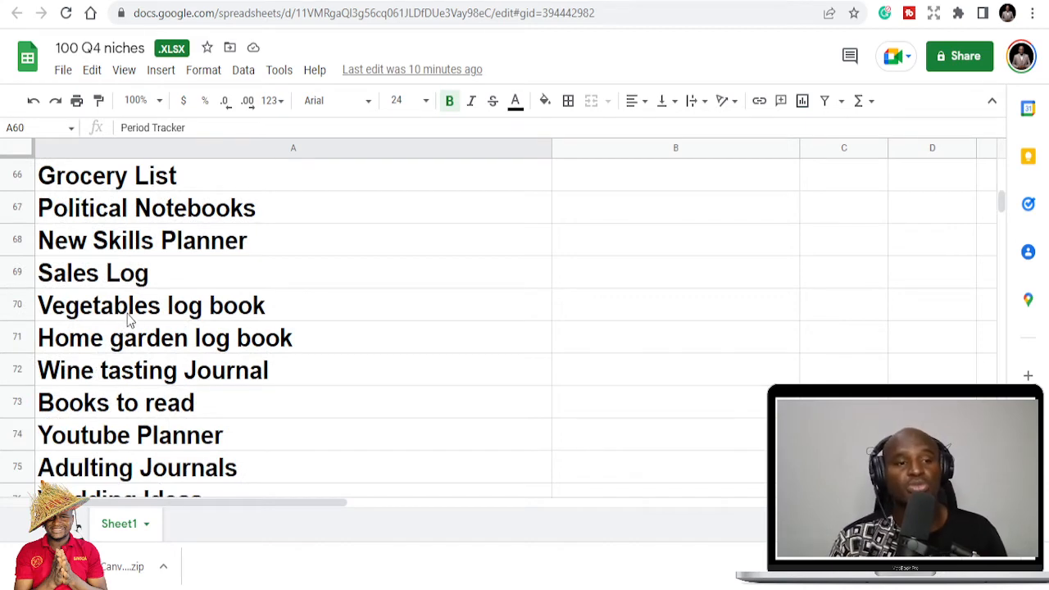
pyautogui.scroll(-3)
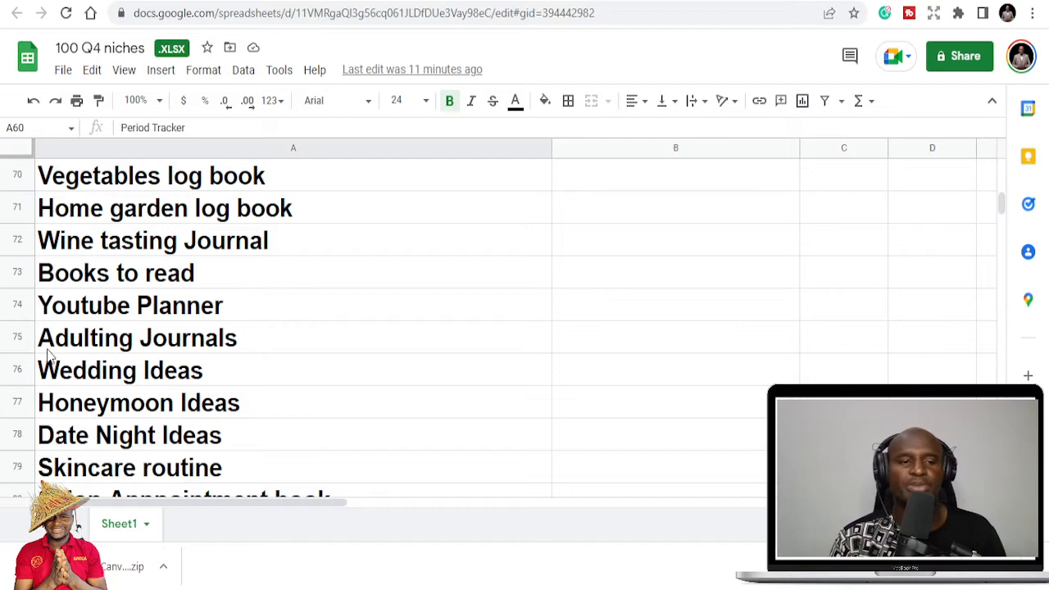
pyautogui.scroll(-3)
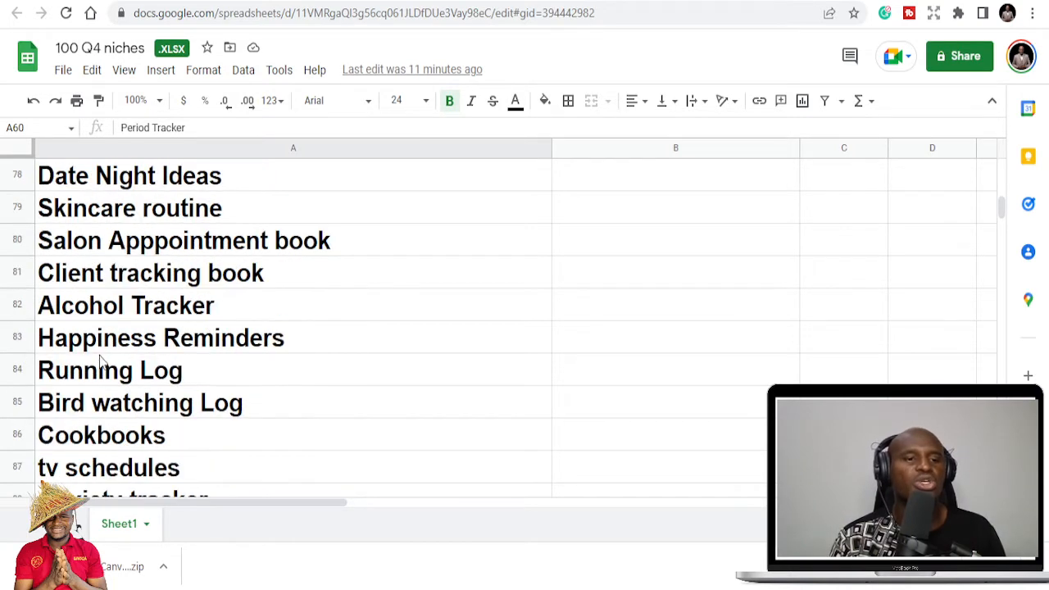
pyautogui.scroll(-3)
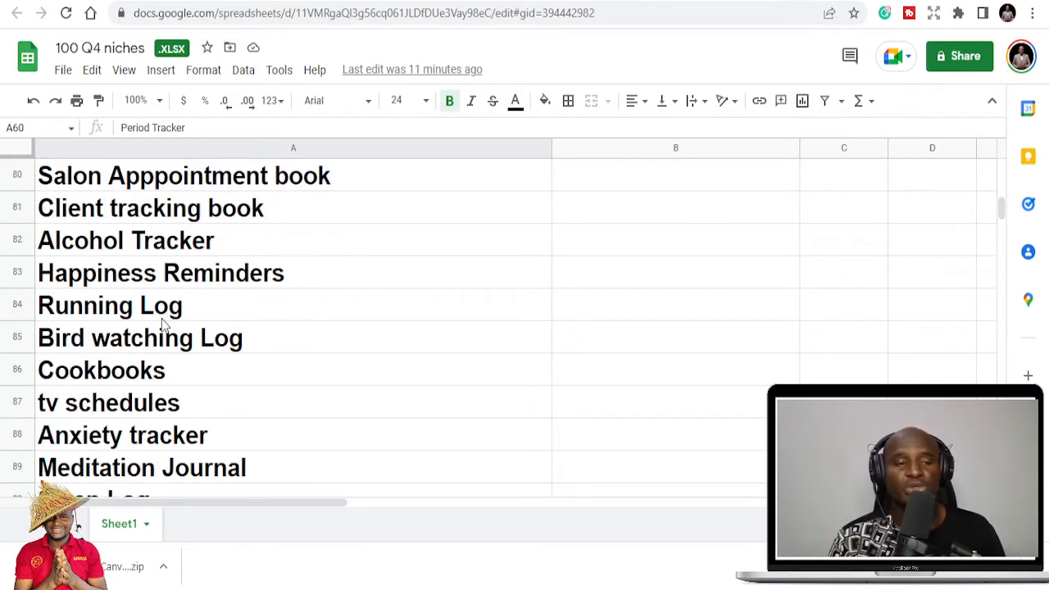
pyautogui.scroll(-3)
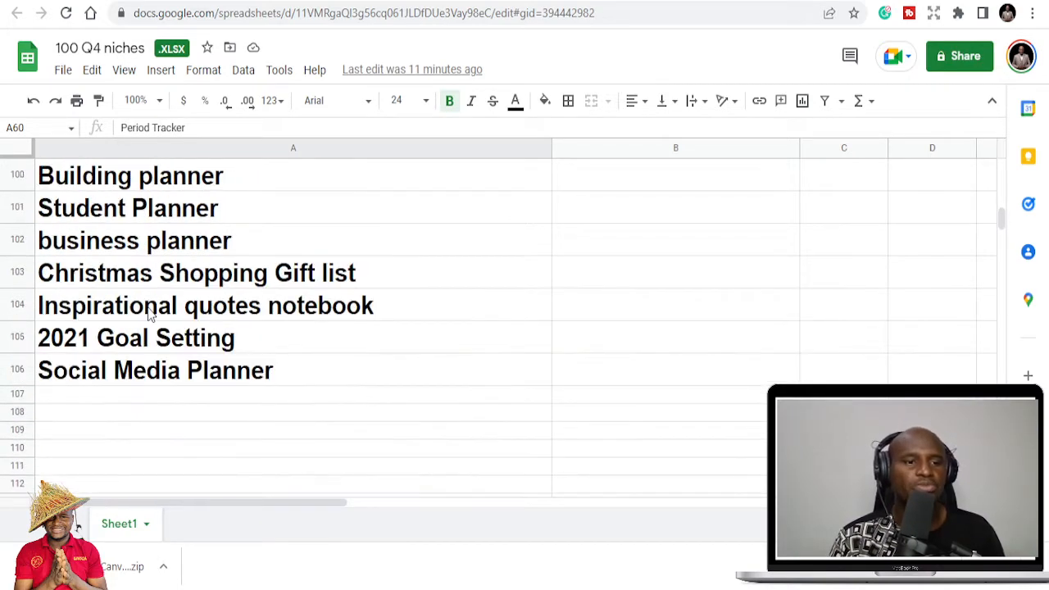
pyautogui.scroll(3)
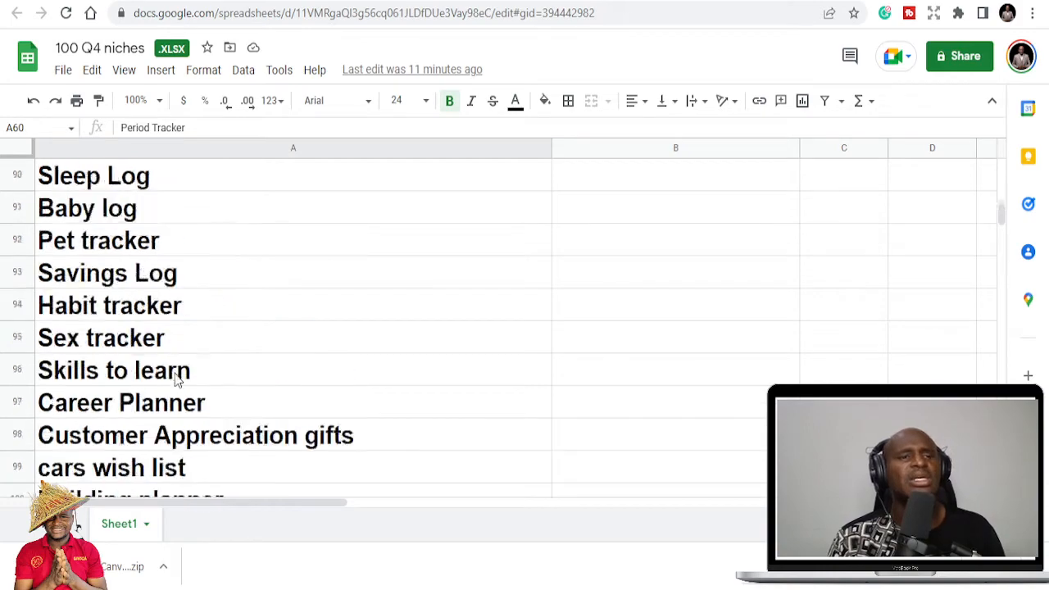
pyautogui.scroll(3)
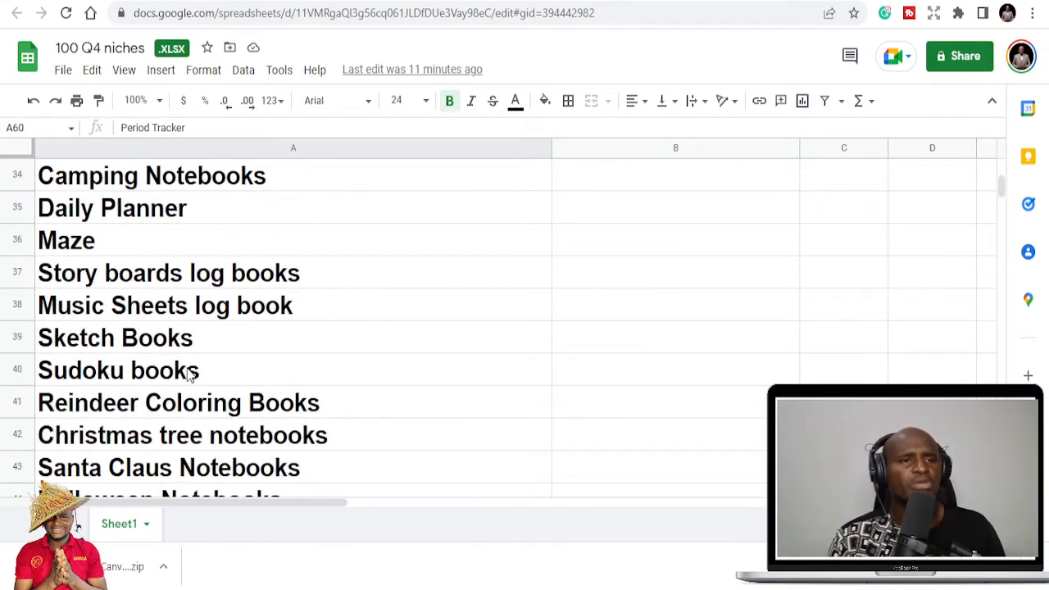
pyautogui.scroll(3)
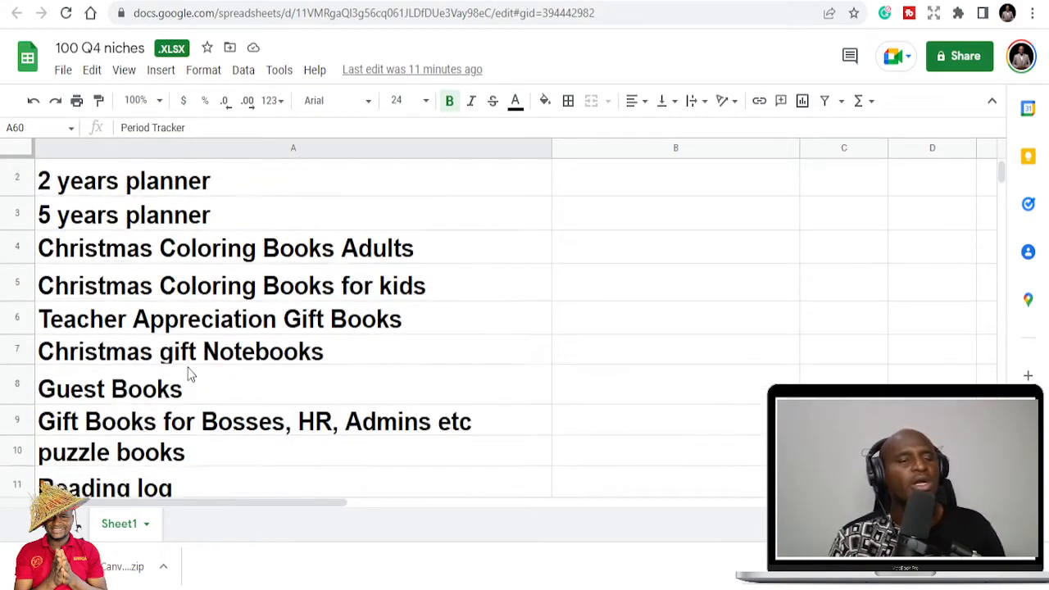
pyautogui.scroll(3)
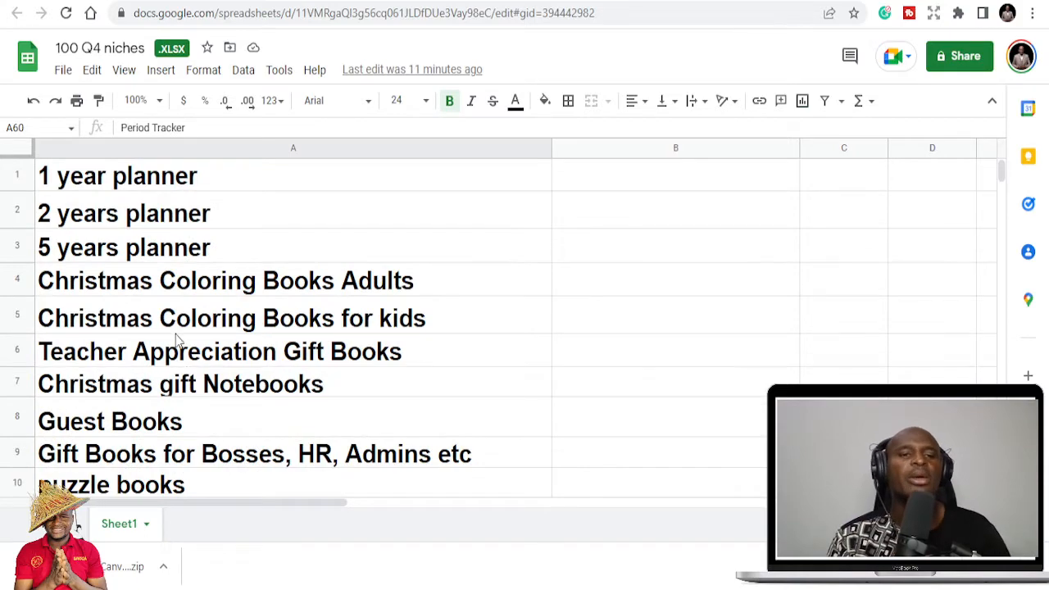
pyautogui.scroll(-3)
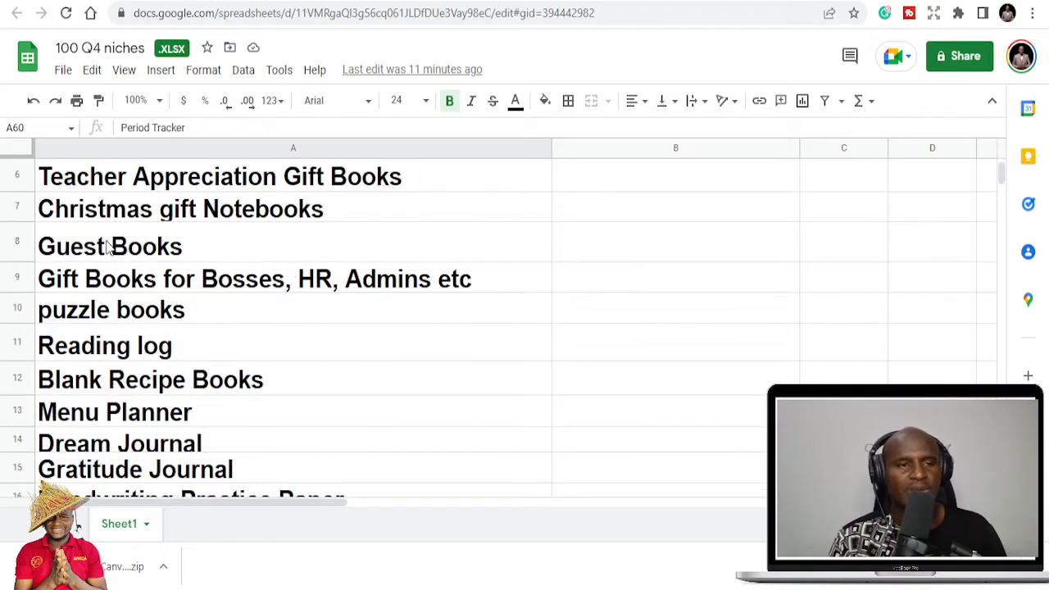
pyautogui.scroll(-3)
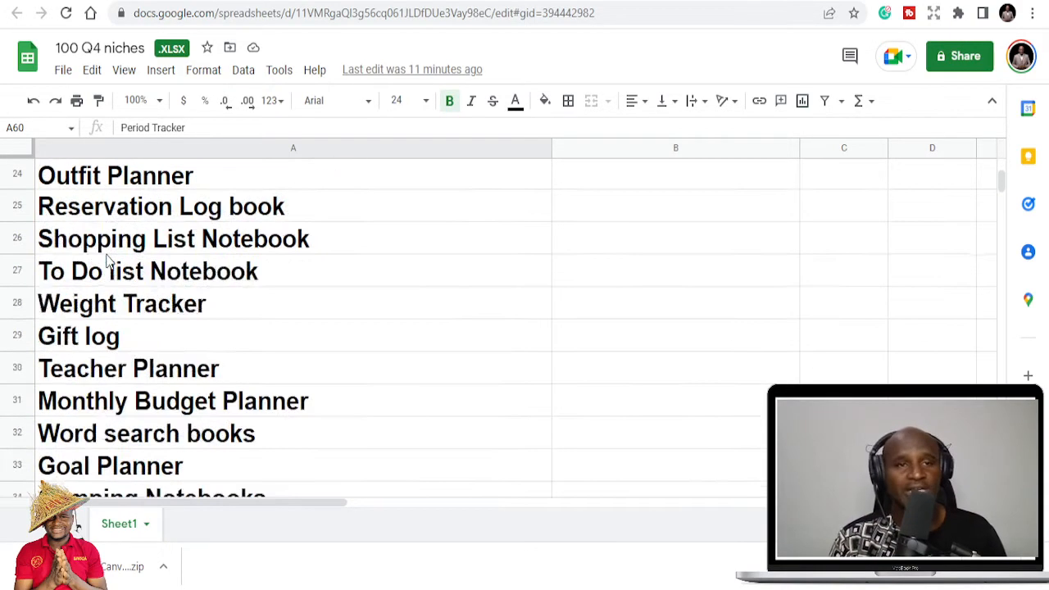
pyautogui.scroll(-3)
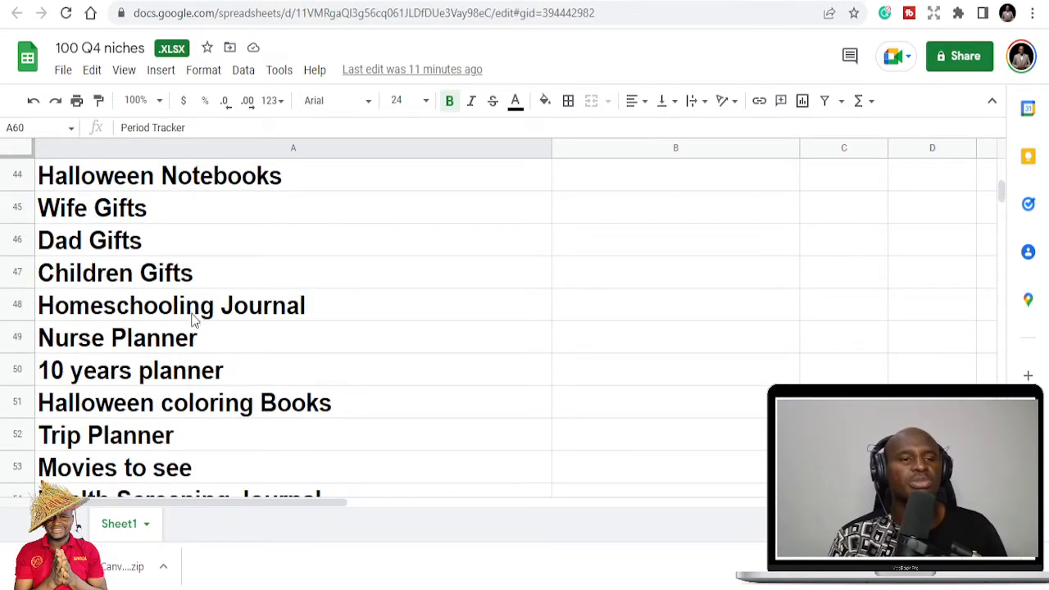
pyautogui.scroll(-3)
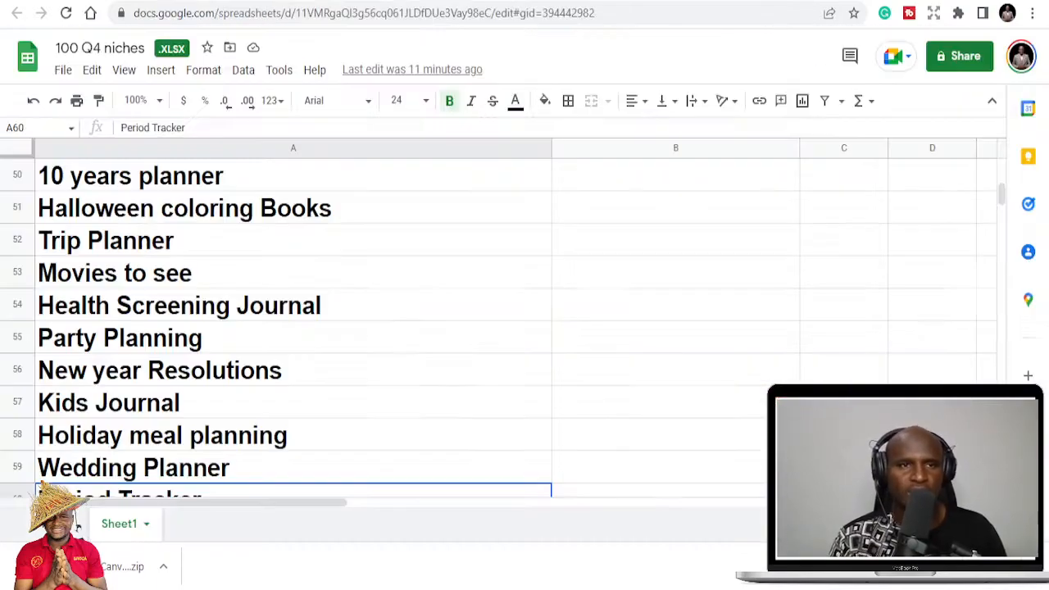
pyautogui.scroll(-3)
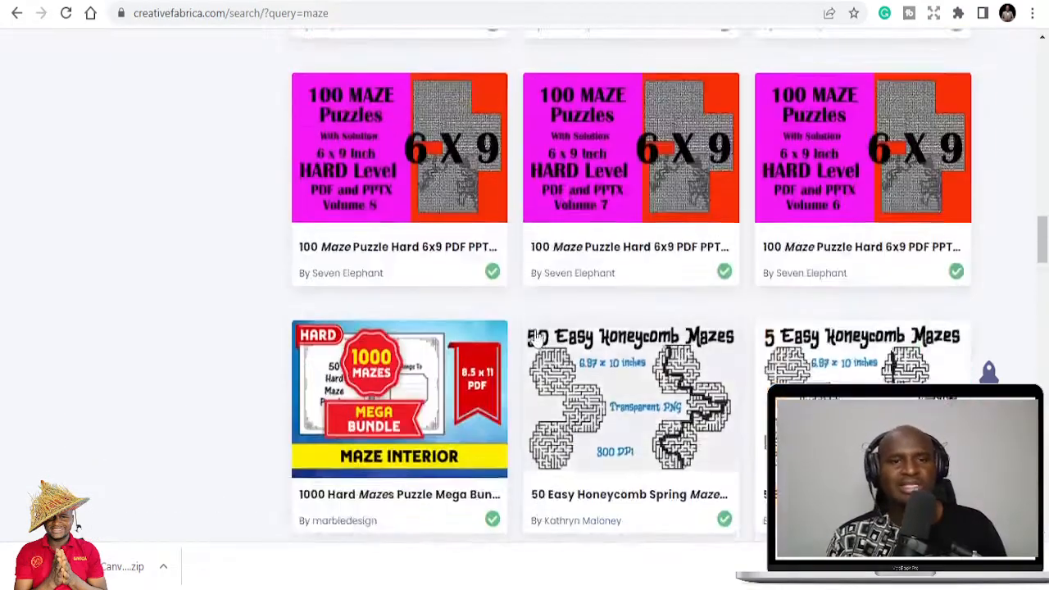
# Go to Graphics > KDP Interiors from the top navigation and browse the catalog.
pyautogui.scroll(3)
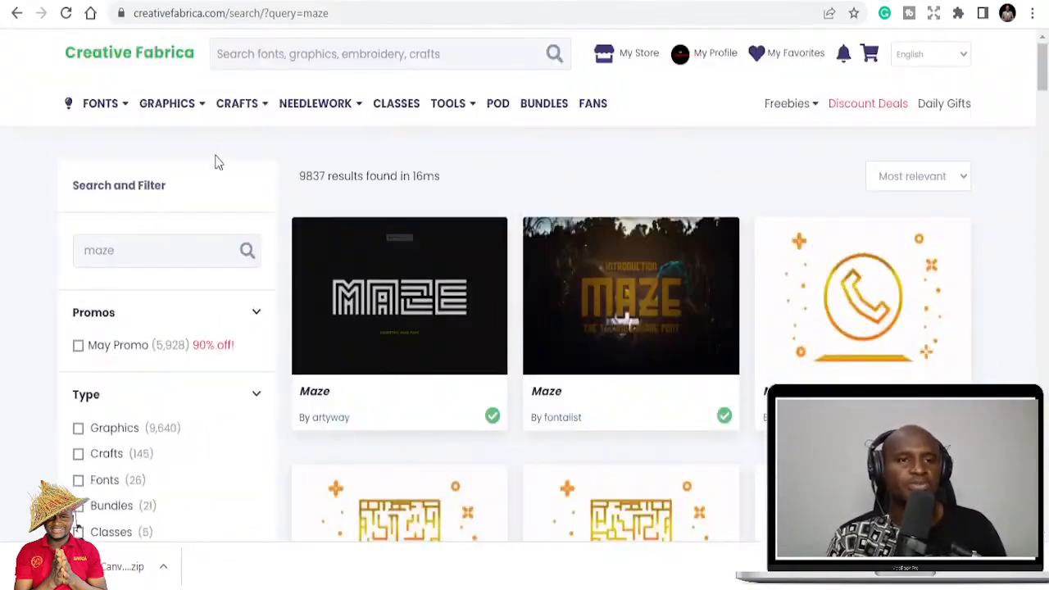
pyautogui.click(167, 103)
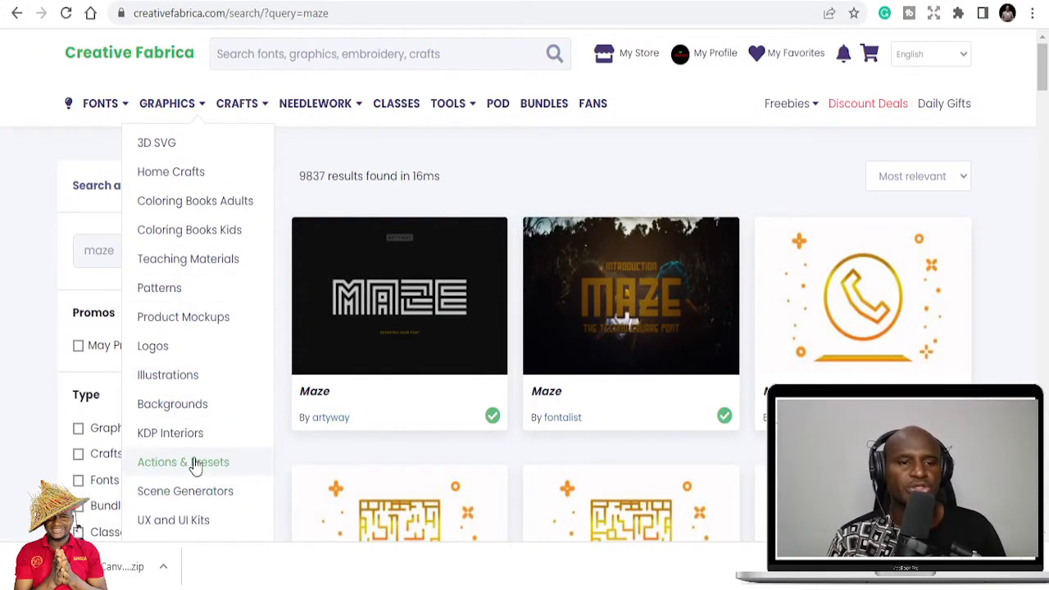
pyautogui.click(182, 461)
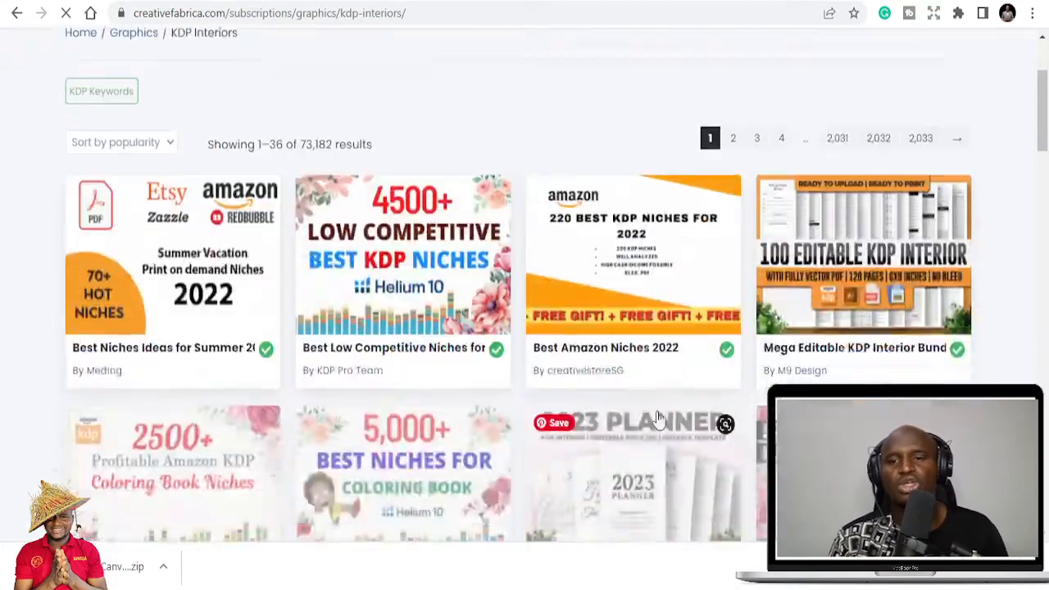
pyautogui.scroll(-3)
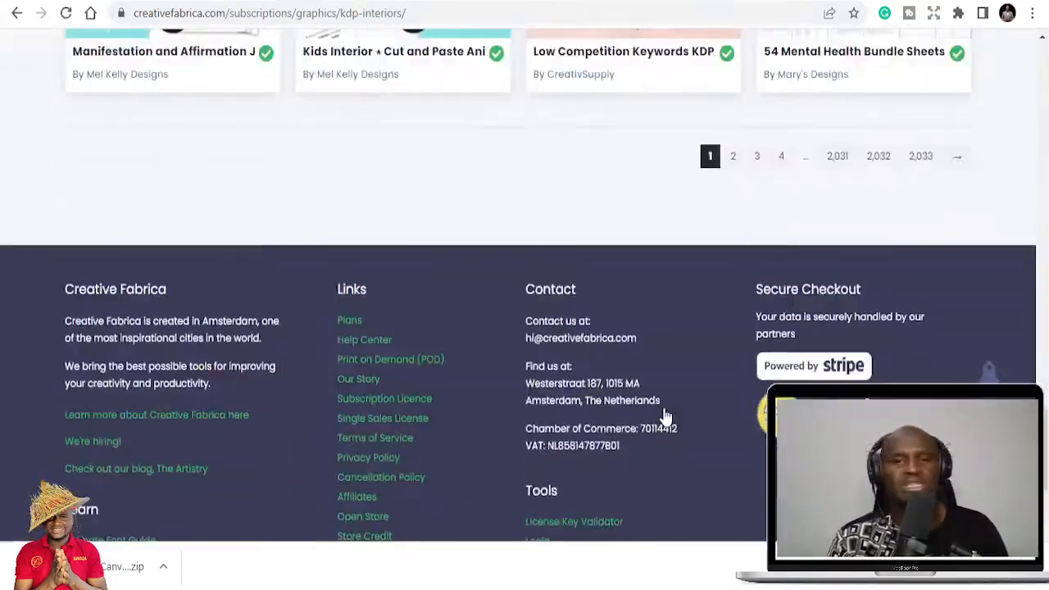
pyautogui.scroll(3)
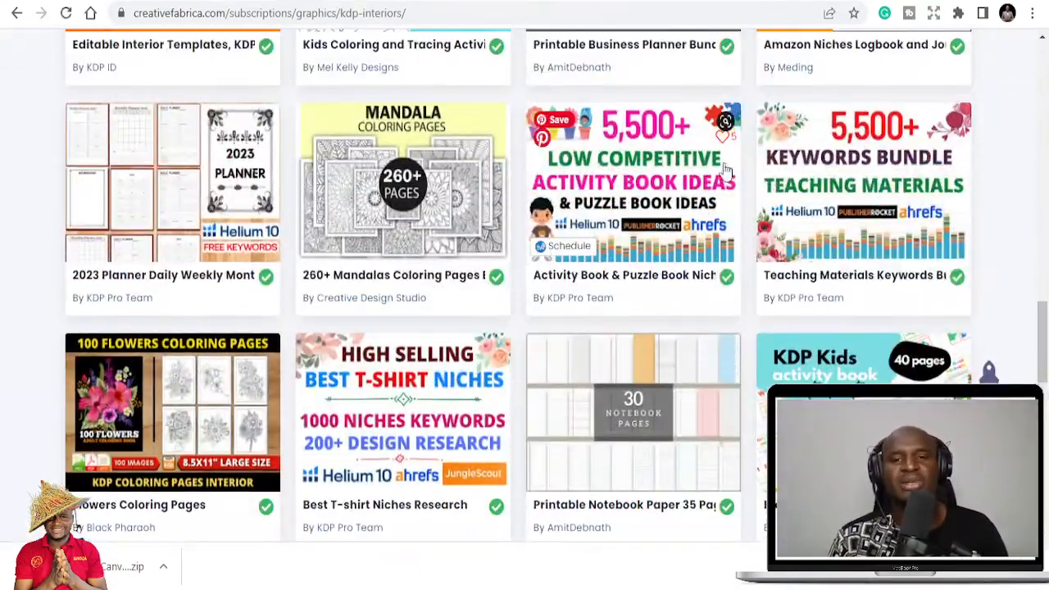
pyautogui.scroll(-3)
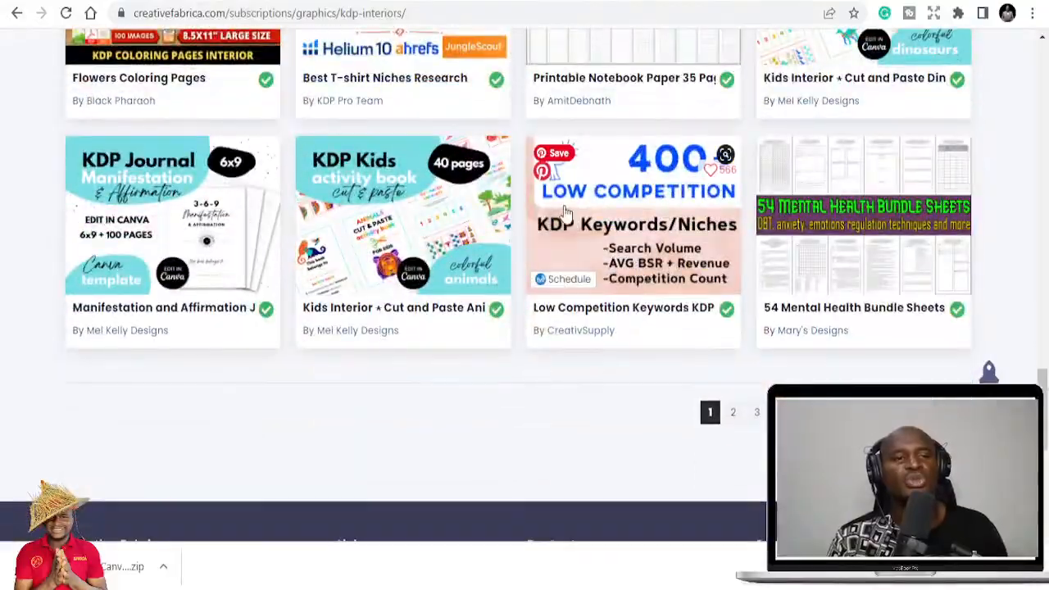
pyautogui.scroll(3)
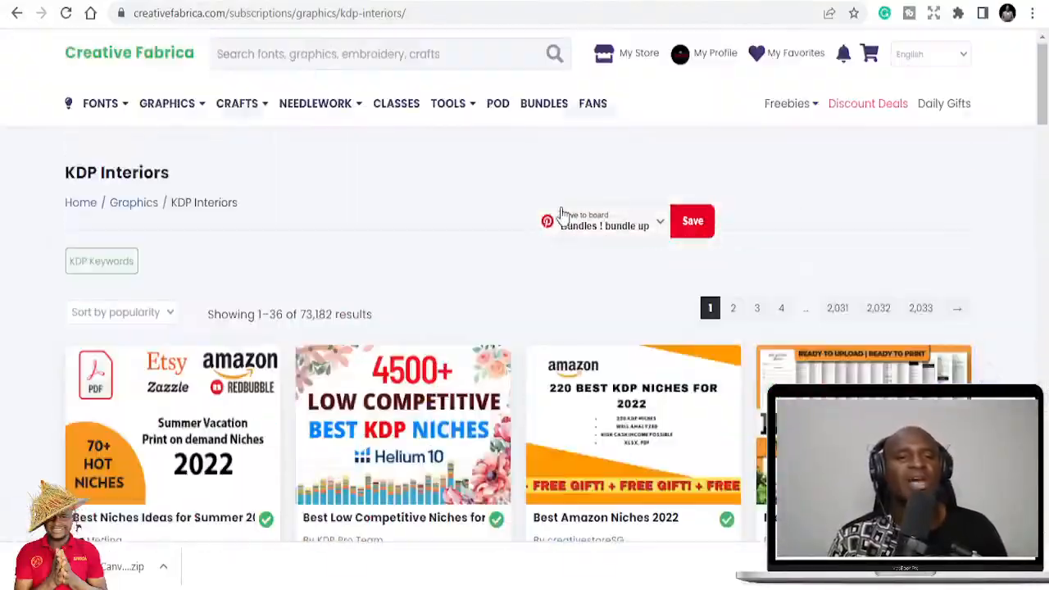
pyautogui.scroll(-3)
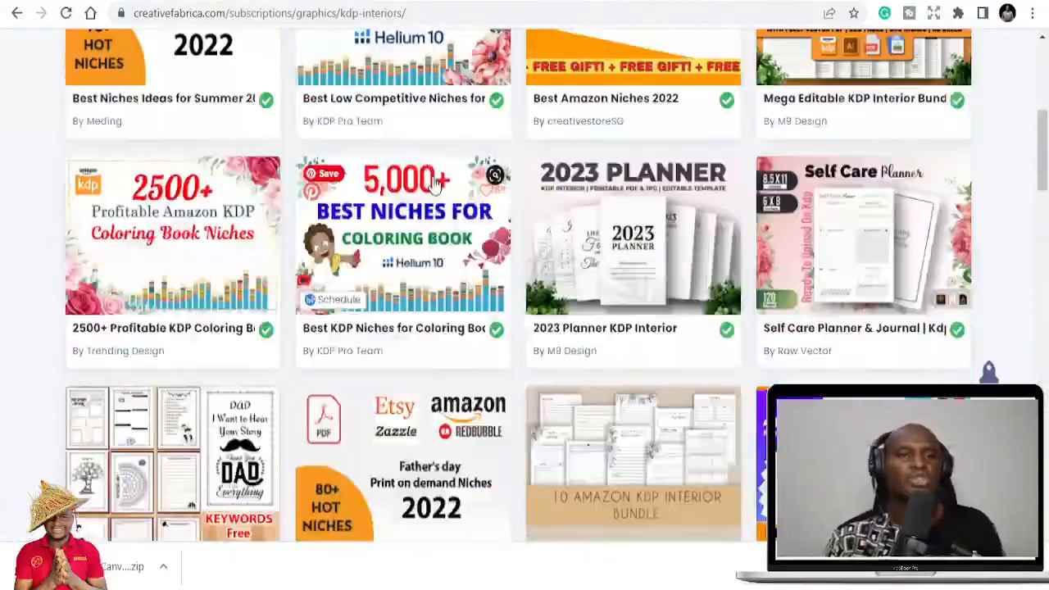
pyautogui.scroll(3)
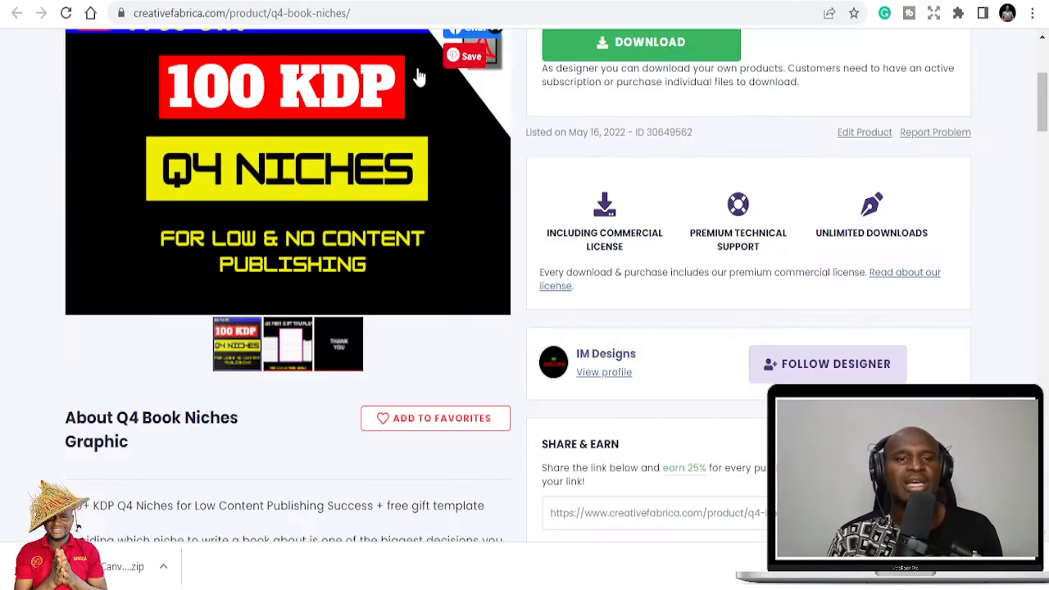
# Scroll the Q4 Book Niches page through description, designer products and tags, then back up.
pyautogui.scroll(-3)
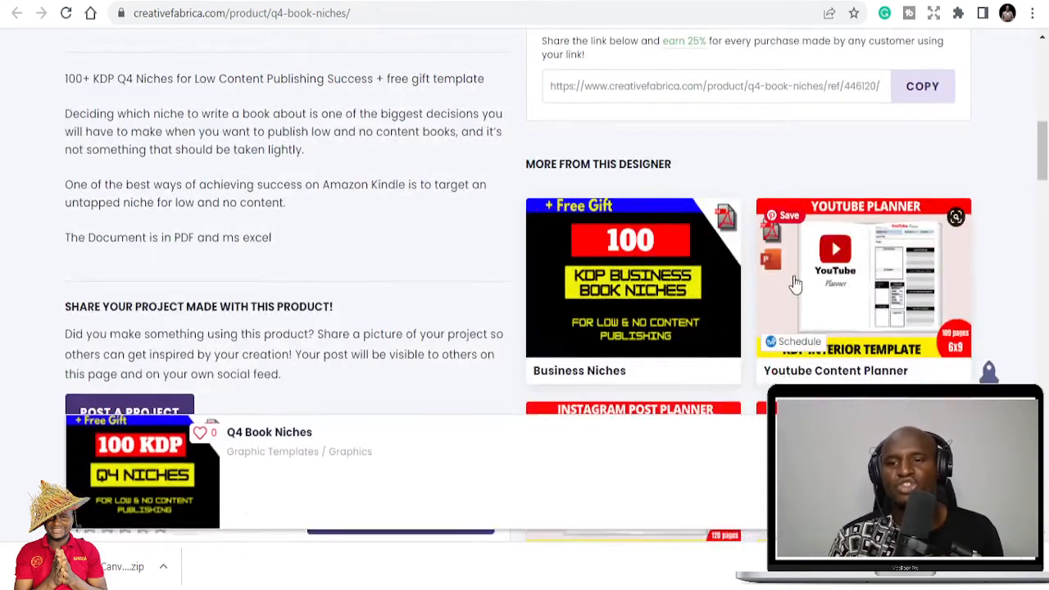
pyautogui.scroll(-3)
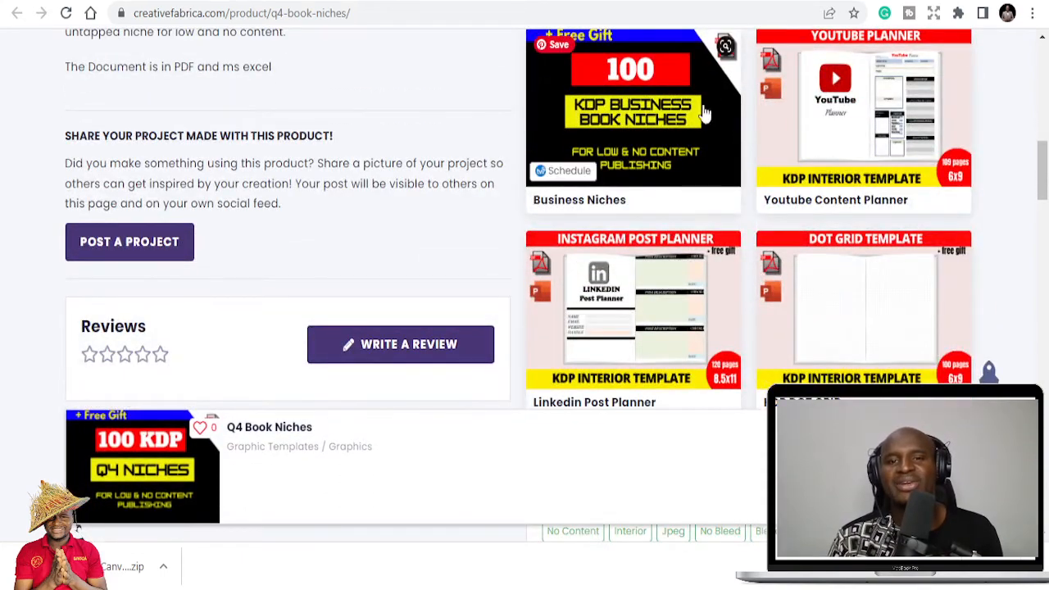
pyautogui.scroll(-3)
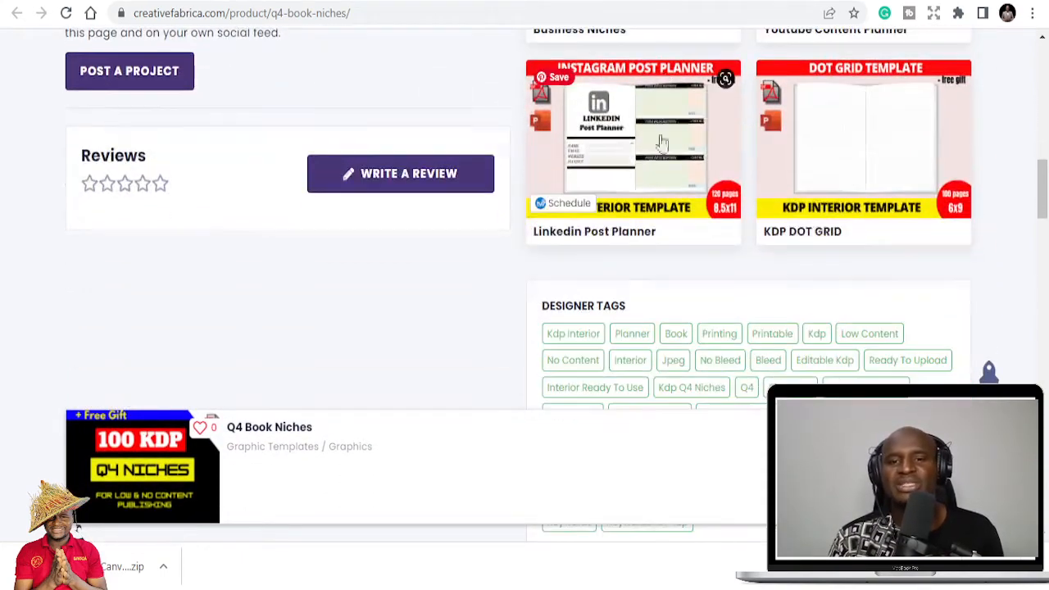
pyautogui.scroll(-3)
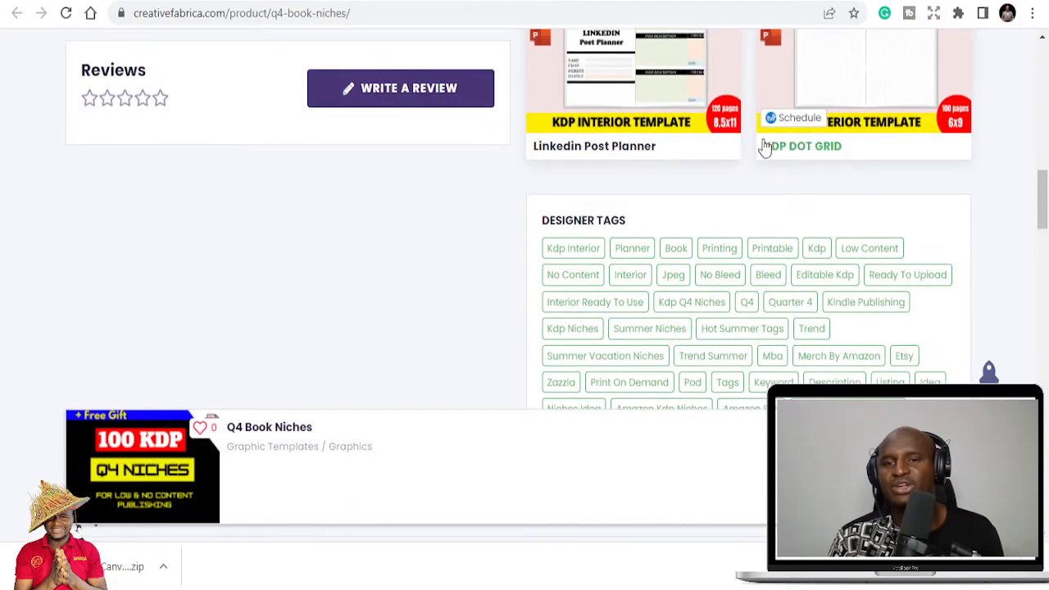
pyautogui.scroll(3)
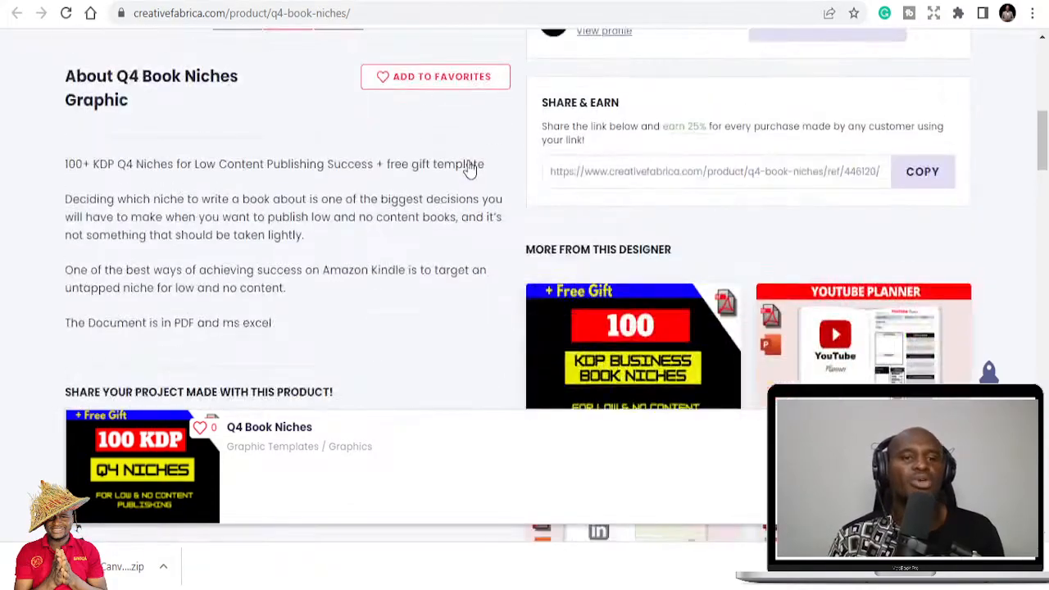
pyautogui.scroll(3)
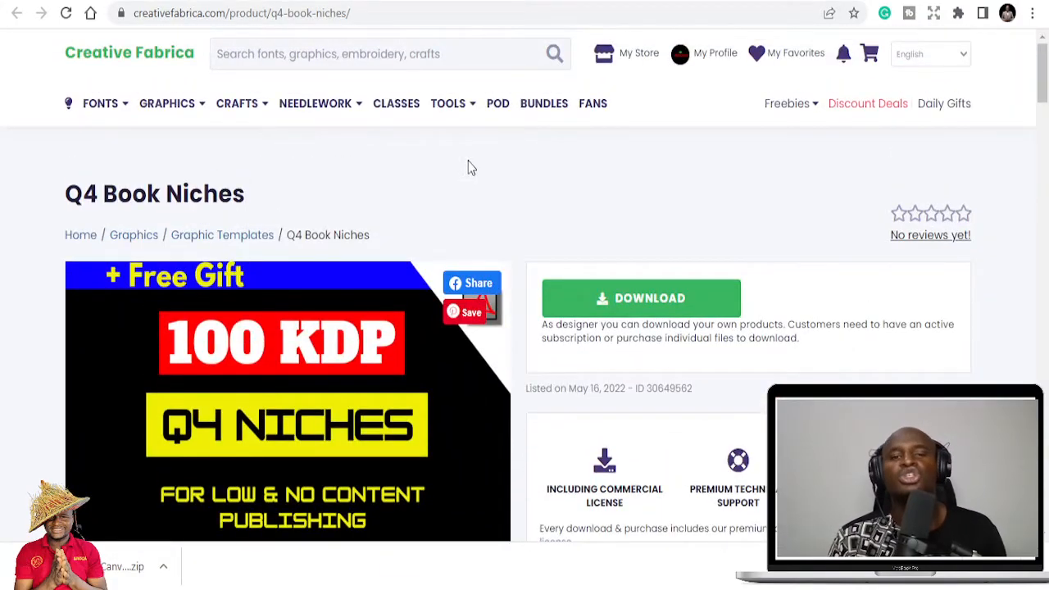
pyautogui.moveTo(356, 146)
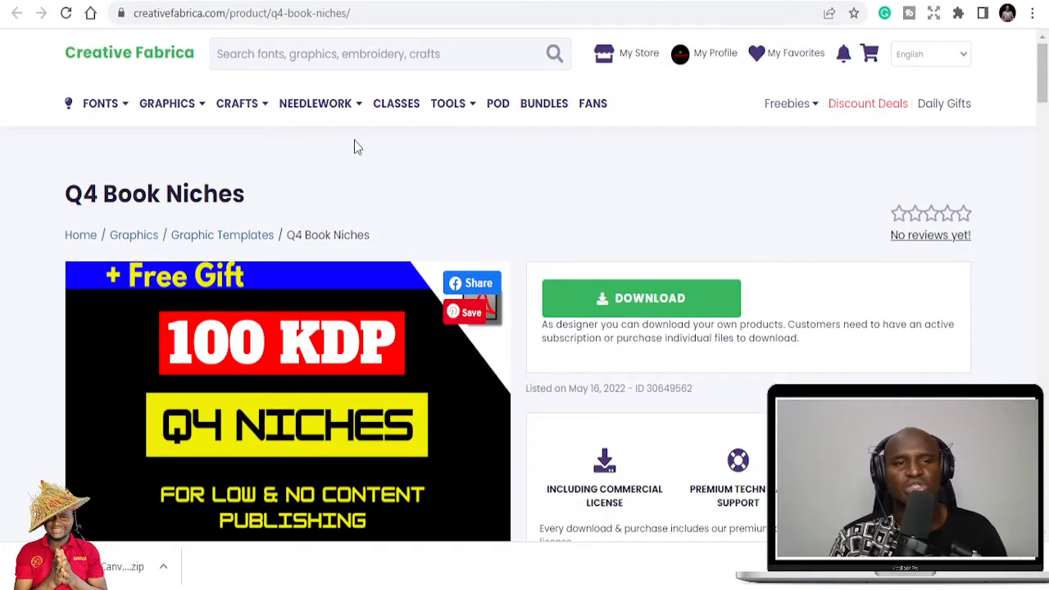
pyautogui.click(167, 103)
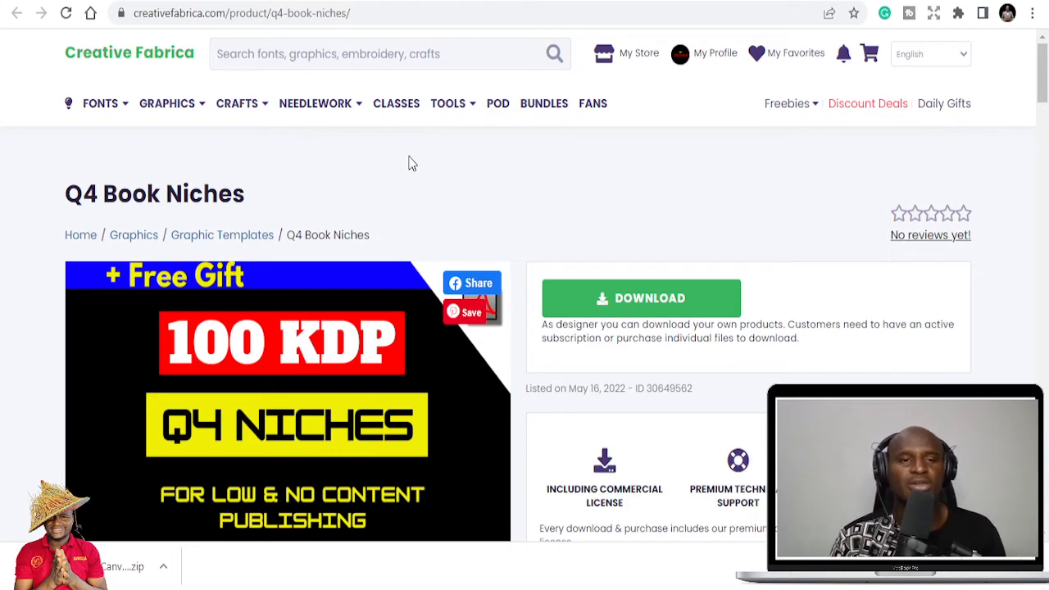
pyautogui.moveTo(401, 160)
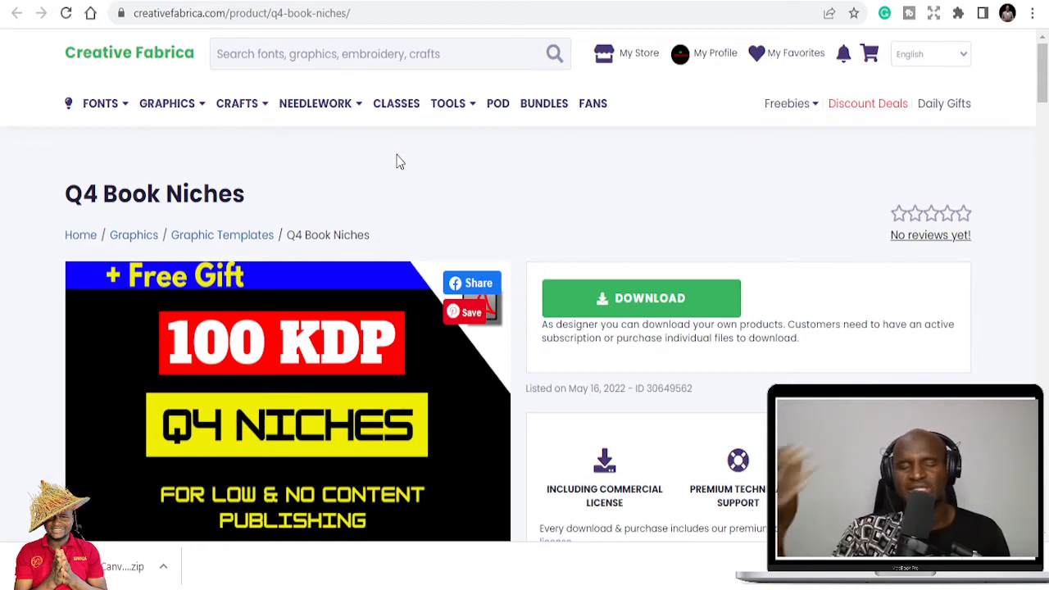
pyautogui.moveTo(435, 167)
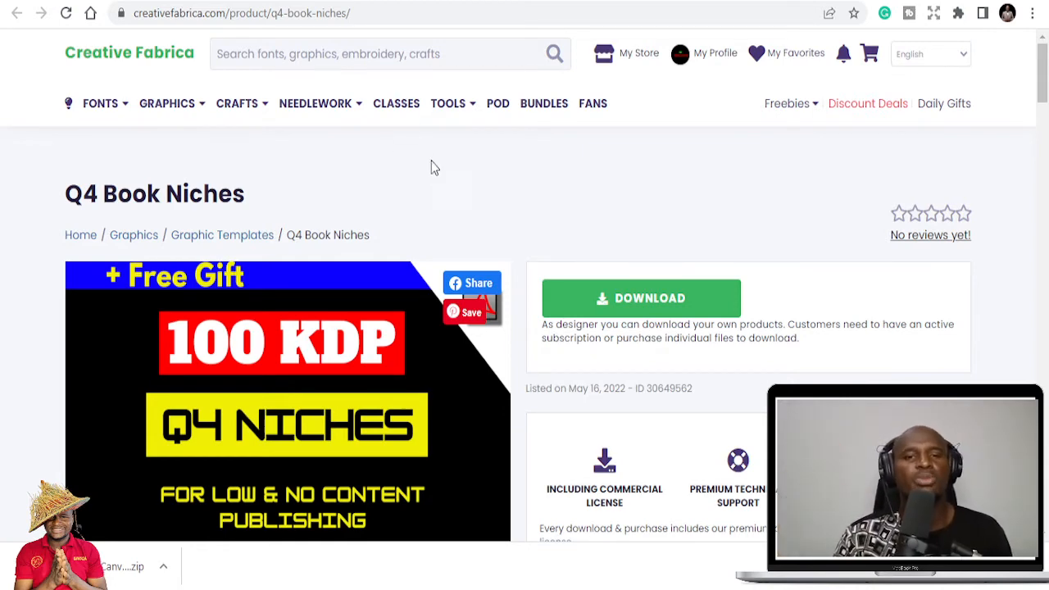